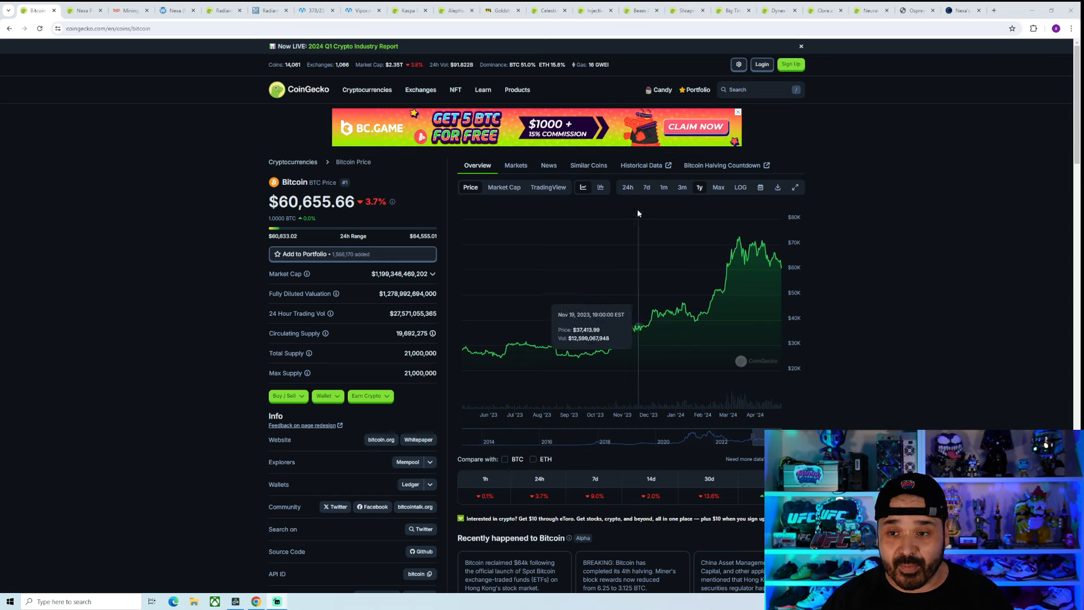
Switch Bitcoin's price chart to the 1m range, then back to 1y.
{"action": "left_click", "coordinate": [663, 187]}
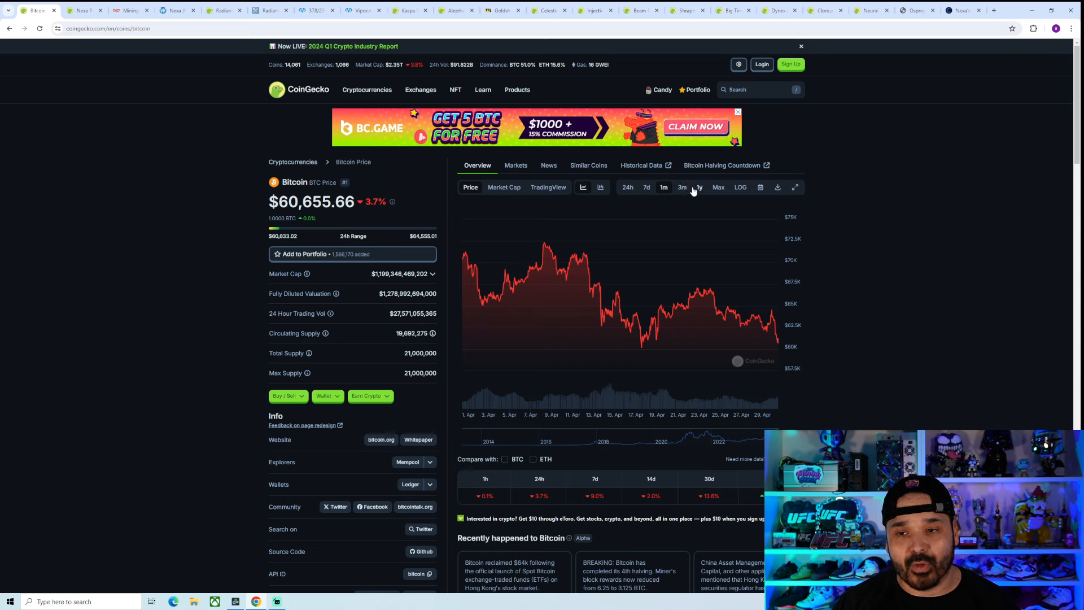
{"action": "left_click", "coordinate": [699, 187]}
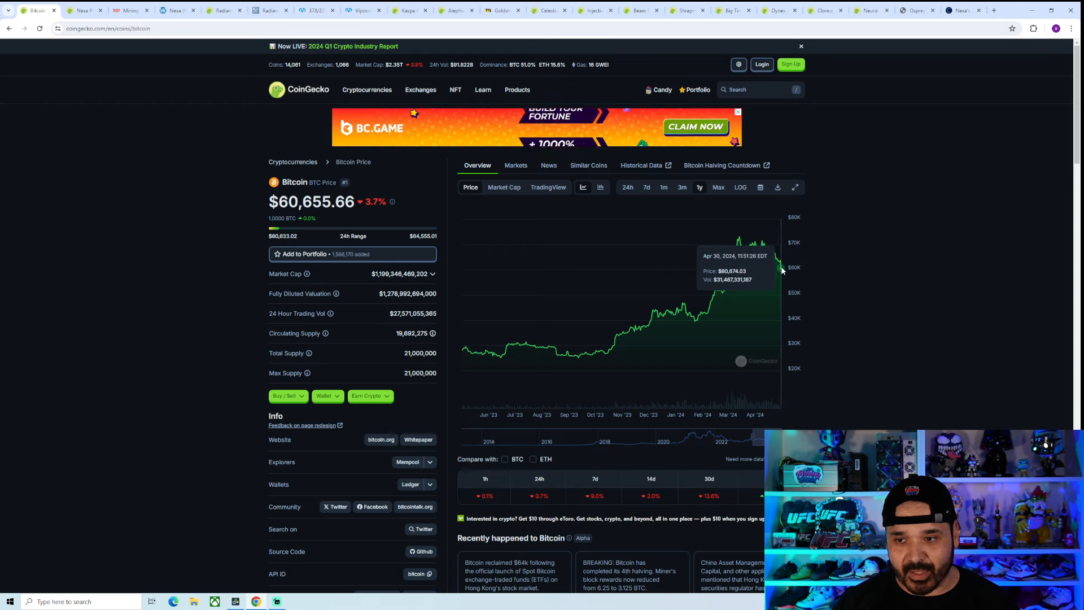
{"action": "mouse_move", "coordinate": [492, 357]}
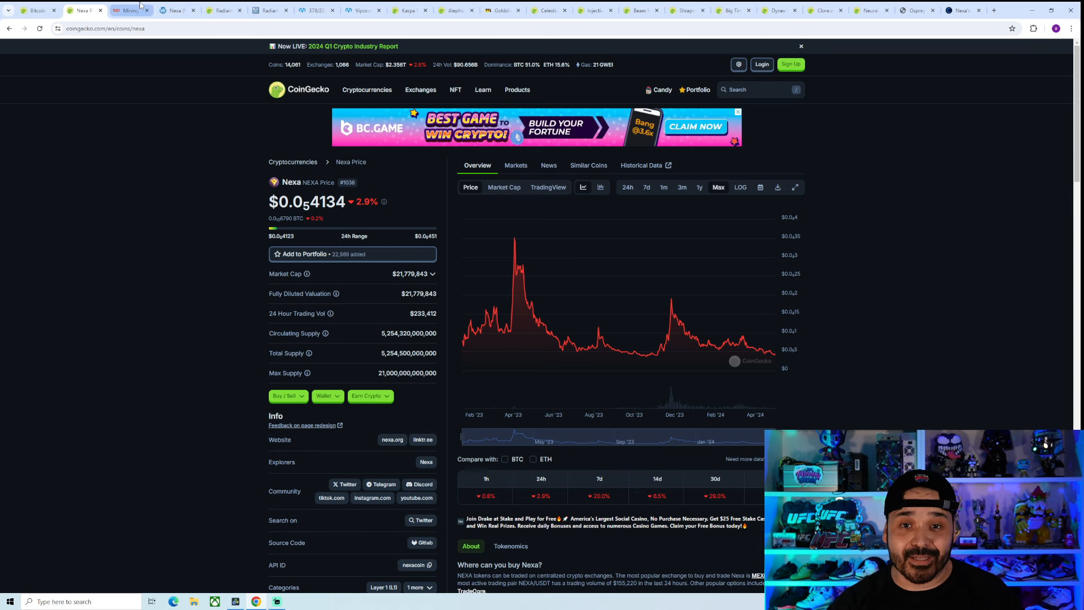
Bring up Hashrate.no's RTX 3070 estimates and scroll through the ranked coin list.
{"action": "left_click", "coordinate": [128, 10]}
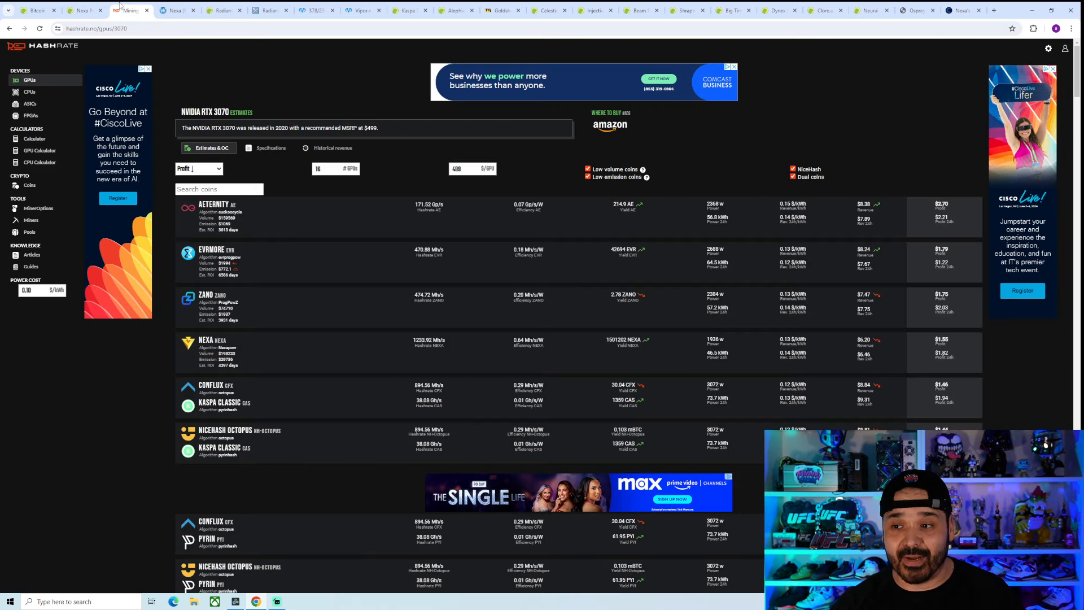
{"action": "scroll", "scroll_direction": "down", "scroll_amount": 3}
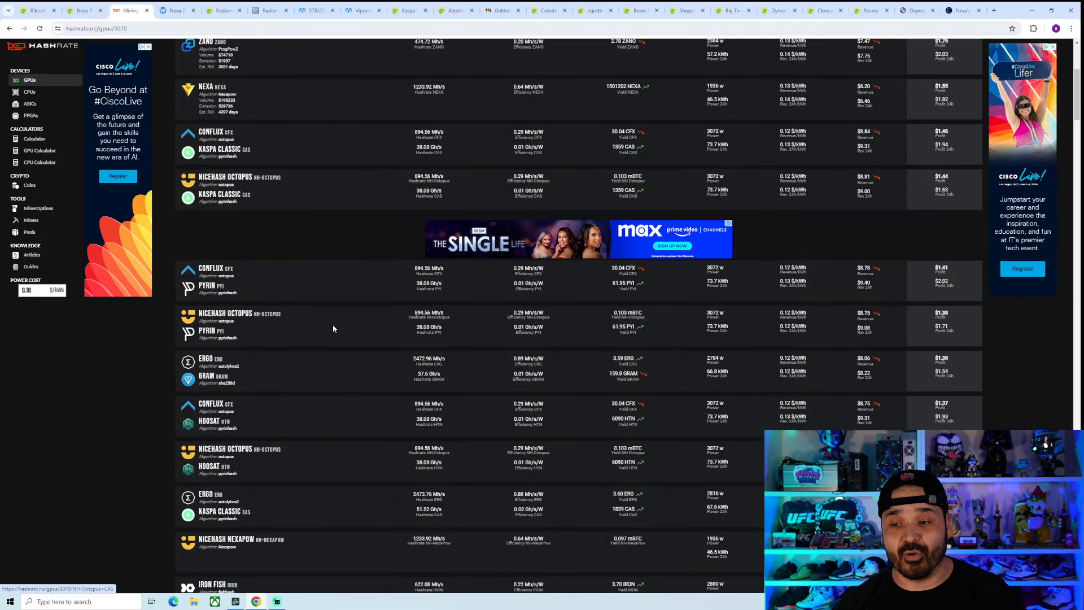
{"action": "scroll", "scroll_direction": "down", "scroll_amount": 3}
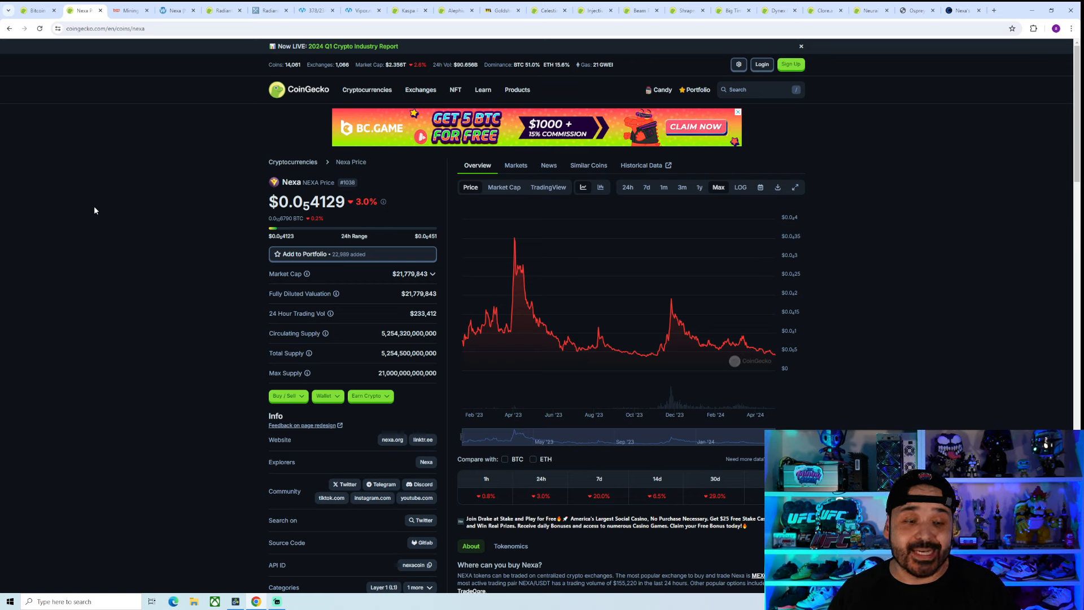
{"action": "mouse_move", "coordinate": [651, 353]}
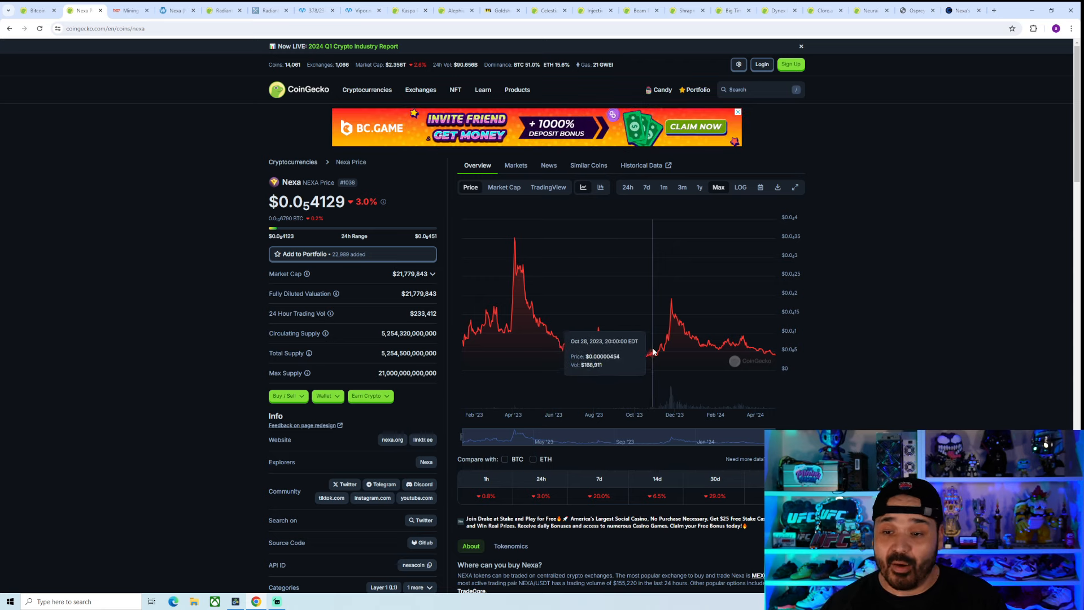
{"action": "mouse_move", "coordinate": [657, 341]}
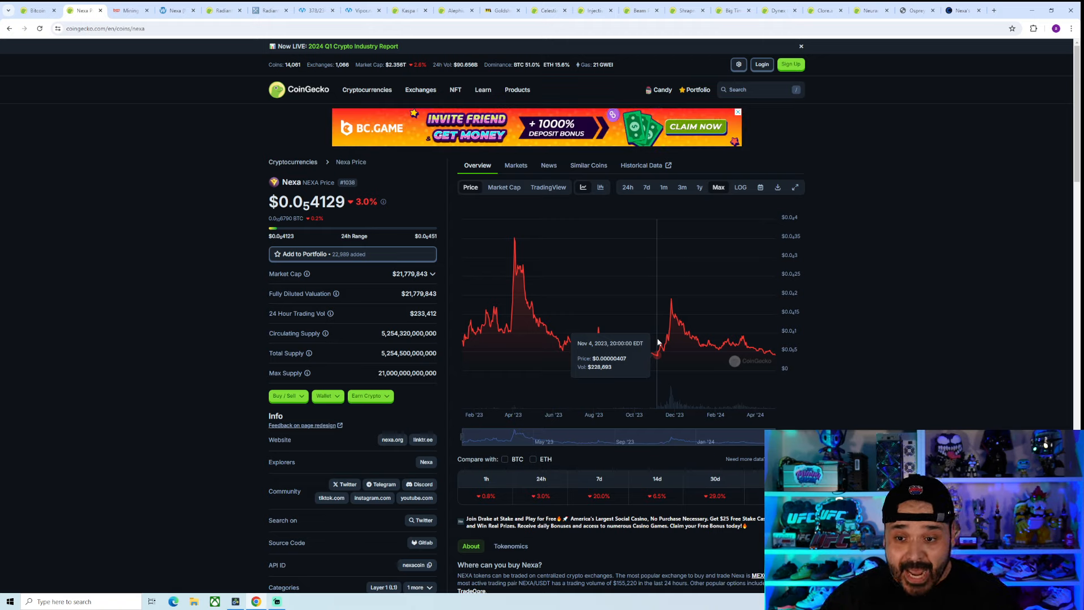
{"action": "mouse_move", "coordinate": [650, 354]}
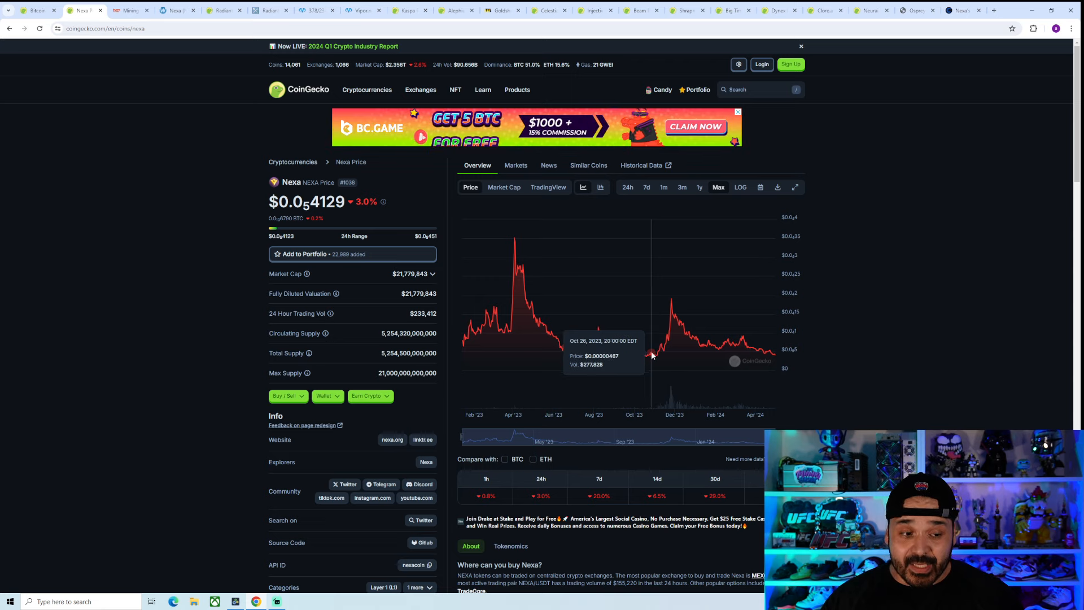
{"action": "mouse_move", "coordinate": [655, 352]}
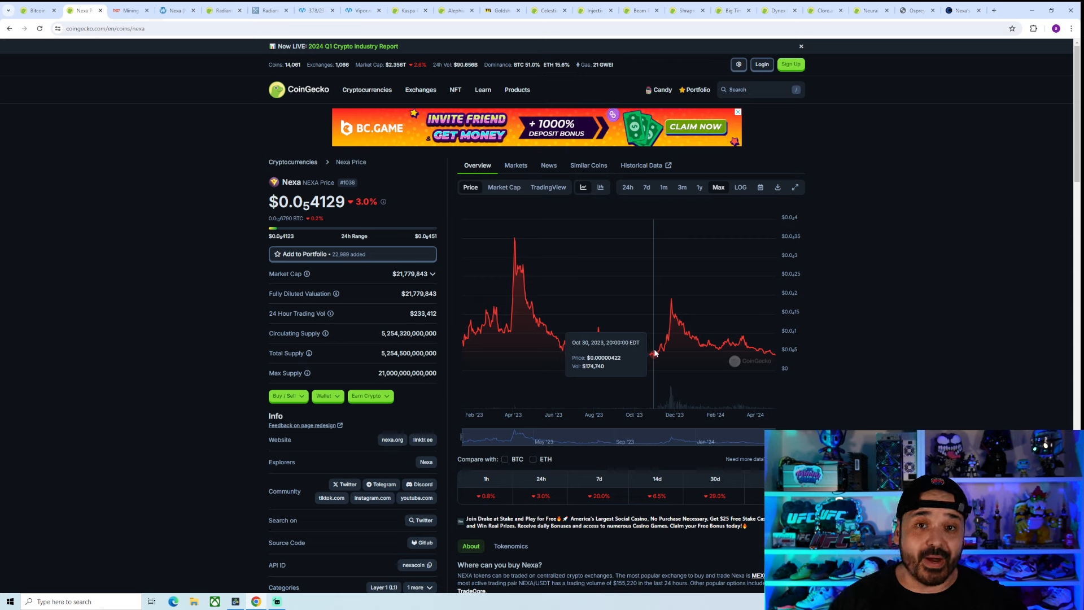
{"action": "mouse_move", "coordinate": [677, 331]}
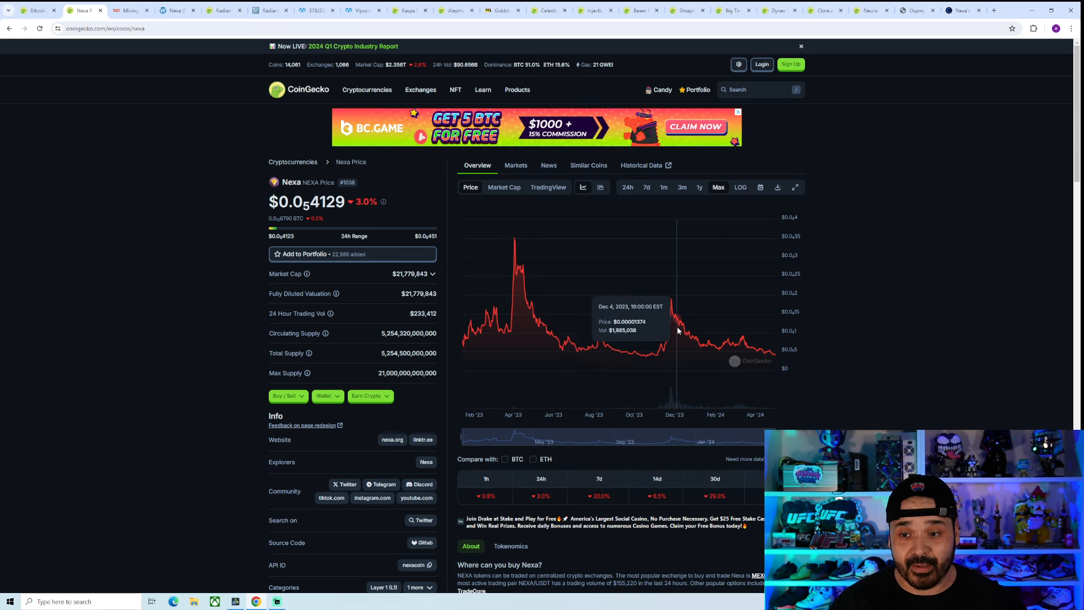
{"action": "mouse_move", "coordinate": [655, 357]}
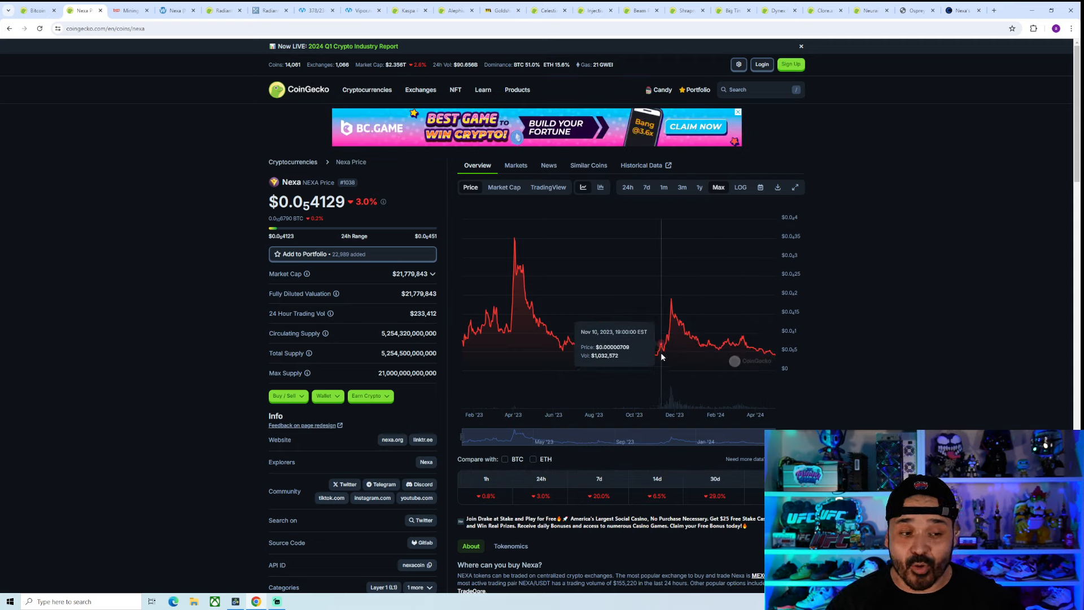
{"action": "mouse_move", "coordinate": [656, 357]}
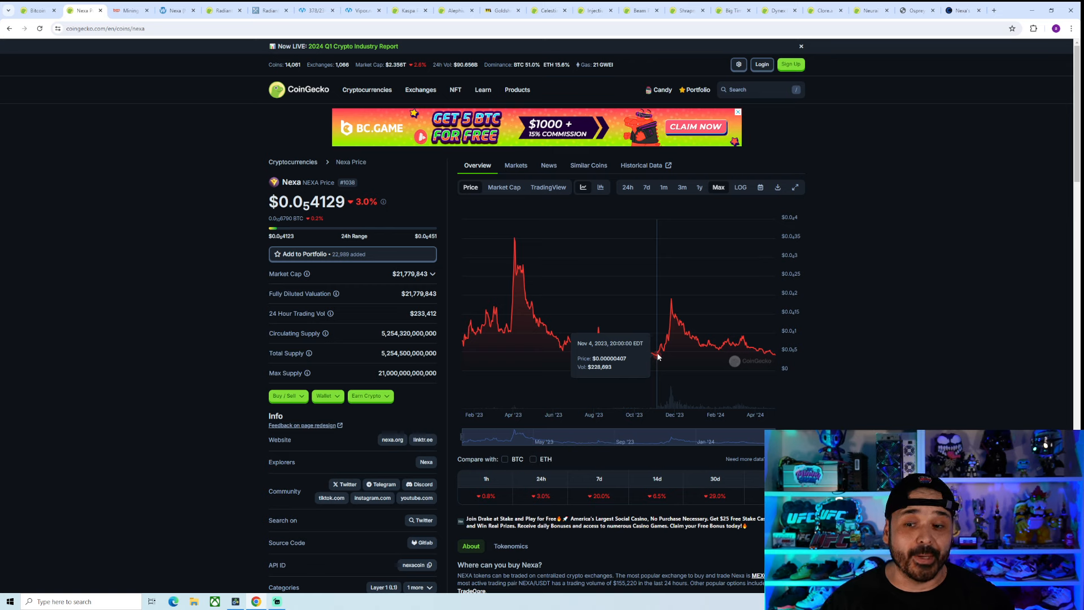
{"action": "mouse_move", "coordinate": [654, 357]}
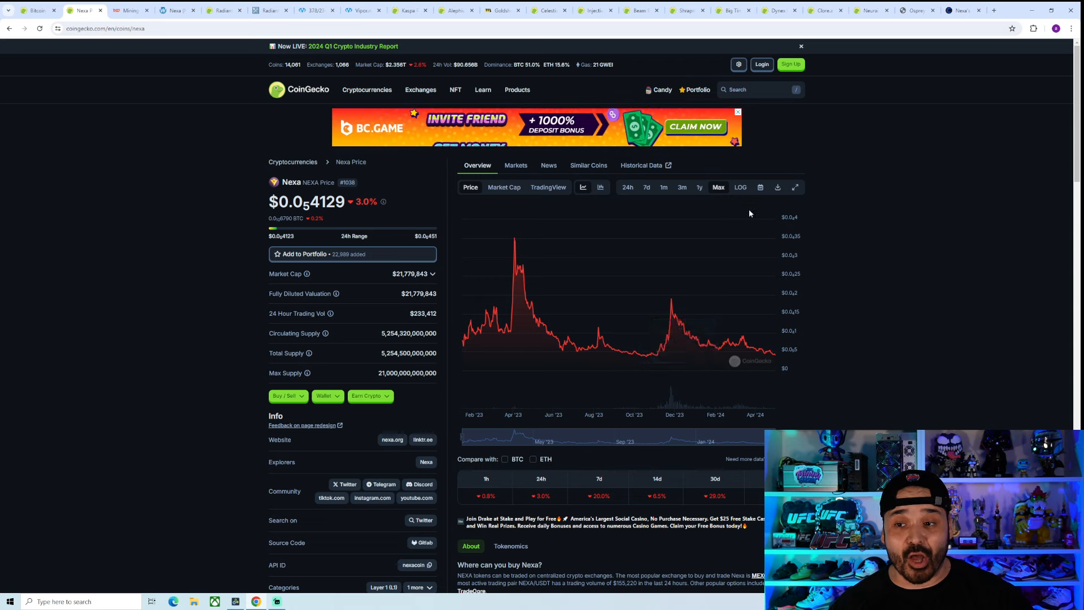
{"action": "mouse_move", "coordinate": [470, 339]}
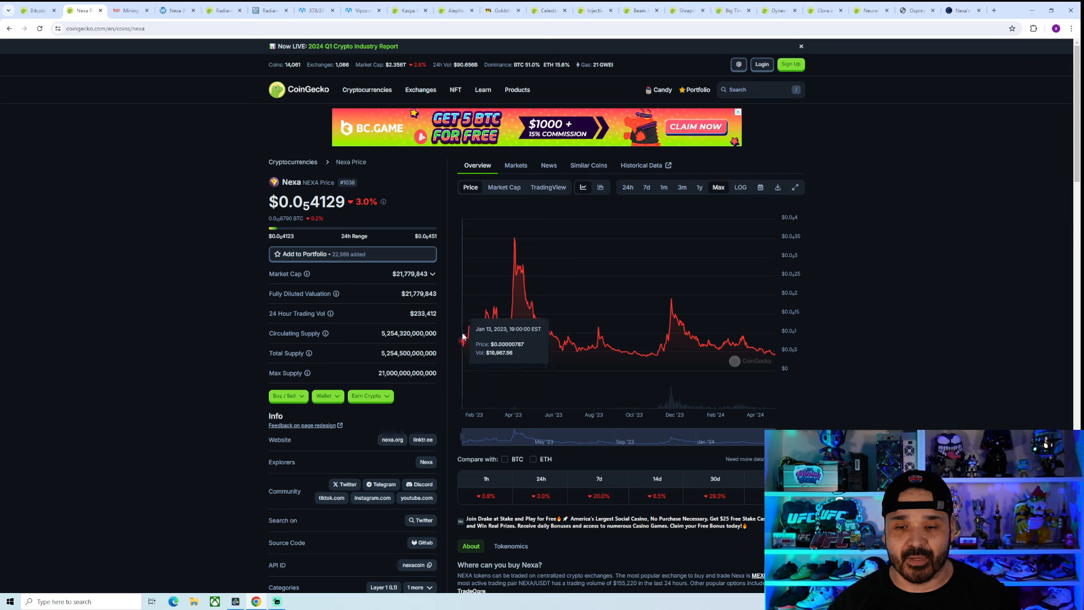
{"action": "mouse_move", "coordinate": [654, 360]}
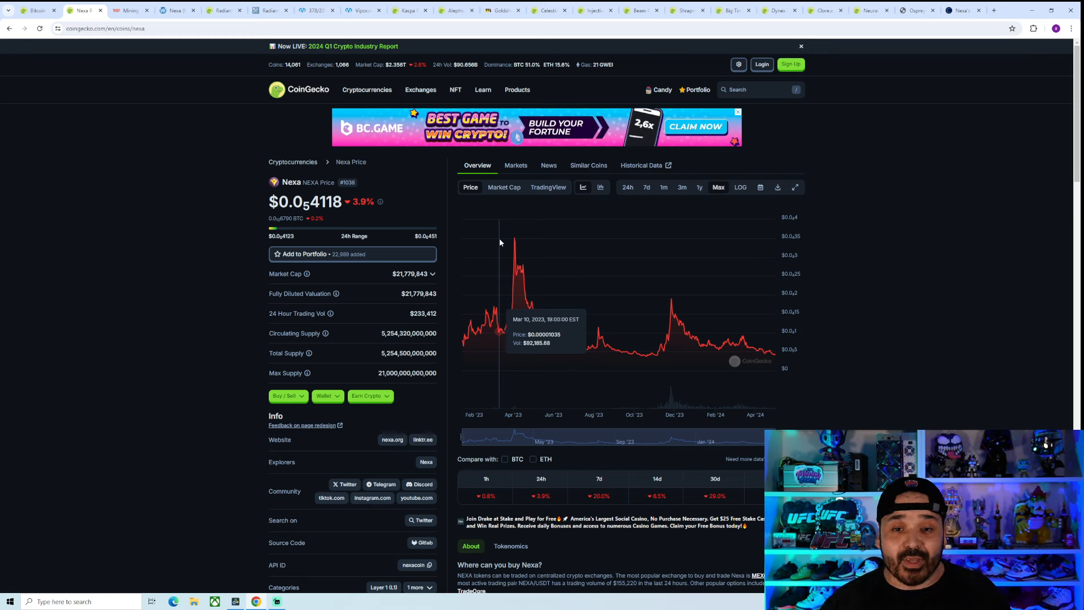
{"action": "mouse_move", "coordinate": [491, 311]}
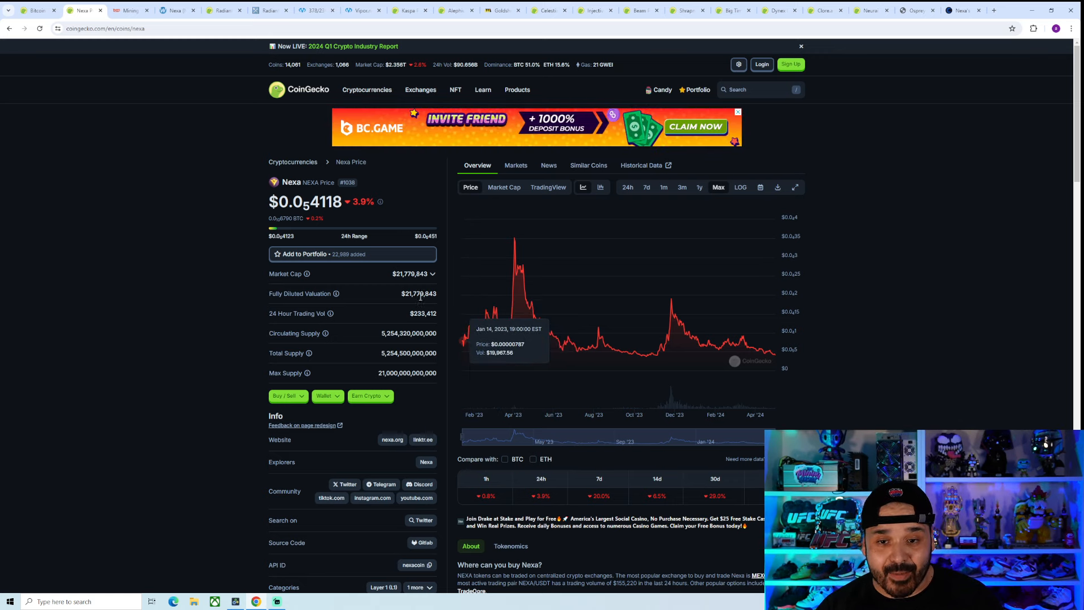
{"action": "mouse_move", "coordinate": [404, 281]}
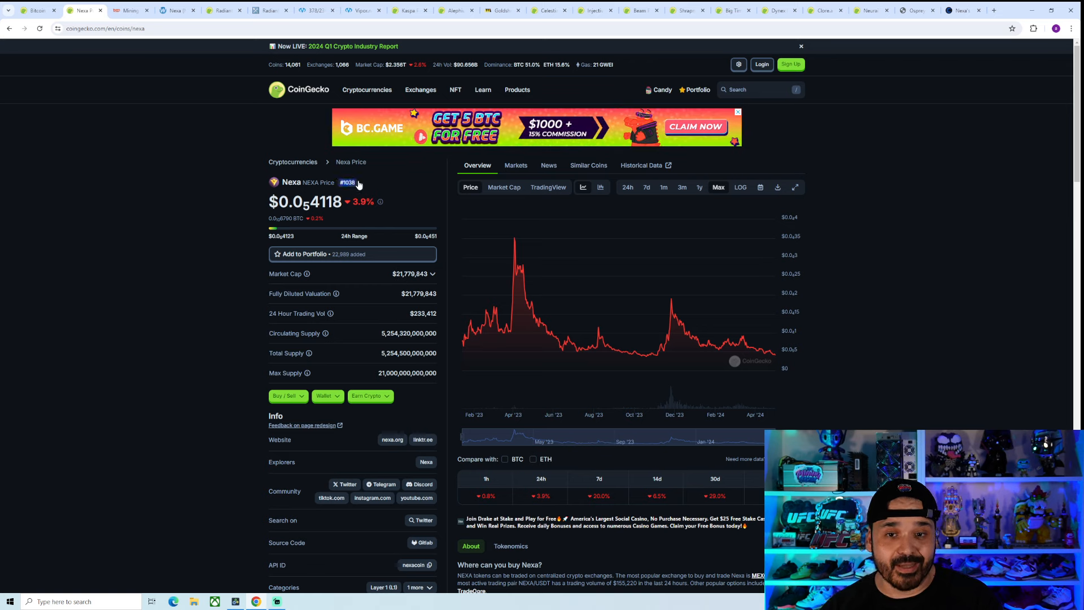
{"action": "mouse_move", "coordinate": [367, 185]}
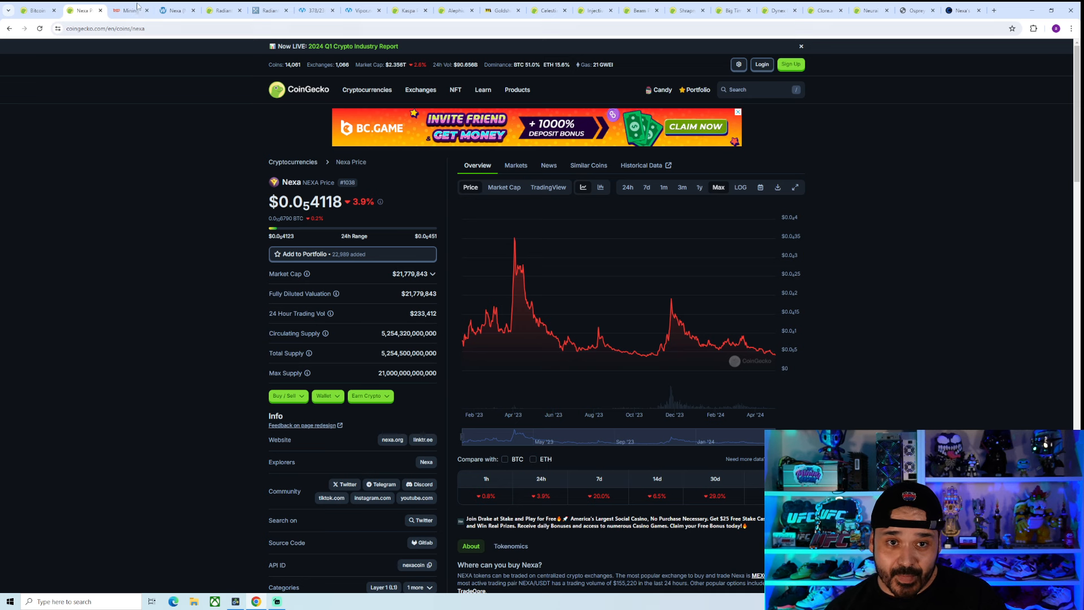
Check WhatToMine's Nexa calculator (~$1.52/day), then return to the RTX 3070 estimates.
{"action": "left_click", "coordinate": [128, 9]}
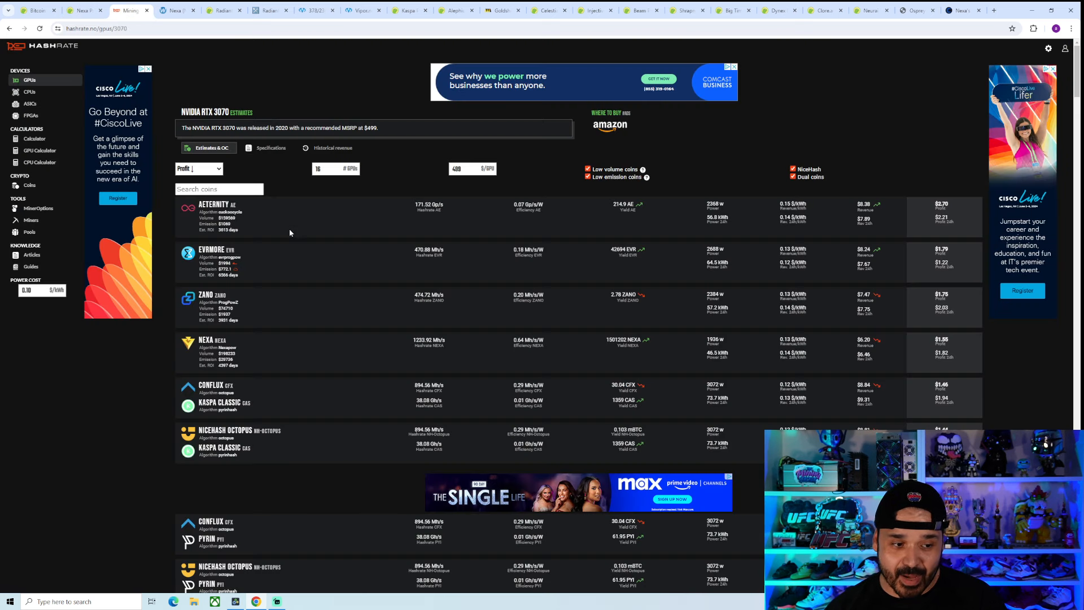
{"action": "mouse_move", "coordinate": [285, 235]}
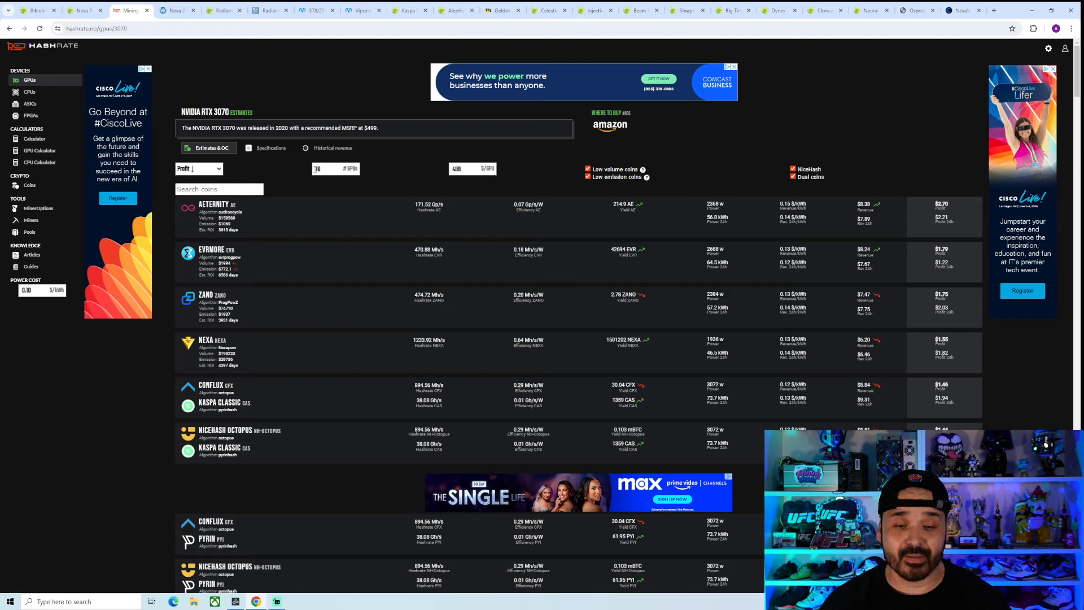
{"action": "left_click", "coordinate": [174, 9]}
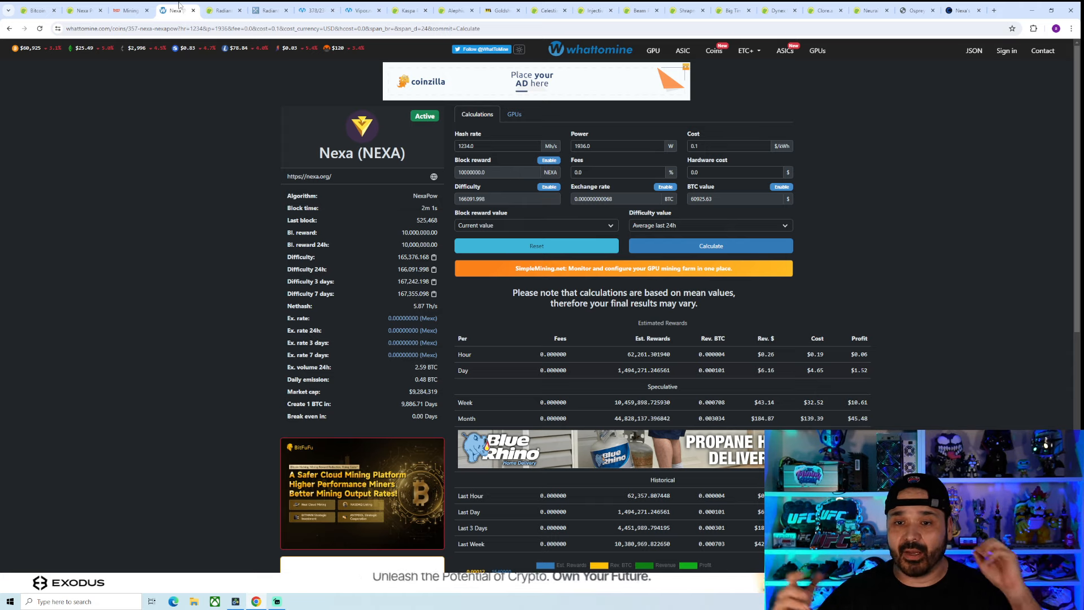
{"action": "left_click", "coordinate": [130, 10]}
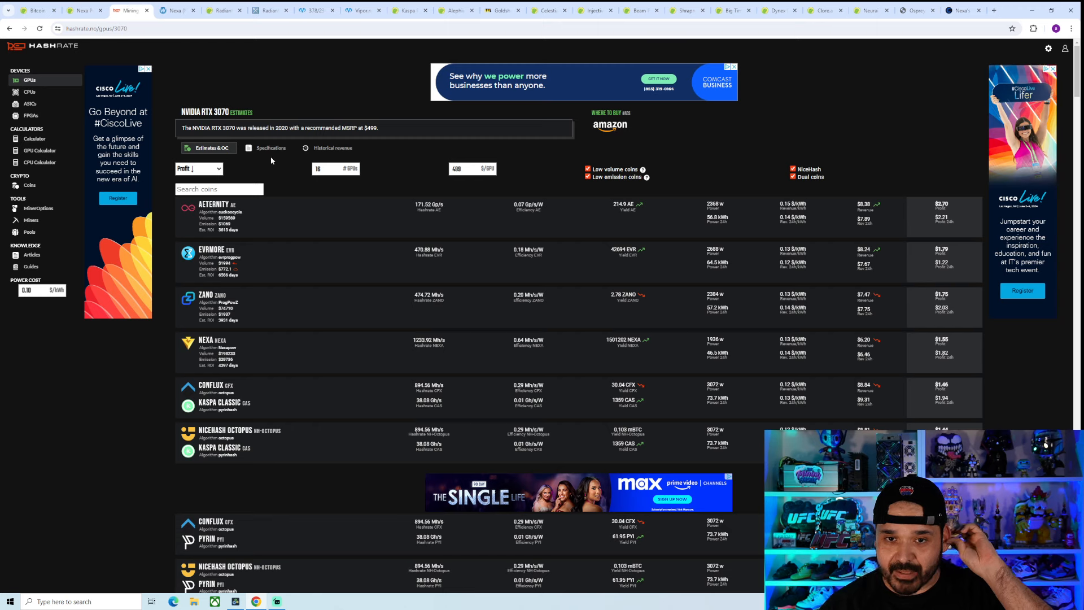
{"action": "mouse_move", "coordinate": [597, 346]}
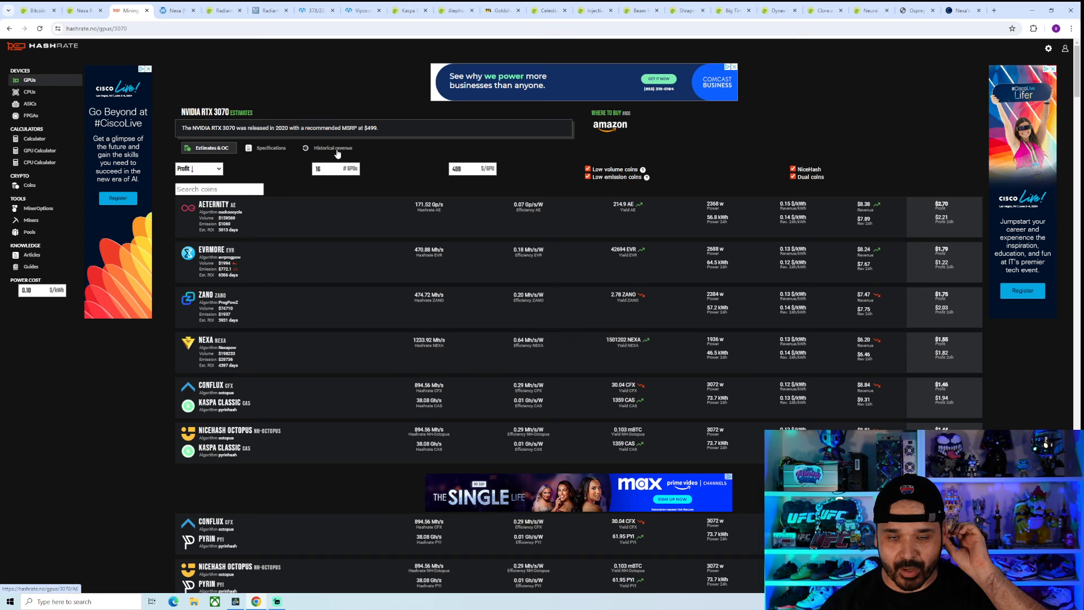
{"action": "left_click", "coordinate": [177, 9]}
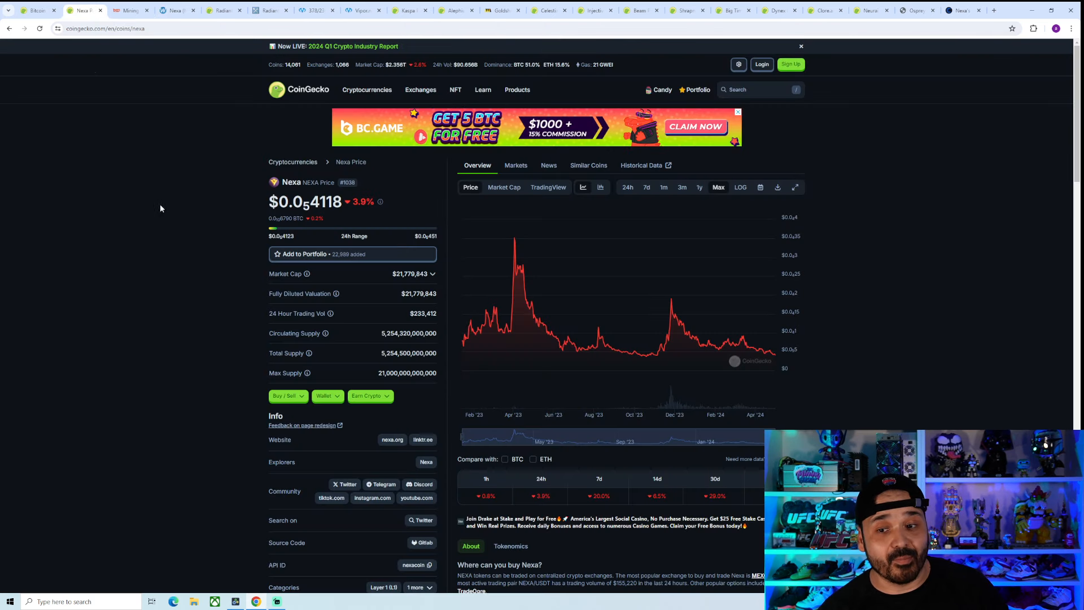
{"action": "mouse_move", "coordinate": [773, 358]}
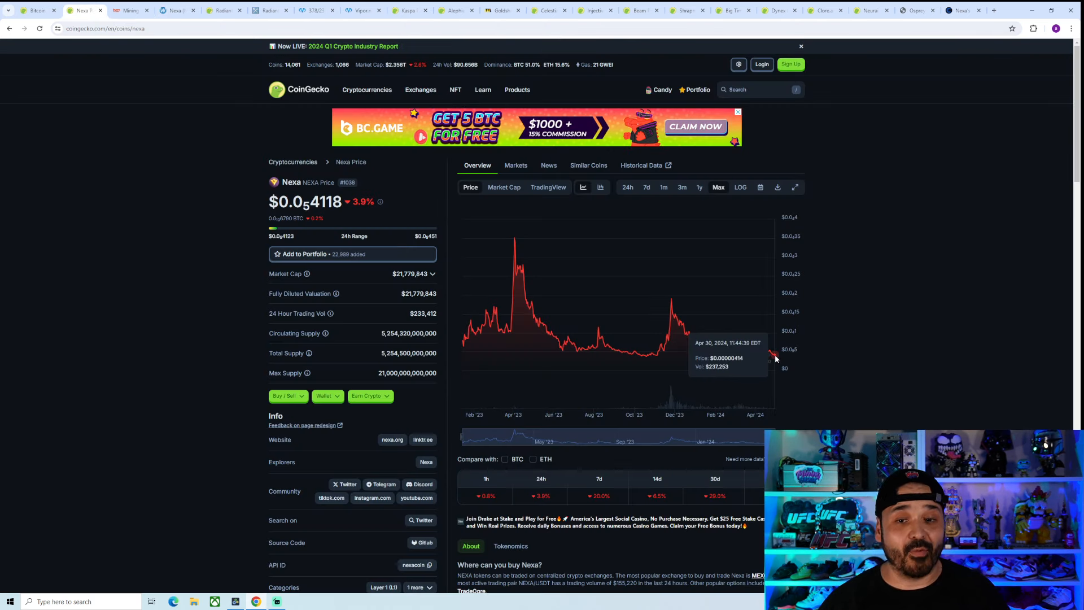
{"action": "mouse_move", "coordinate": [518, 246]}
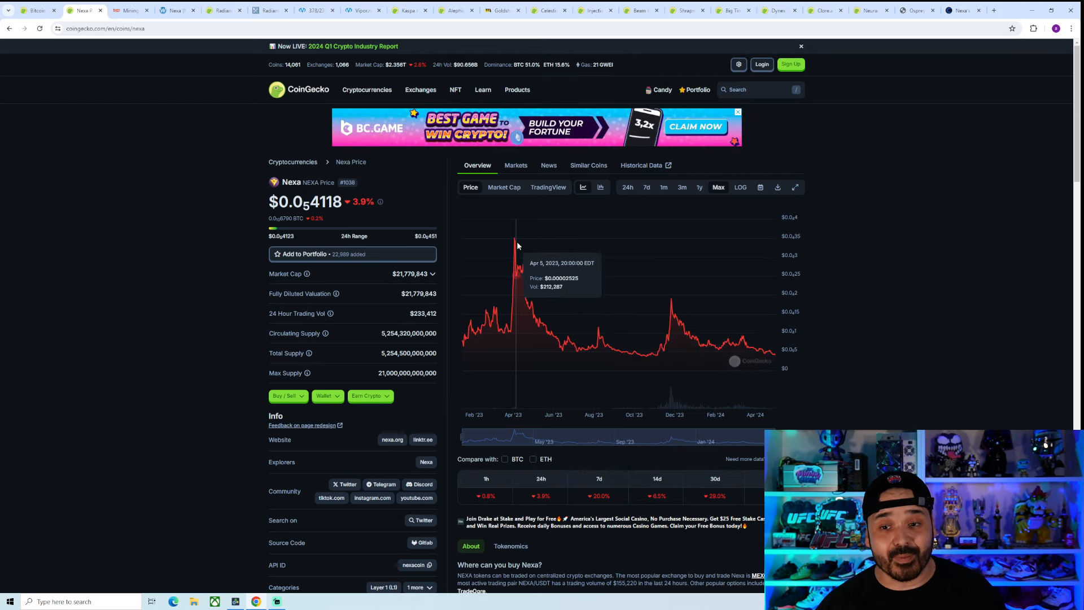
{"action": "mouse_move", "coordinate": [515, 242]}
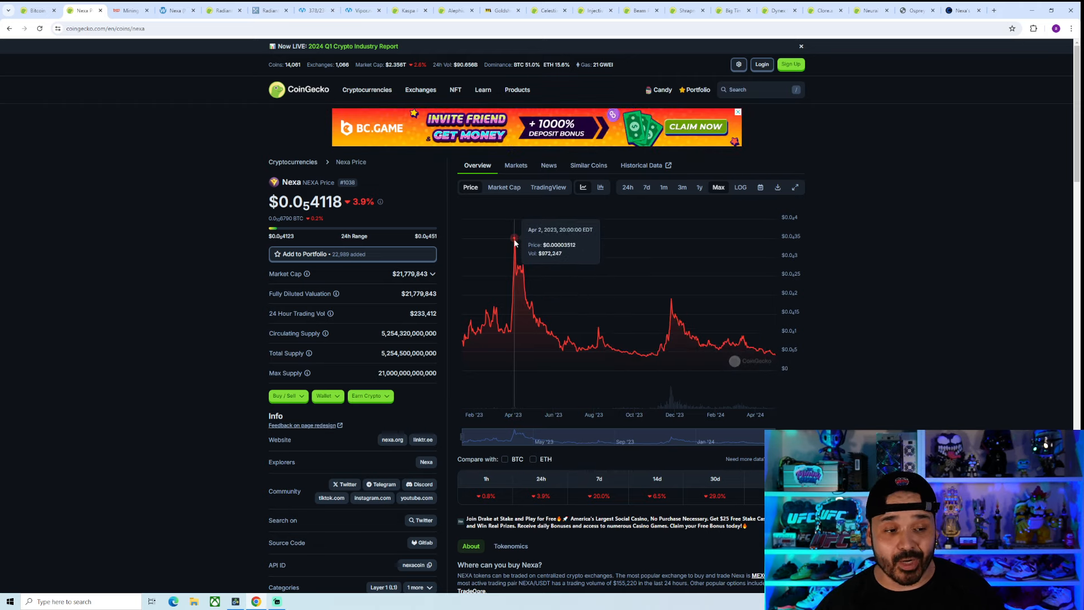
{"action": "mouse_move", "coordinate": [779, 341]}
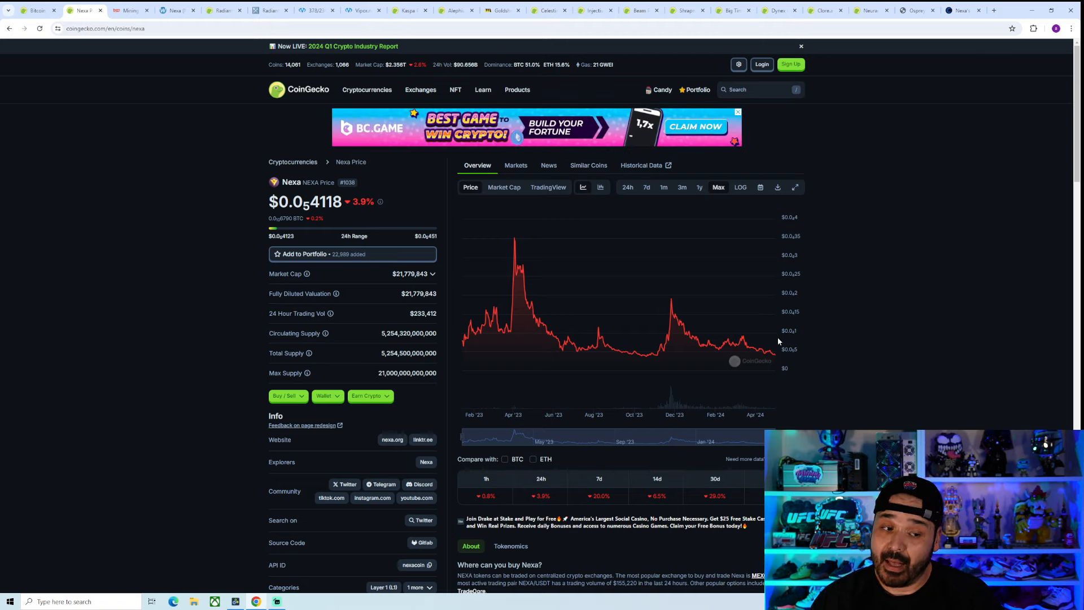
{"action": "mouse_move", "coordinate": [770, 346]}
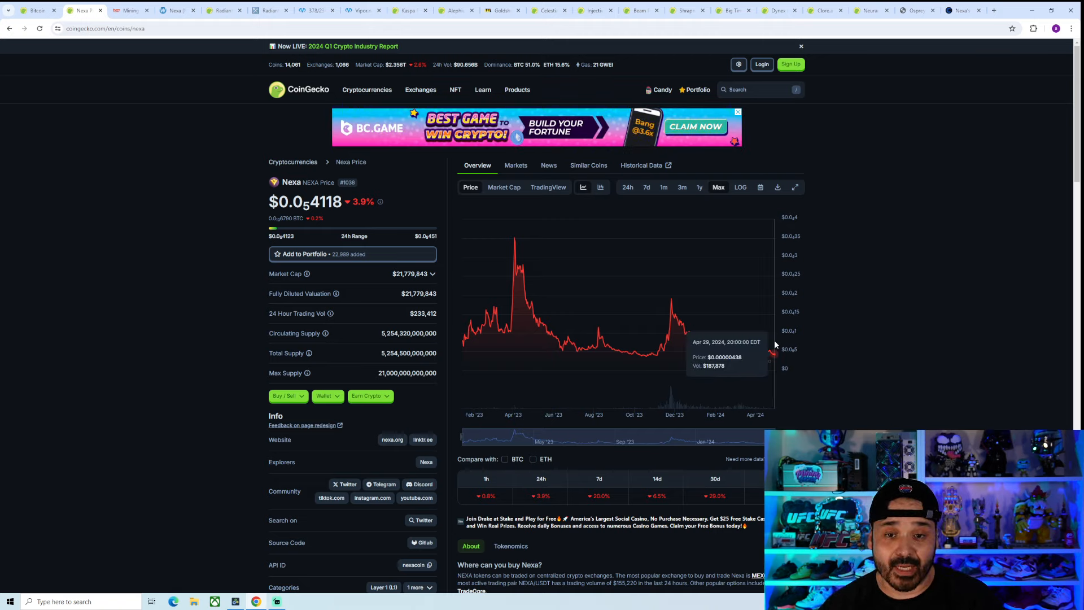
{"action": "mouse_move", "coordinate": [767, 346]}
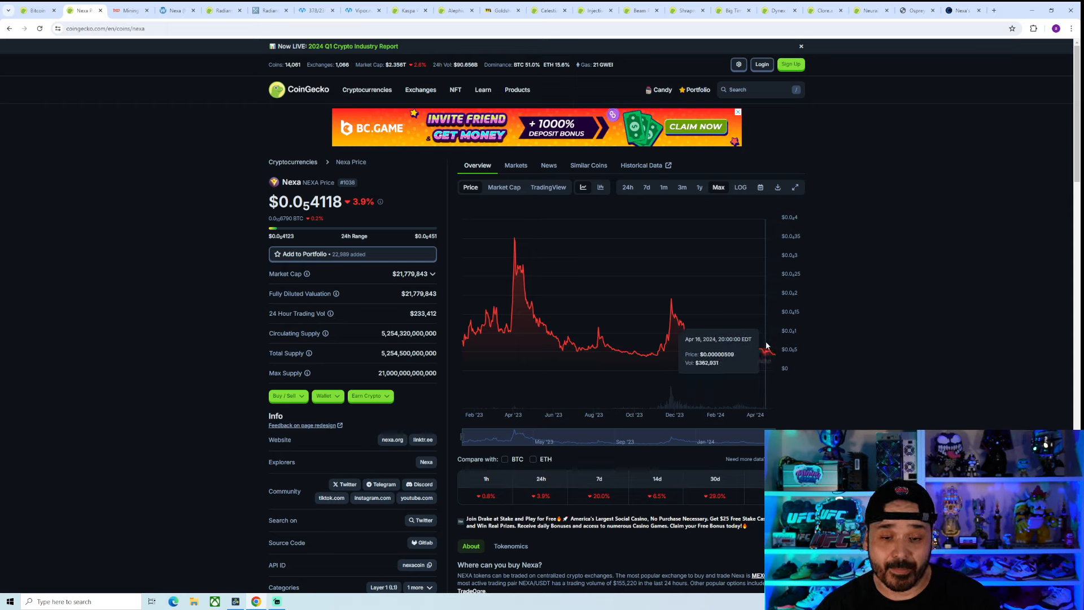
{"action": "mouse_move", "coordinate": [543, 308]}
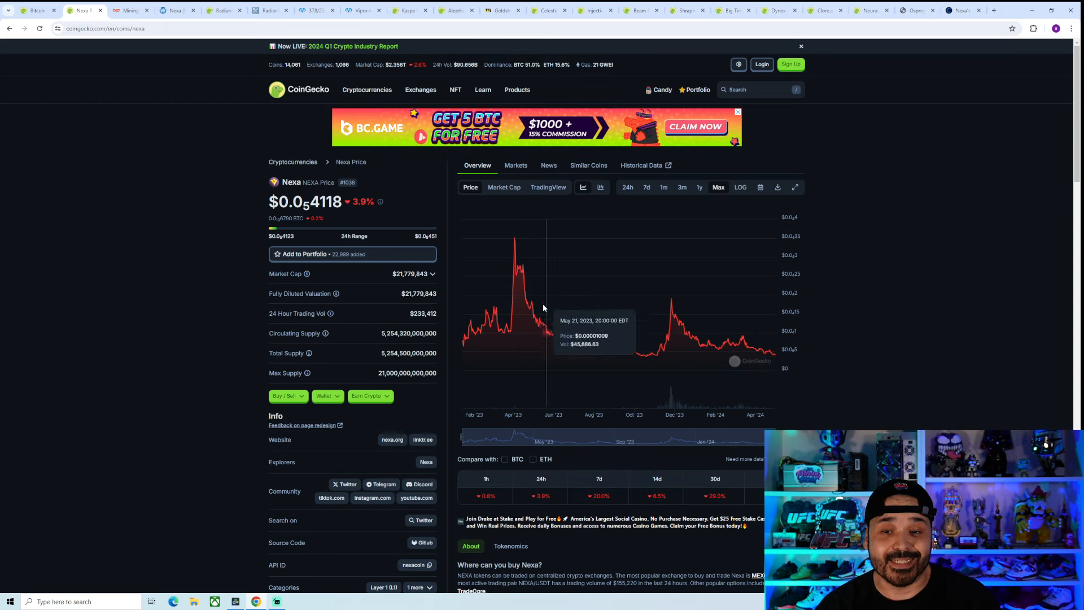
{"action": "mouse_move", "coordinate": [129, 163]}
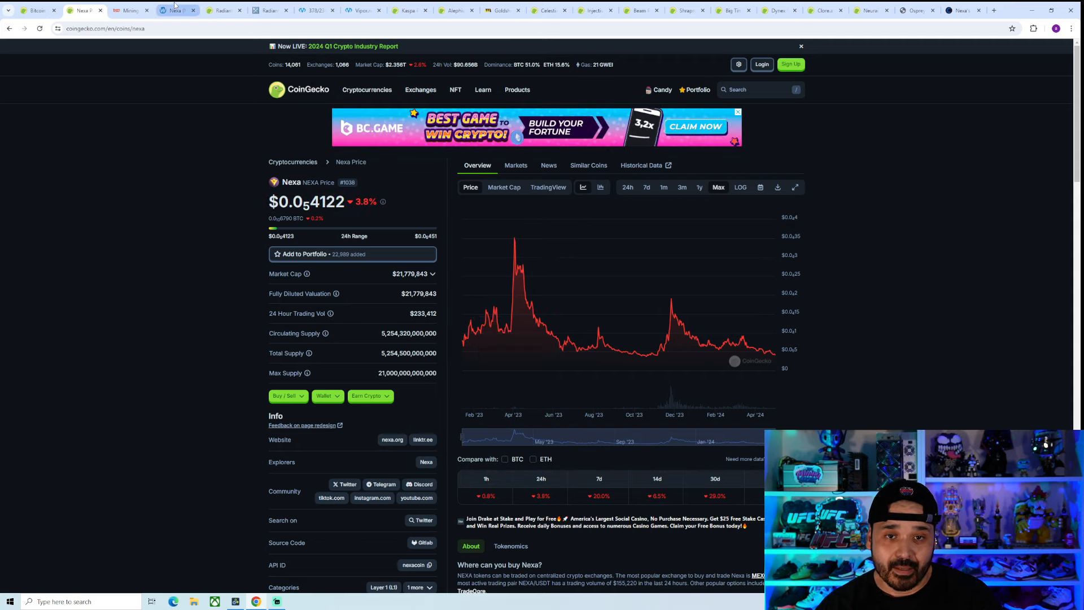
{"action": "mouse_move", "coordinate": [222, 9]}
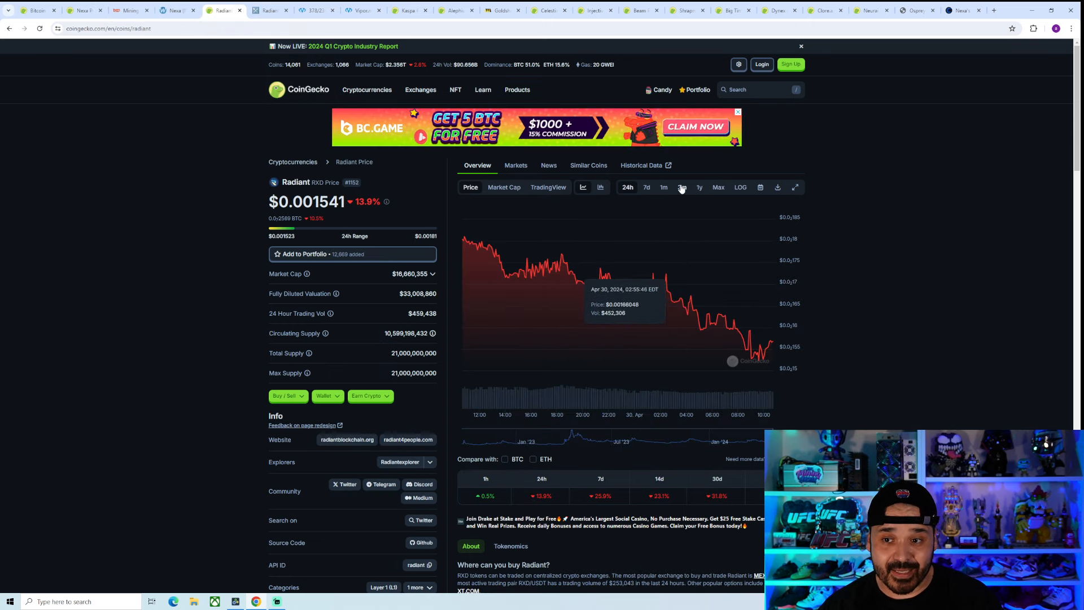
Show Radiant's 3m chart, then its Max history back to October 2022.
{"action": "left_click", "coordinate": [663, 187]}
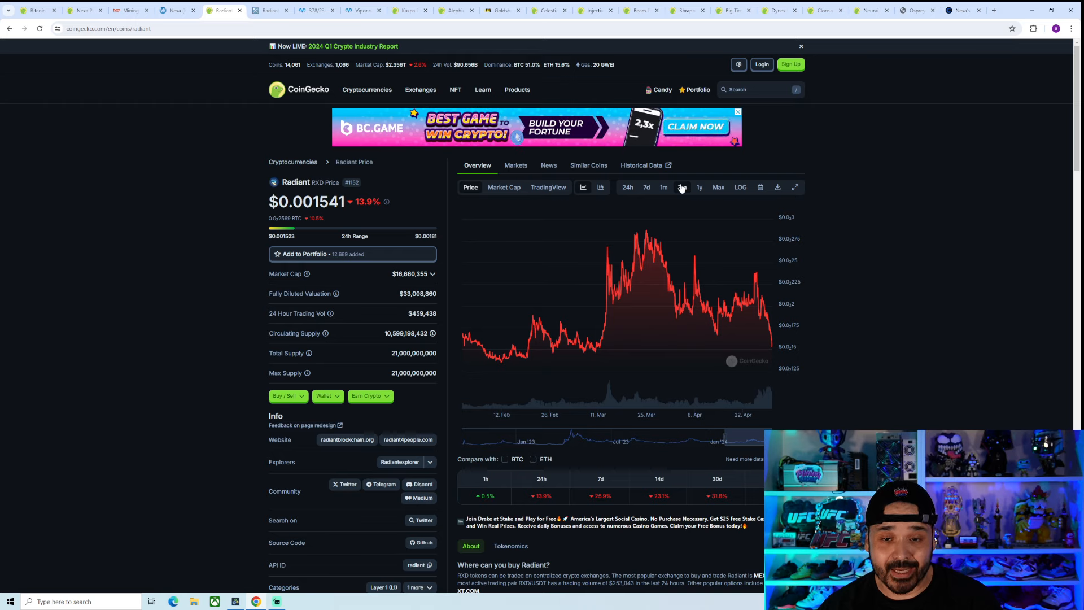
{"action": "left_click", "coordinate": [717, 187]}
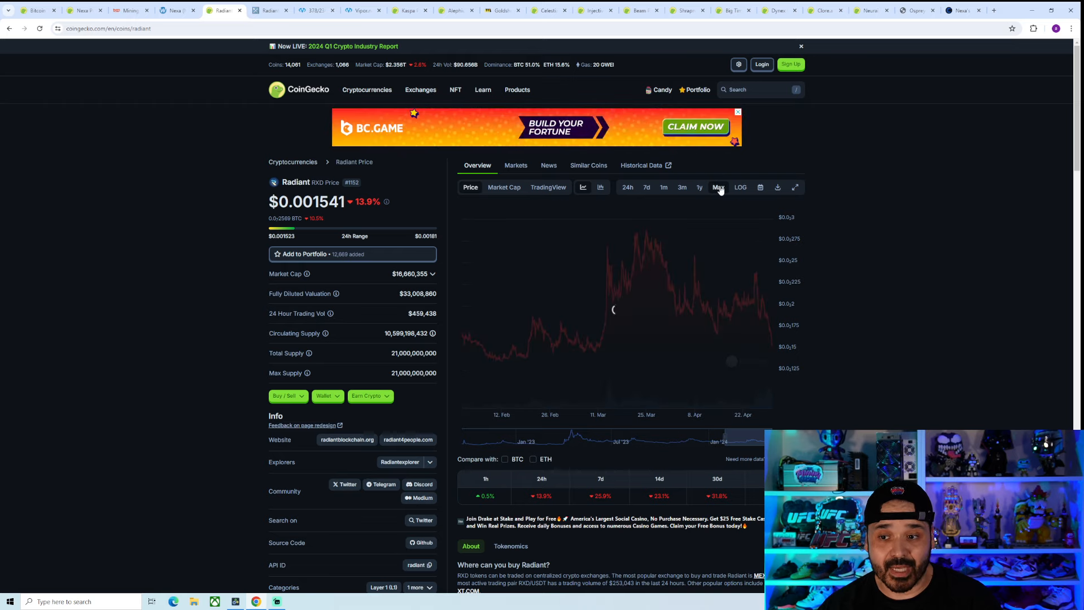
{"action": "left_click", "coordinate": [719, 187]}
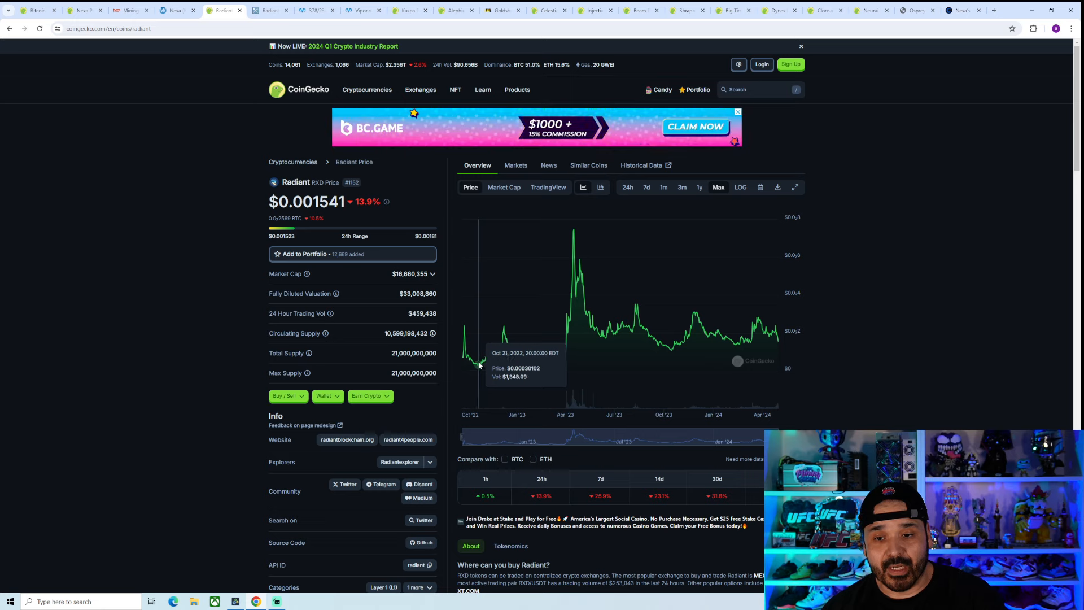
{"action": "mouse_move", "coordinate": [478, 364]}
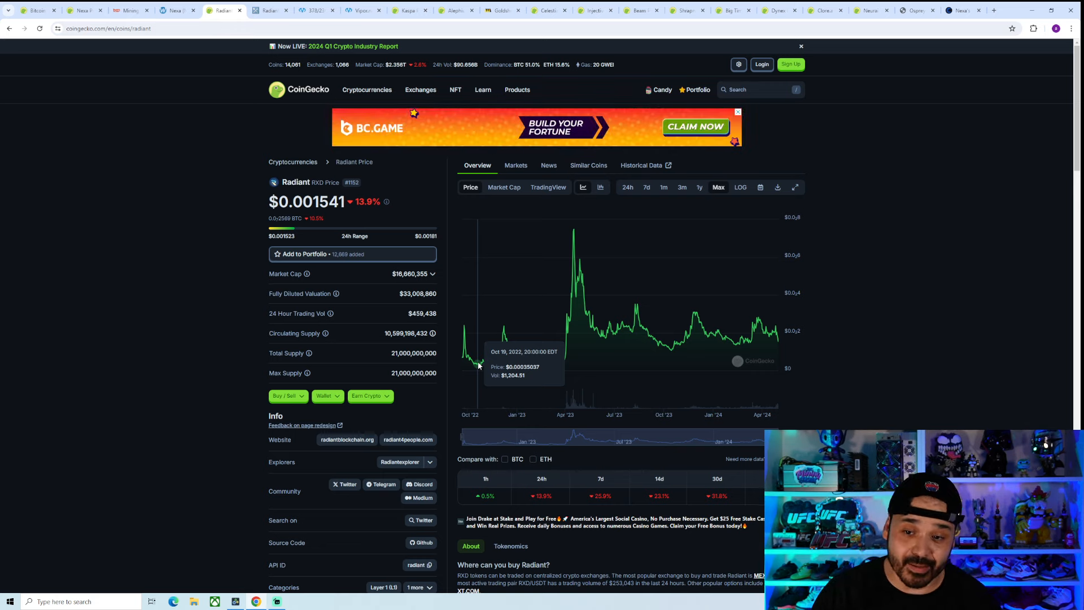
{"action": "mouse_move", "coordinate": [567, 366]}
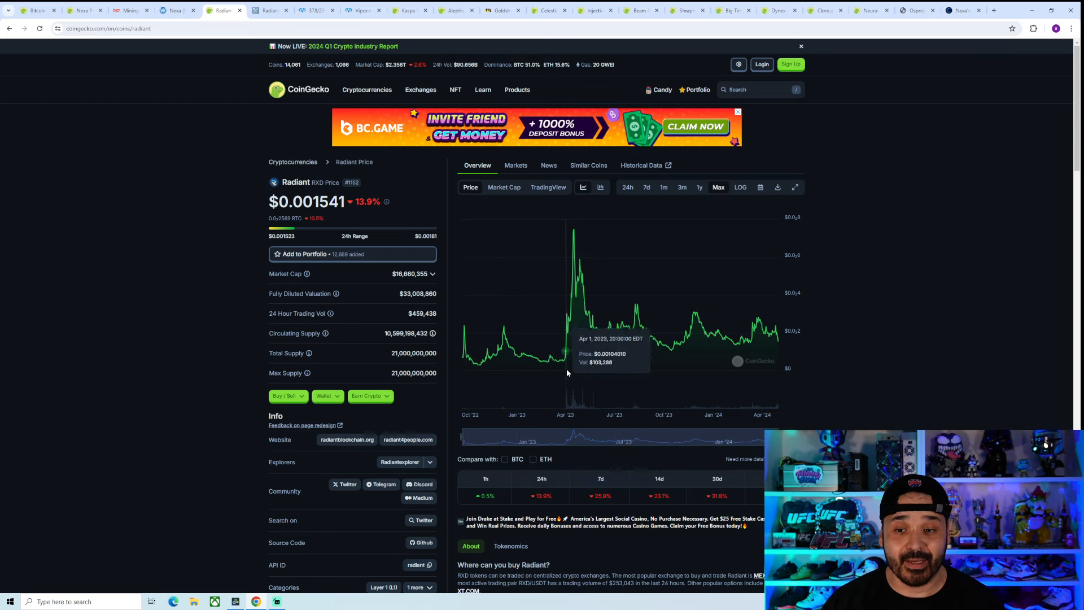
{"action": "mouse_move", "coordinate": [567, 251]}
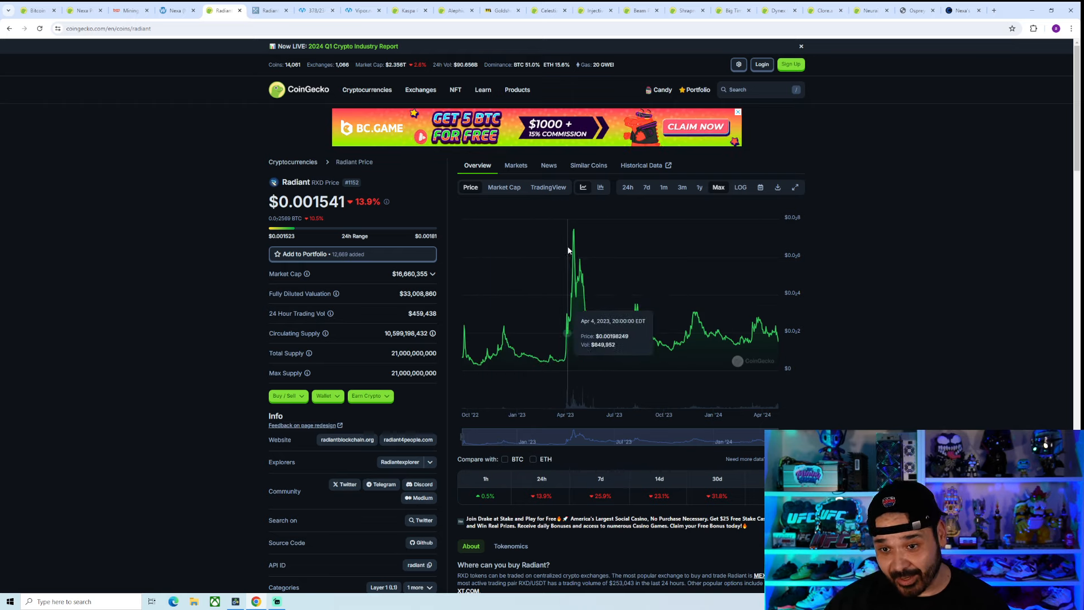
{"action": "mouse_move", "coordinate": [569, 320]}
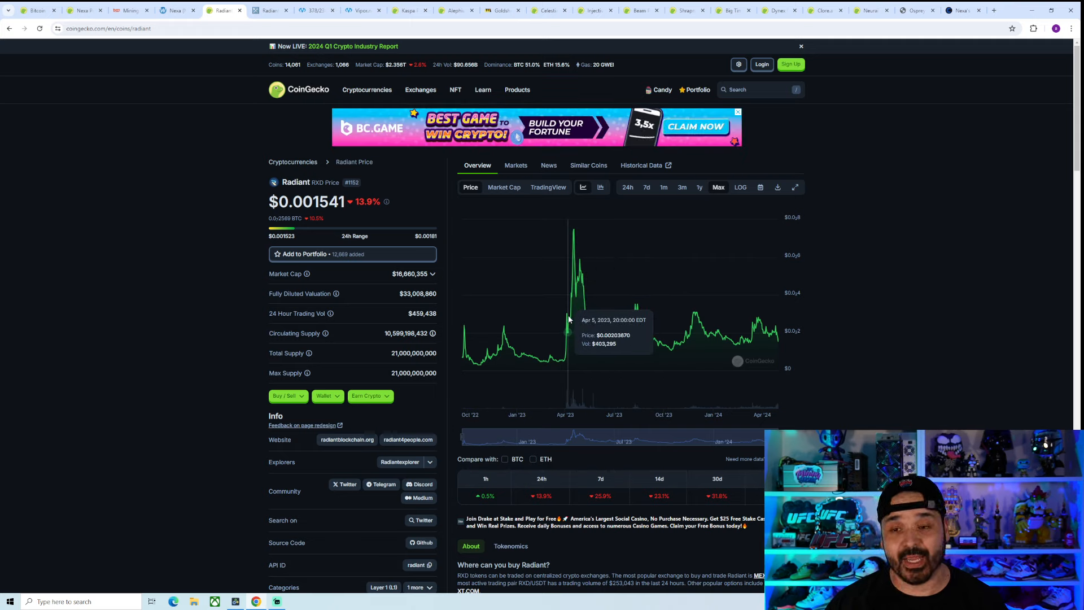
{"action": "mouse_move", "coordinate": [567, 326]}
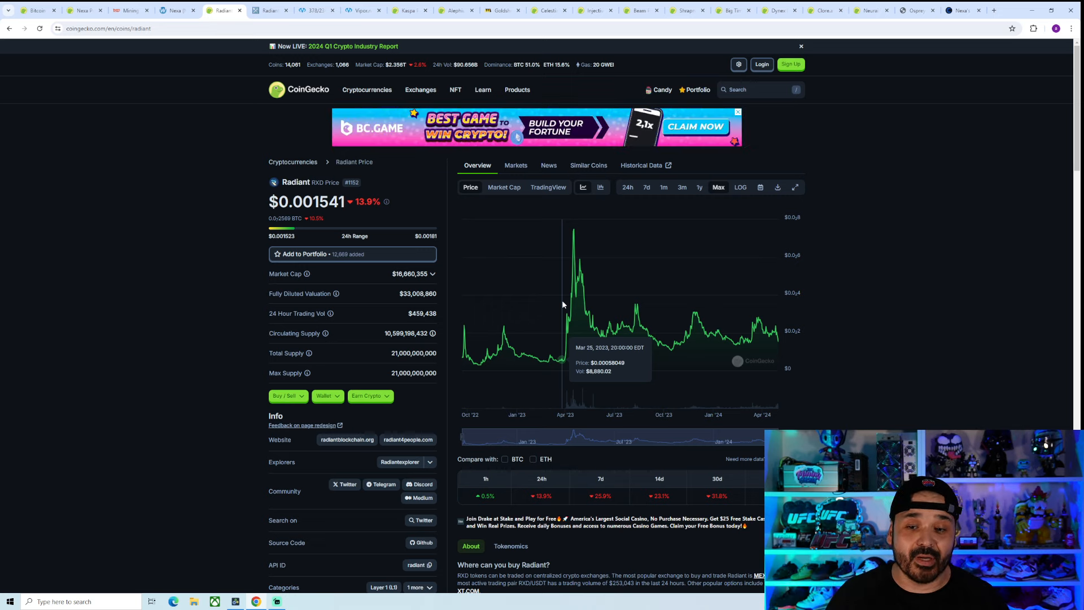
{"action": "mouse_move", "coordinate": [620, 380]}
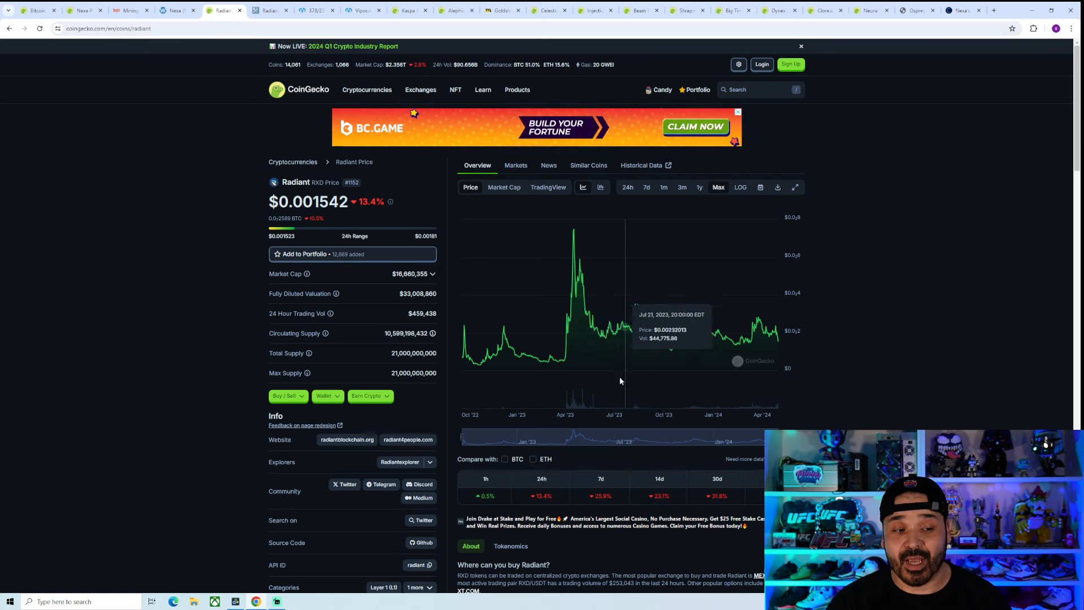
{"action": "mouse_move", "coordinate": [495, 396]}
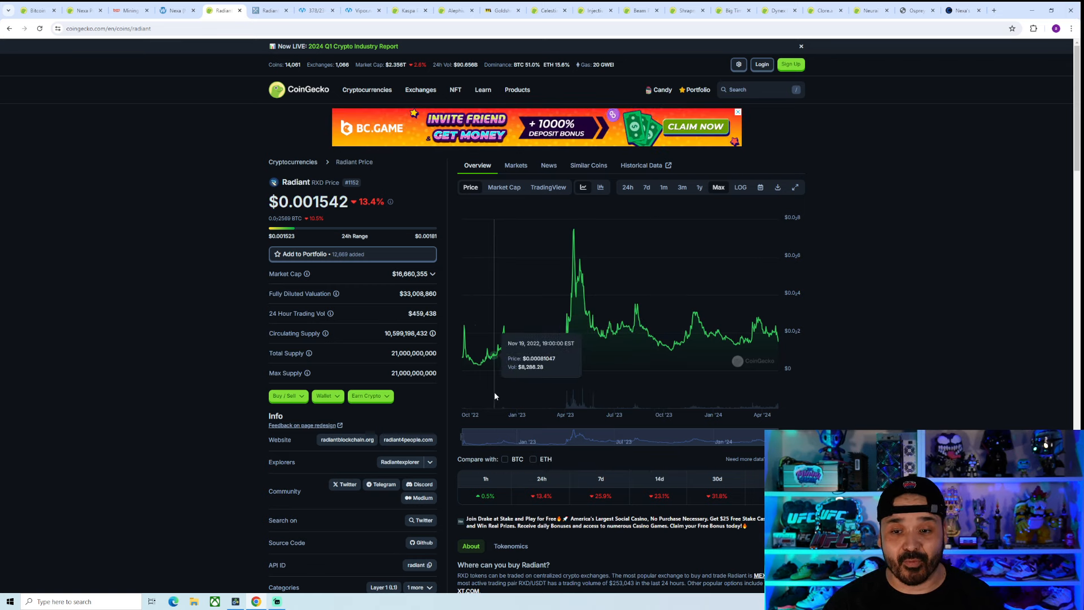
{"action": "mouse_move", "coordinate": [591, 372]}
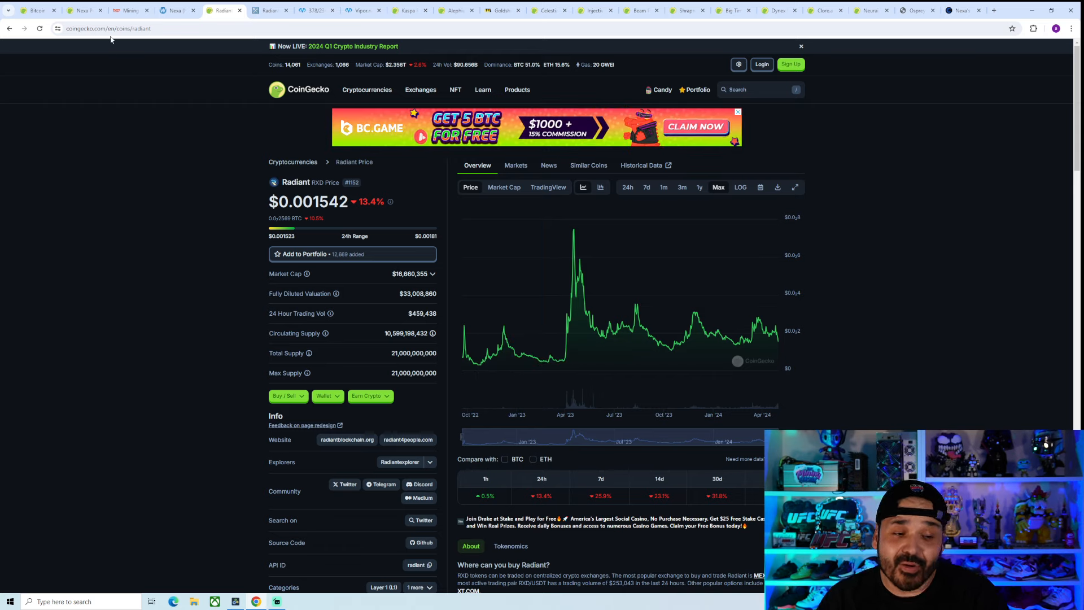
Briefly check another price page, then return to Radiant's Max chart at $0.001546.
{"action": "left_click", "coordinate": [80, 10]}
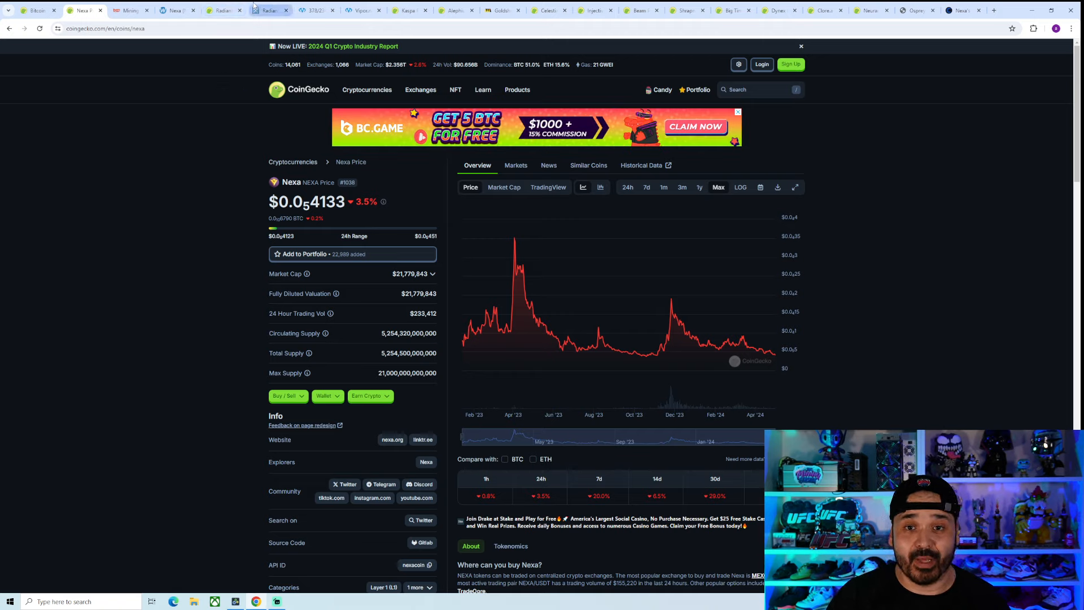
{"action": "left_click", "coordinate": [268, 9]}
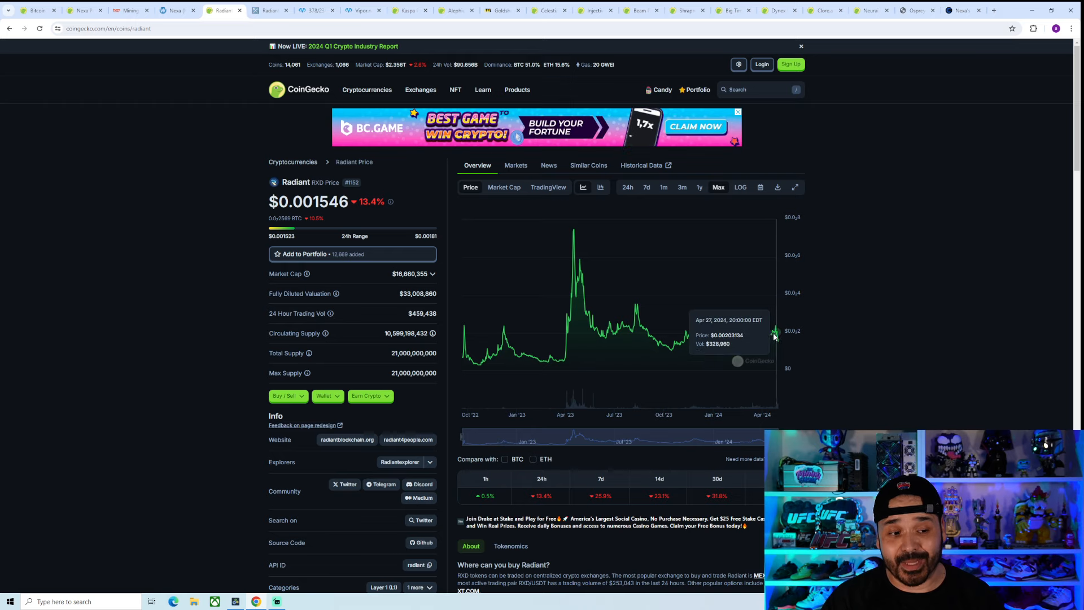
{"action": "mouse_move", "coordinate": [689, 365]}
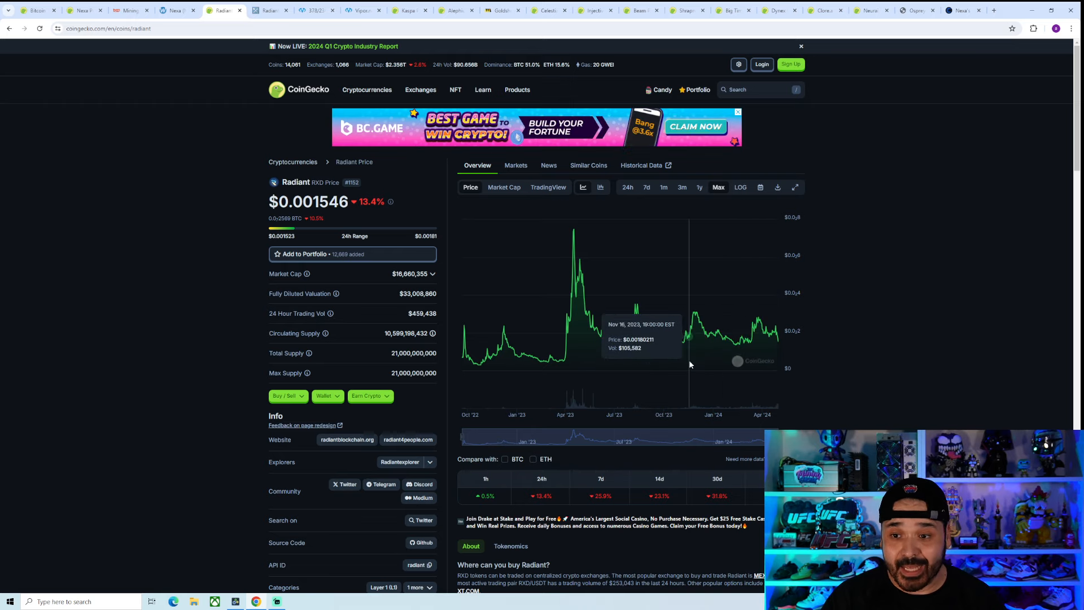
{"action": "mouse_move", "coordinate": [650, 349]}
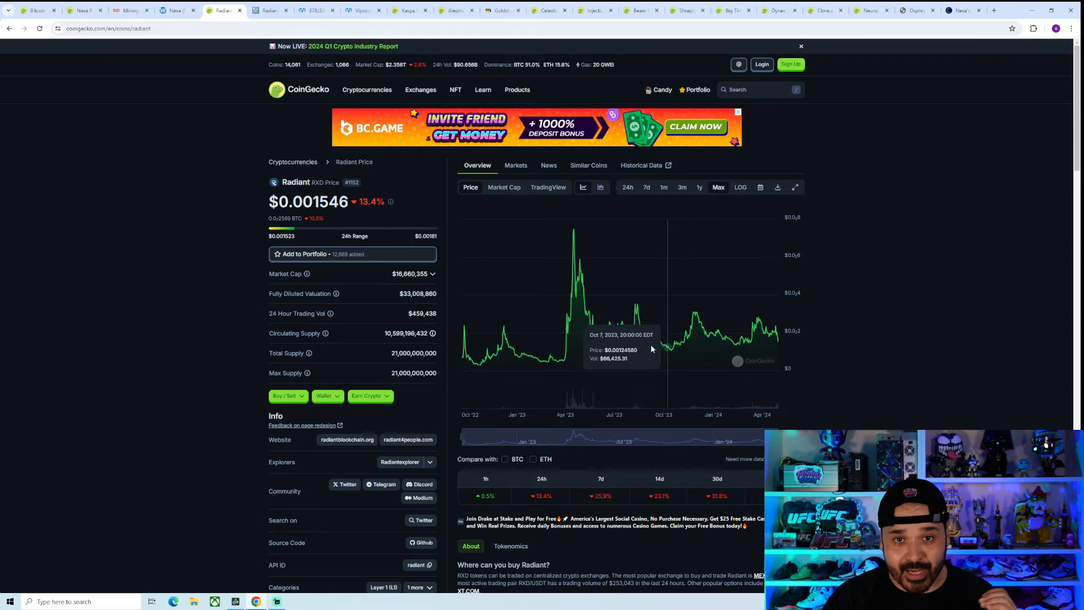
View Radiant's MiningPoolStats pool table, led by viper.net at ~195 TH/s network hashrate.
{"action": "left_click", "coordinate": [268, 9]}
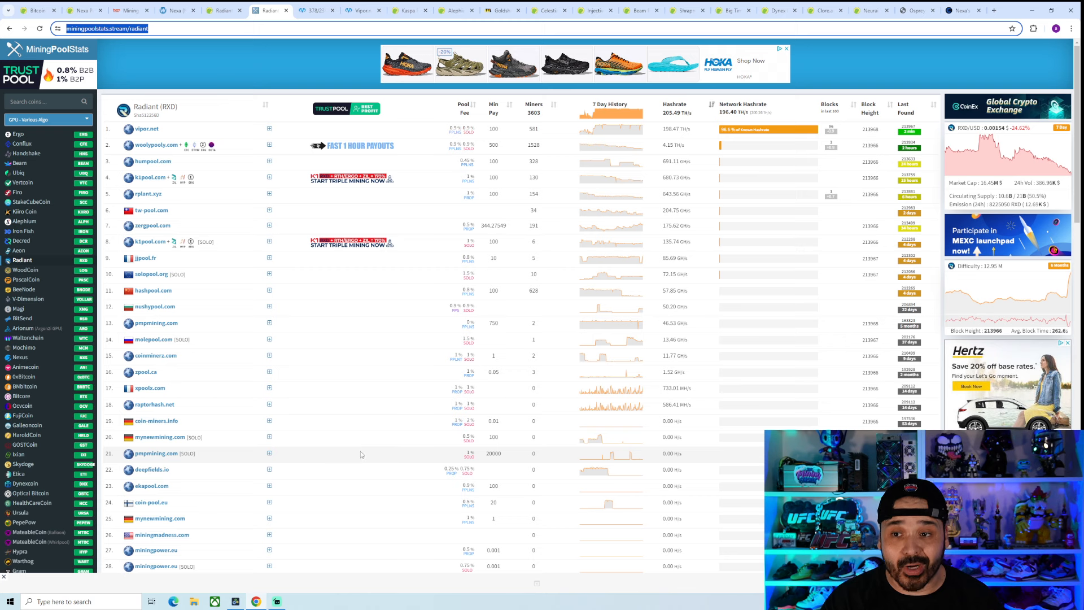
{"action": "mouse_move", "coordinate": [616, 145]}
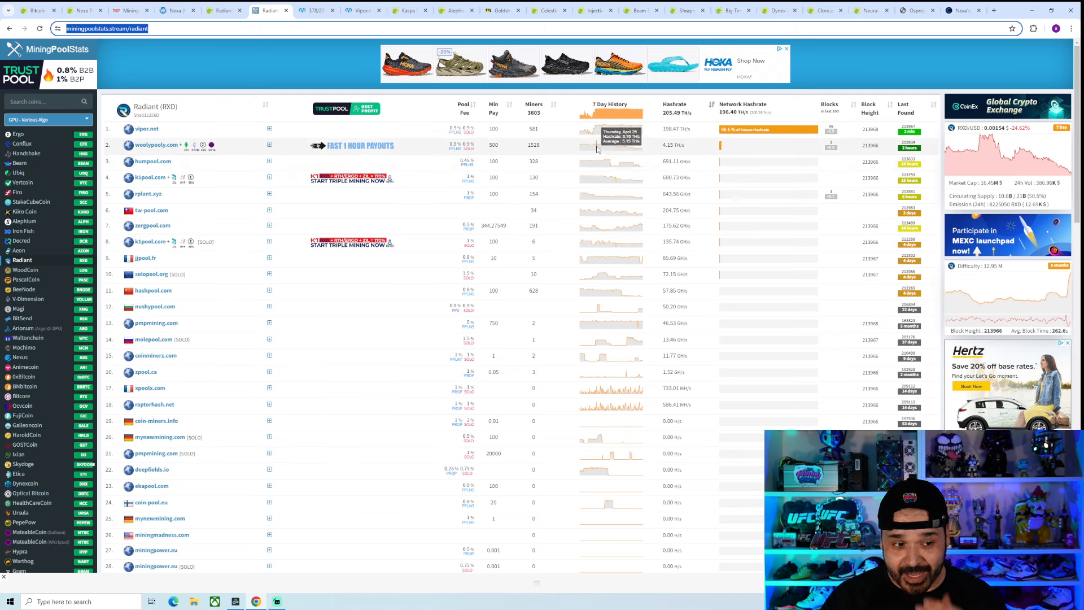
{"action": "mouse_move", "coordinate": [598, 152]}
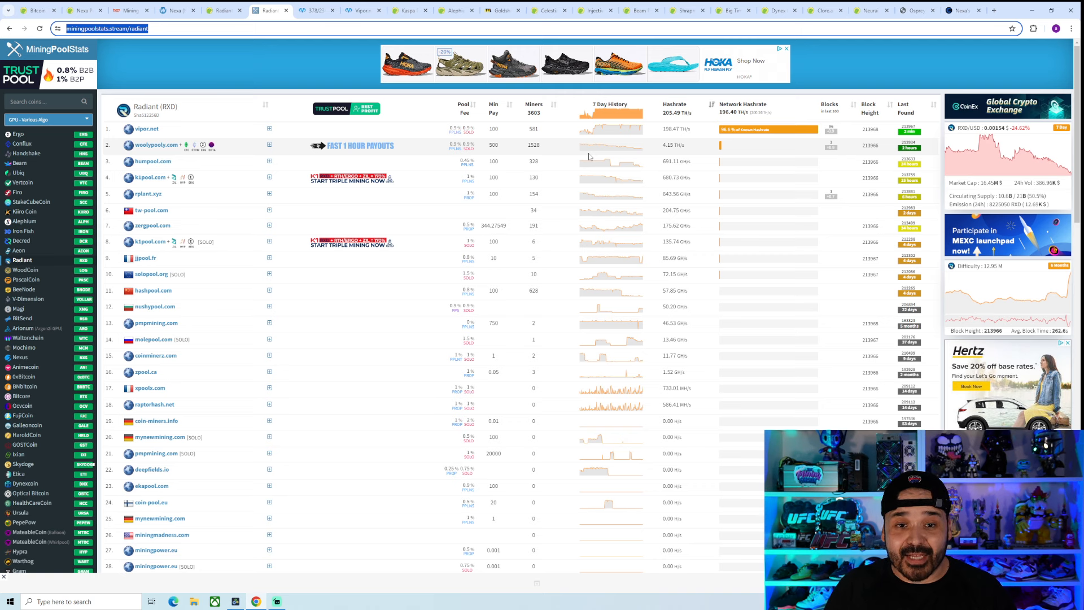
Scroll down to Radiant's Blocks Distribution chart, where vipor.net holds 95.4%.
{"action": "scroll", "scroll_direction": "down", "scroll_amount": 3}
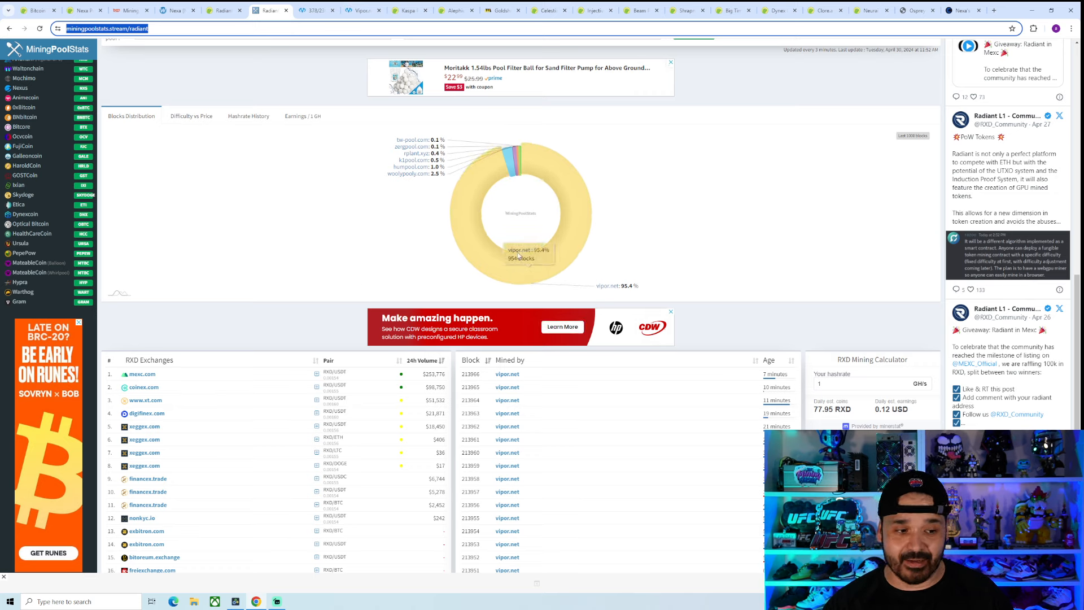
{"action": "mouse_move", "coordinate": [379, 219]}
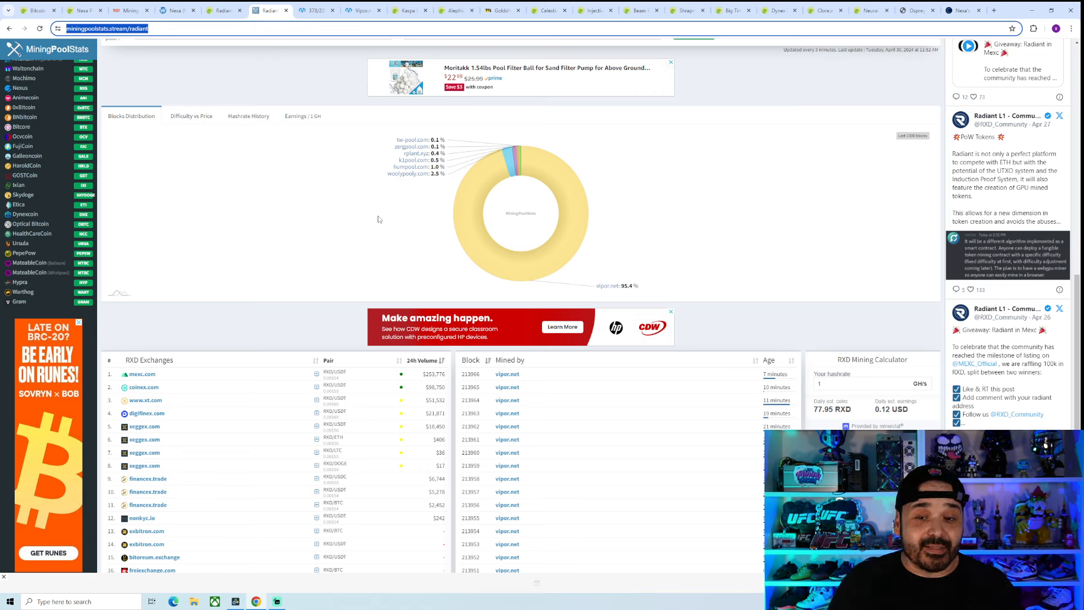
{"action": "mouse_move", "coordinate": [286, 139]}
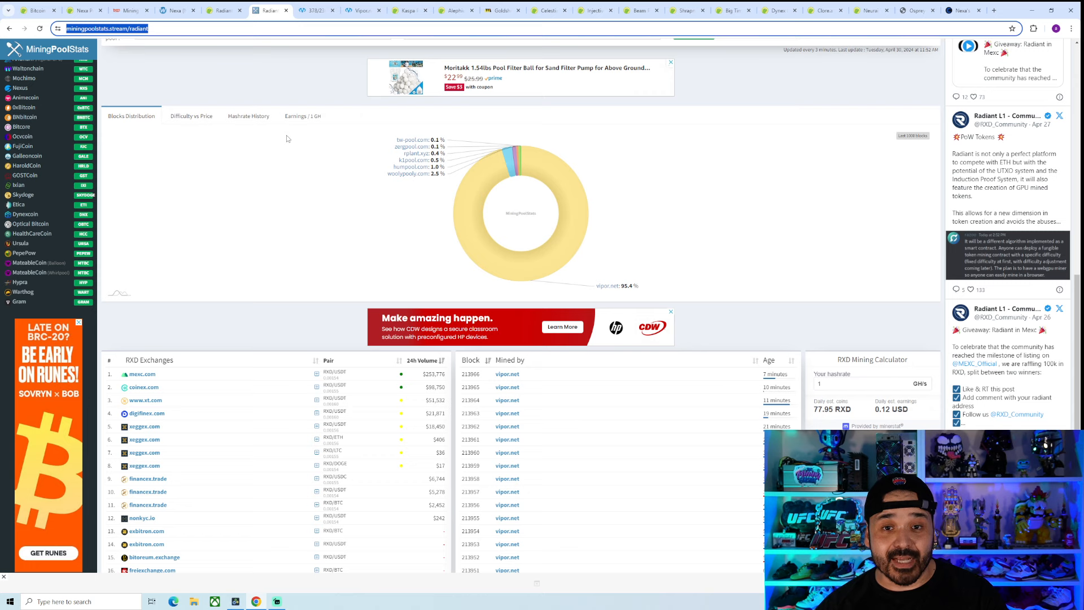
{"action": "mouse_move", "coordinate": [317, 10]}
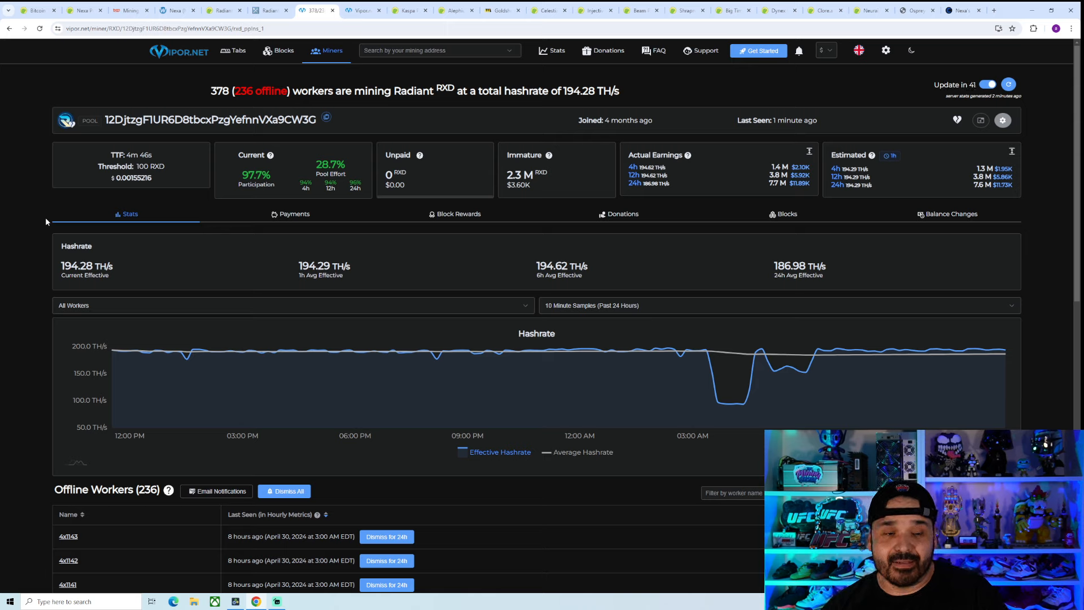
Scroll to Vipor.net's recent Radiant blocks table, each paying about 25,000 RXD.
{"action": "scroll", "scroll_direction": "down", "scroll_amount": 3}
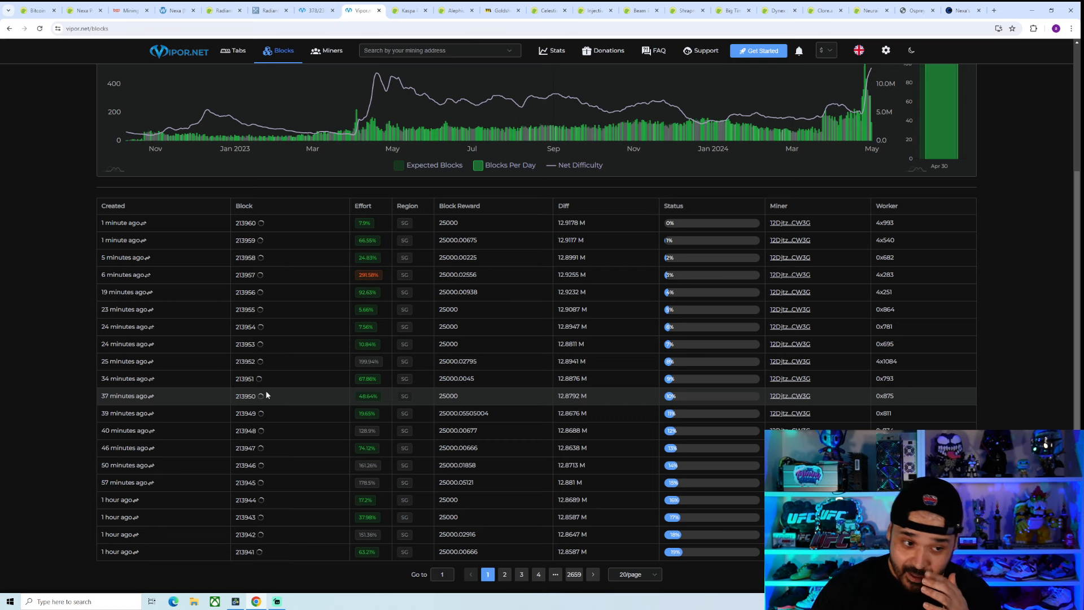
{"action": "mouse_move", "coordinate": [123, 322]}
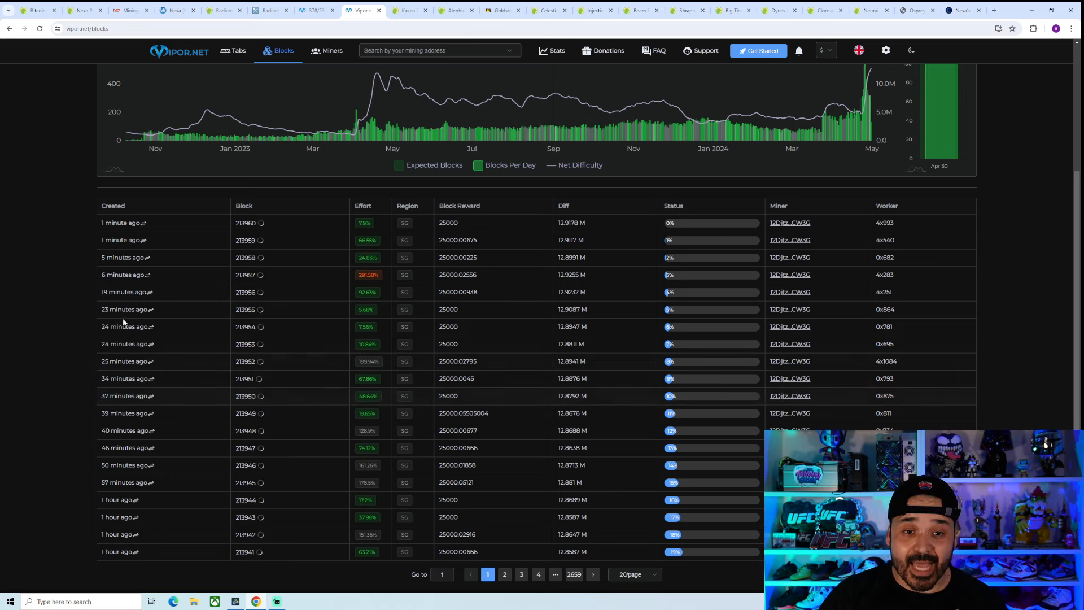
{"action": "mouse_move", "coordinate": [228, 132]}
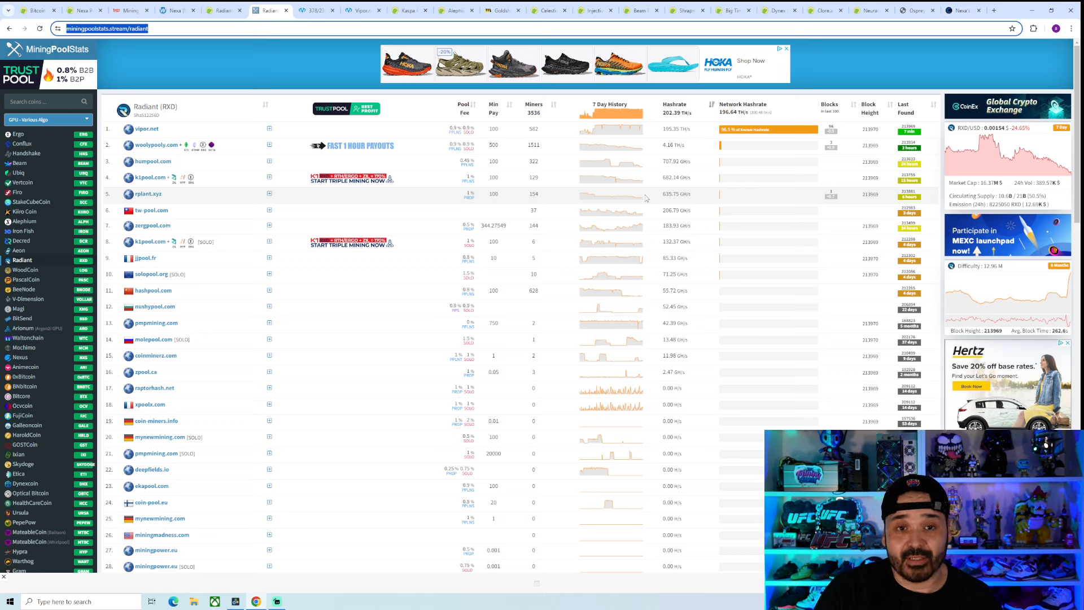
{"action": "mouse_move", "coordinate": [316, 9]}
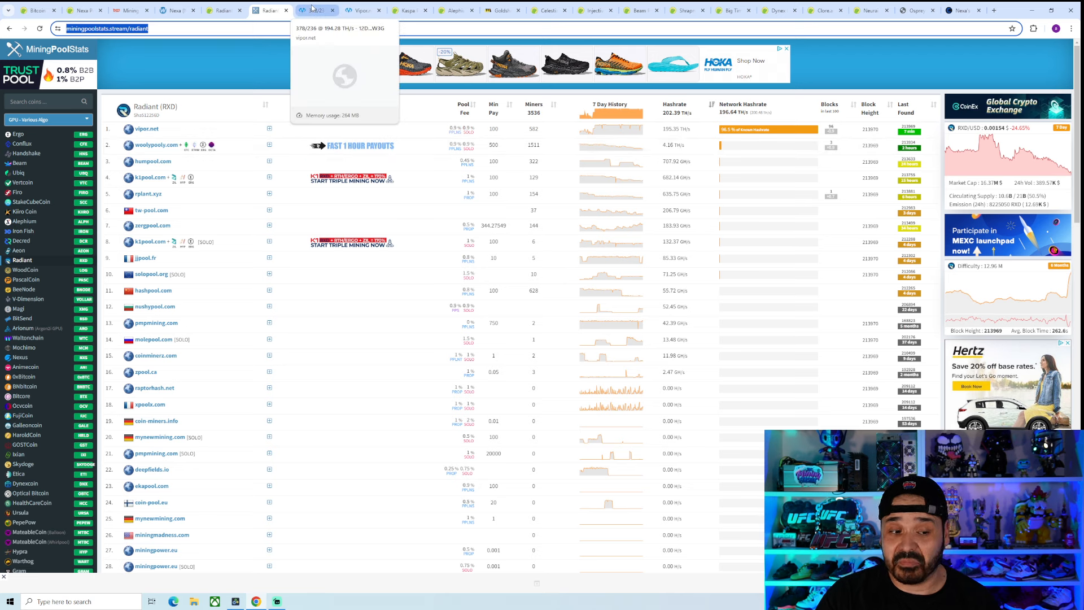
{"action": "mouse_move", "coordinate": [301, 247]}
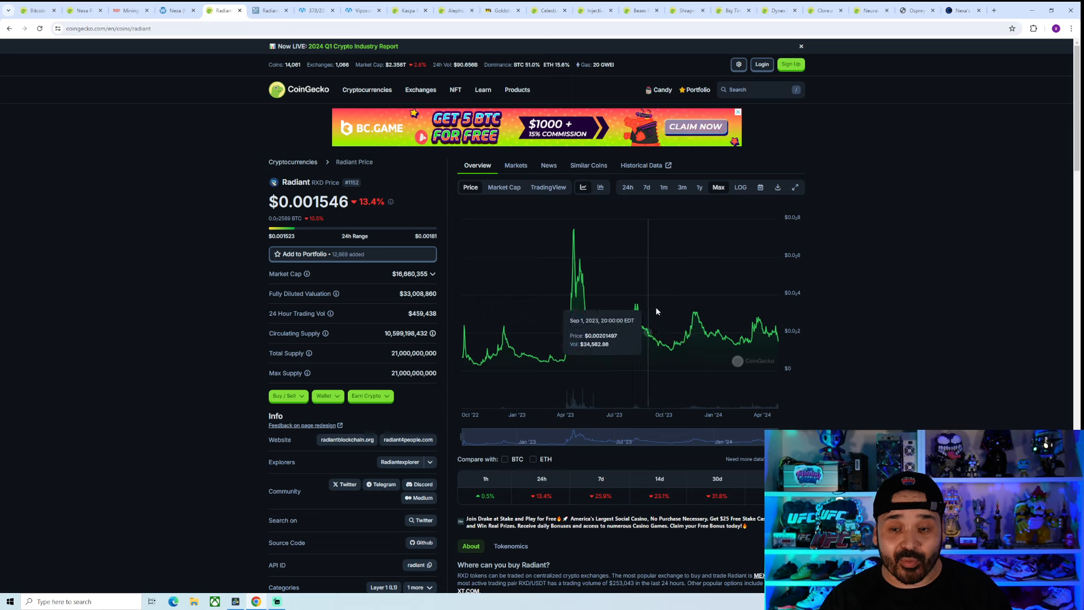
{"action": "mouse_move", "coordinate": [593, 292]}
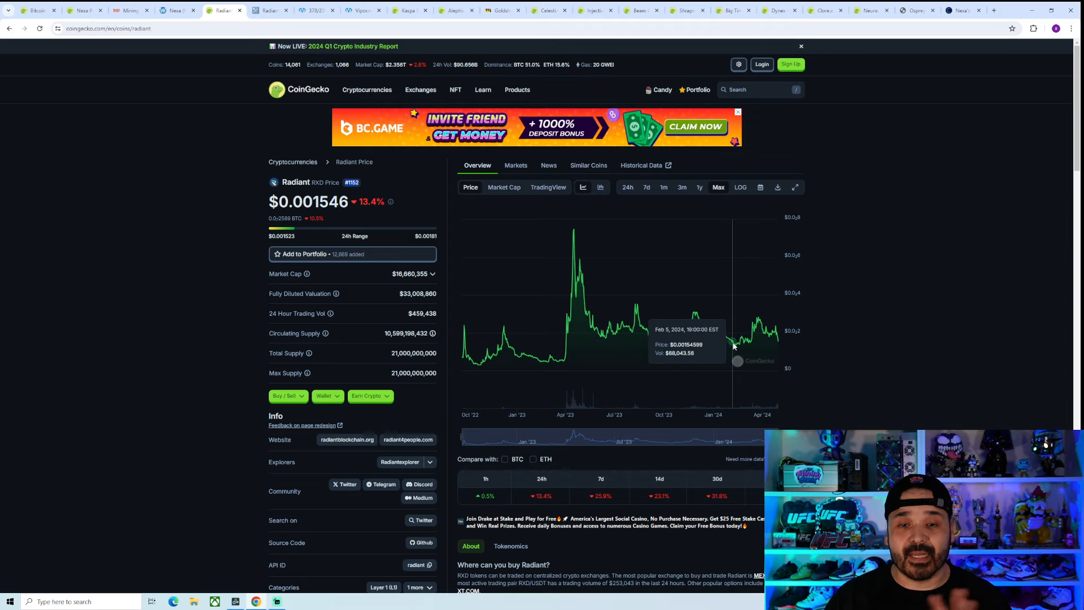
{"action": "mouse_move", "coordinate": [554, 332]}
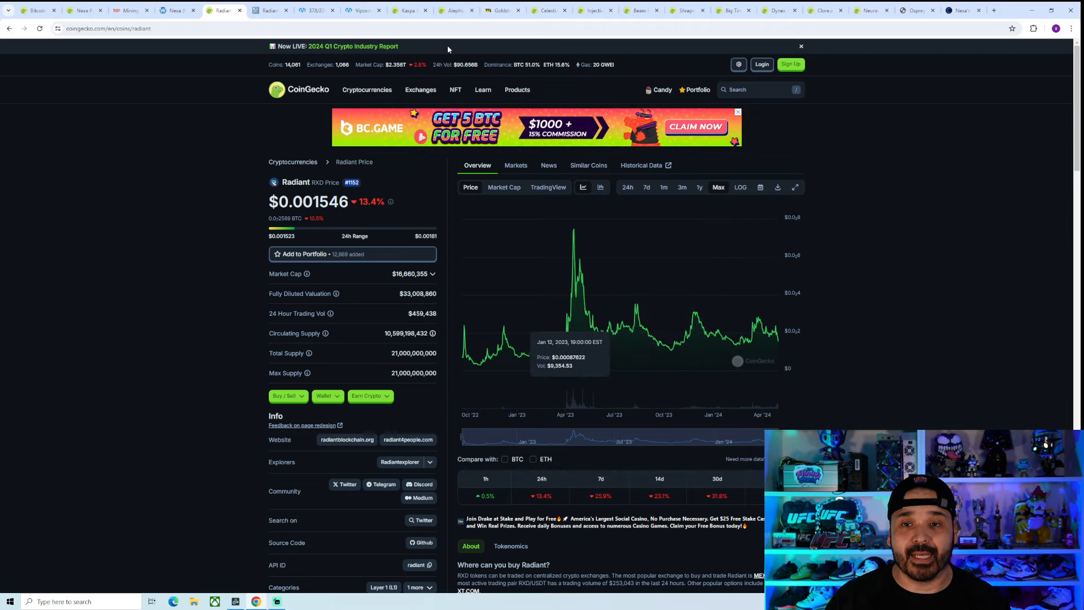
{"action": "mouse_move", "coordinate": [409, 10]}
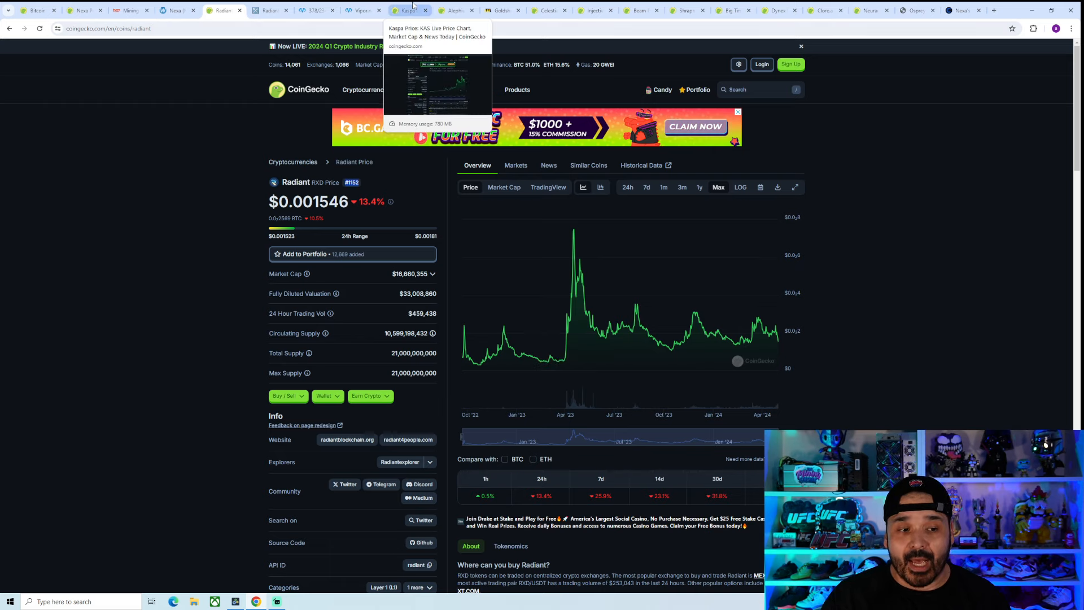
Show Kaspa's CoinGecko page at $0.1066 with its full-history chart.
{"action": "left_click", "coordinate": [404, 9]}
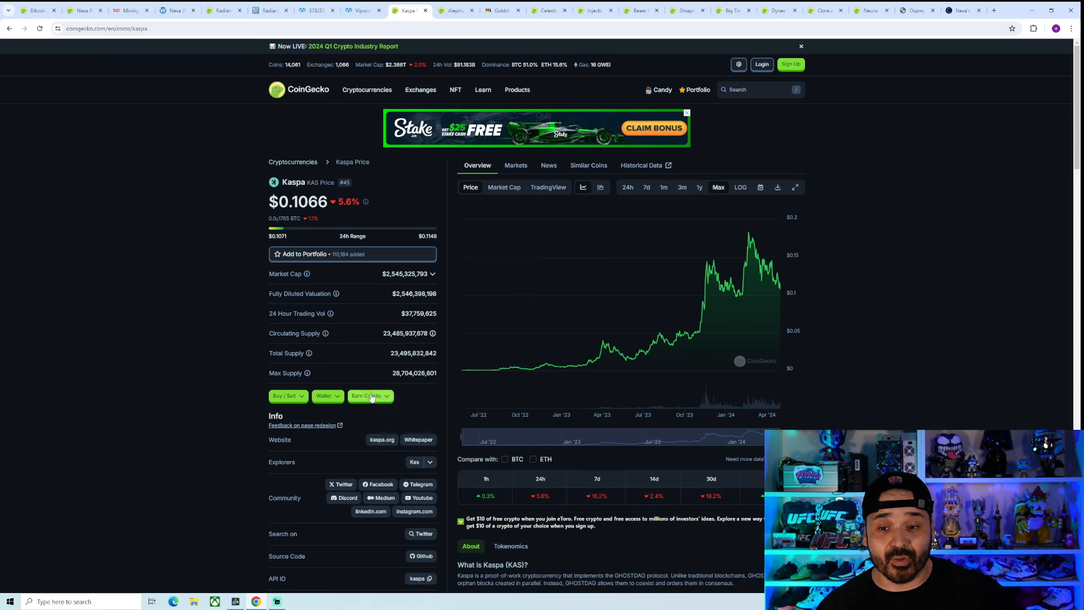
{"action": "mouse_move", "coordinate": [530, 381]}
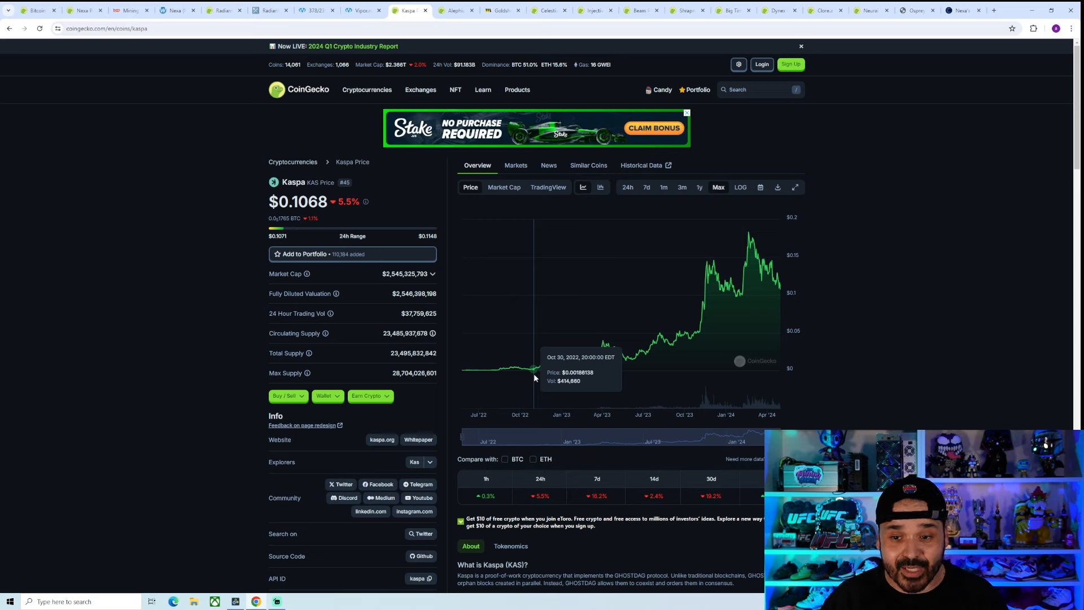
{"action": "mouse_move", "coordinate": [533, 378]}
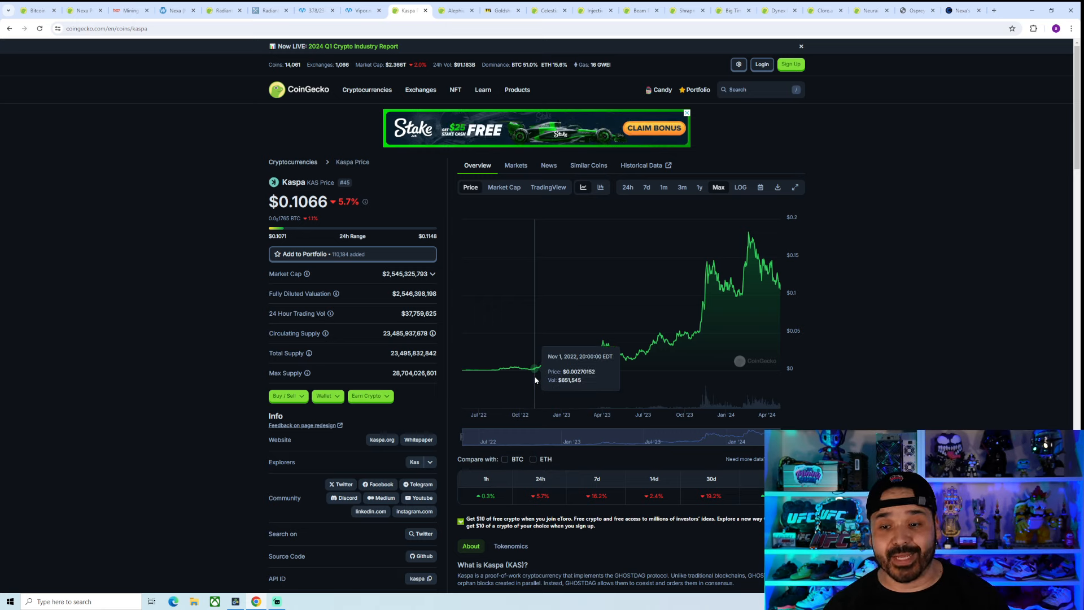
{"action": "mouse_move", "coordinate": [532, 379]}
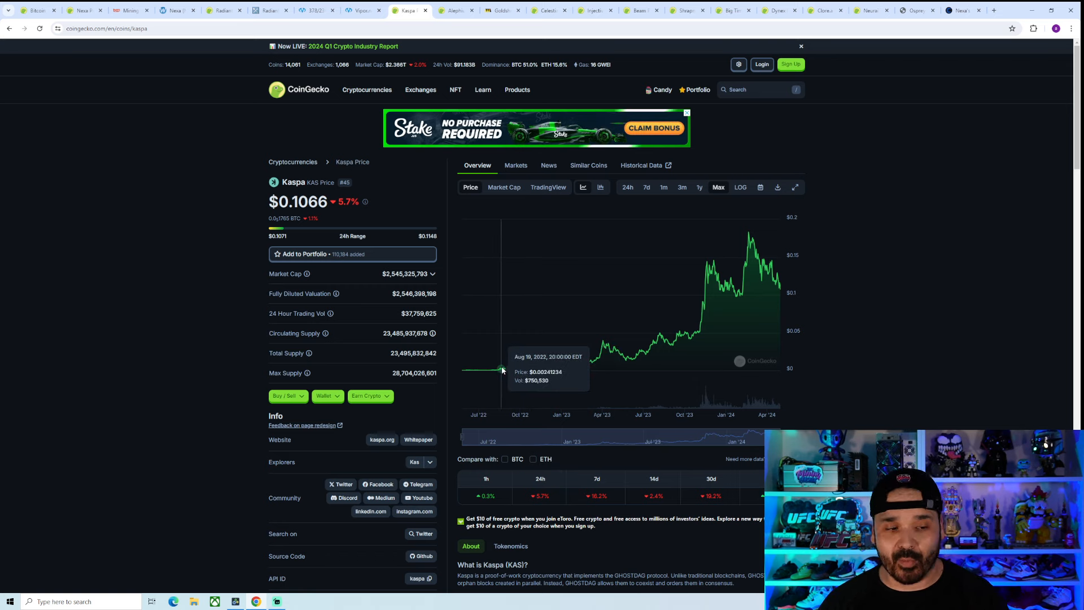
{"action": "mouse_move", "coordinate": [509, 352]}
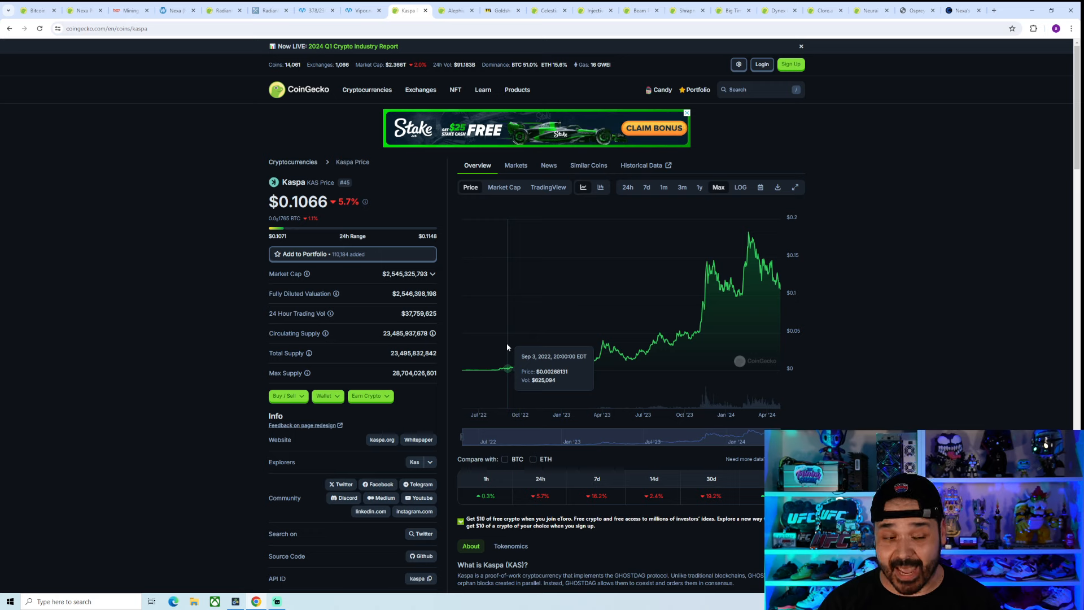
{"action": "mouse_move", "coordinate": [549, 356]}
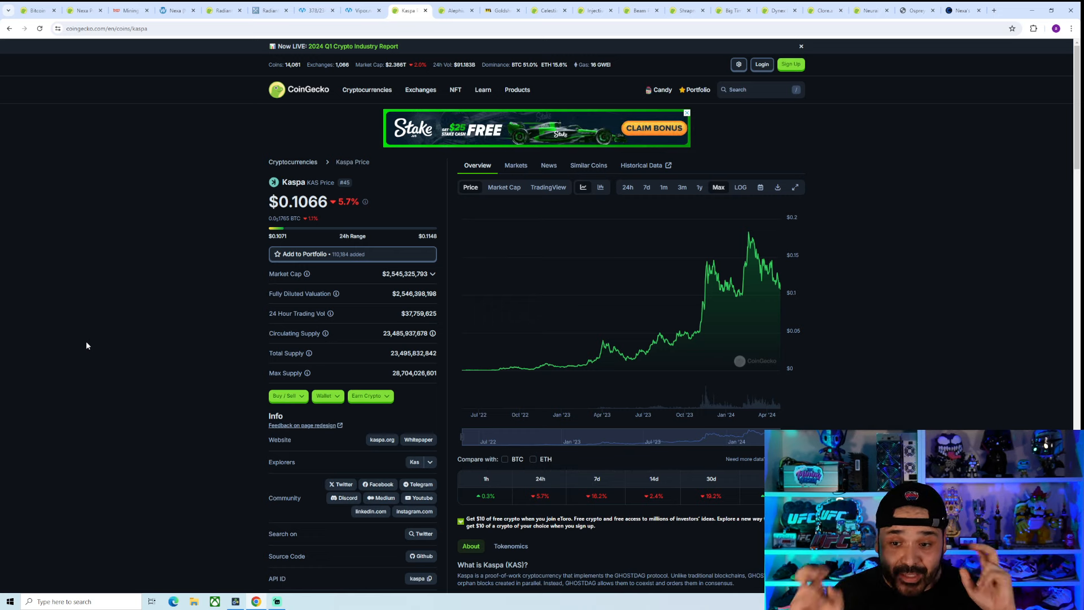
{"action": "mouse_move", "coordinate": [596, 359]}
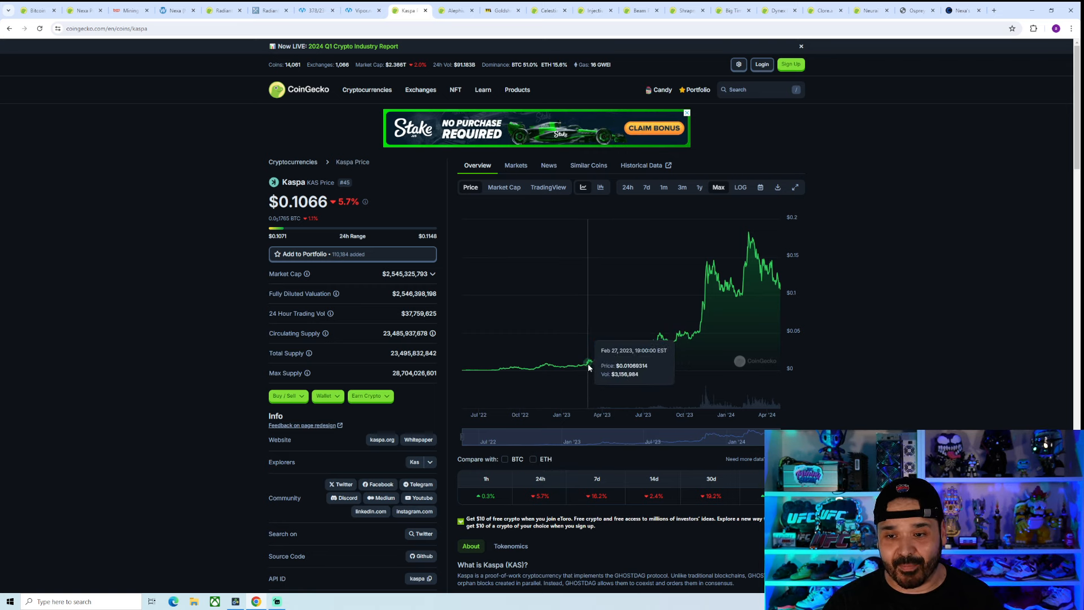
{"action": "mouse_move", "coordinate": [590, 362]}
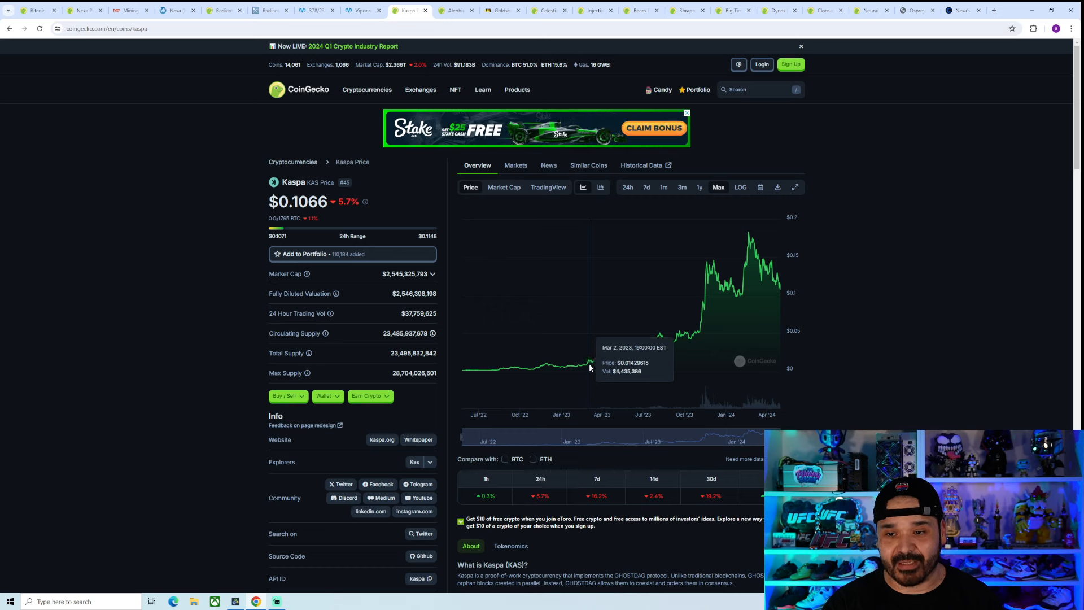
{"action": "mouse_move", "coordinate": [594, 363]}
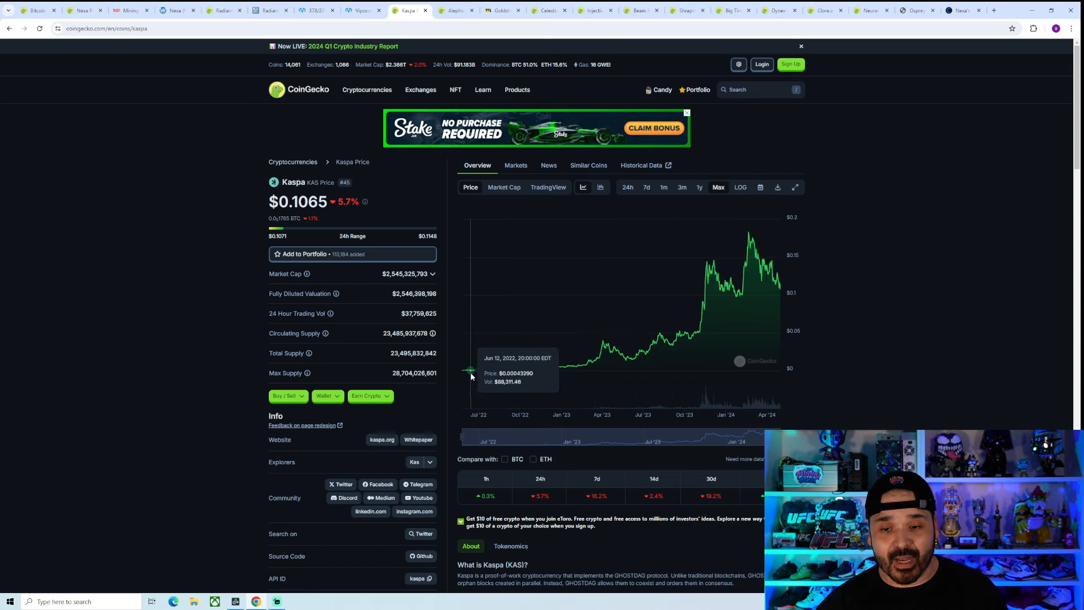
{"action": "mouse_move", "coordinate": [505, 369]}
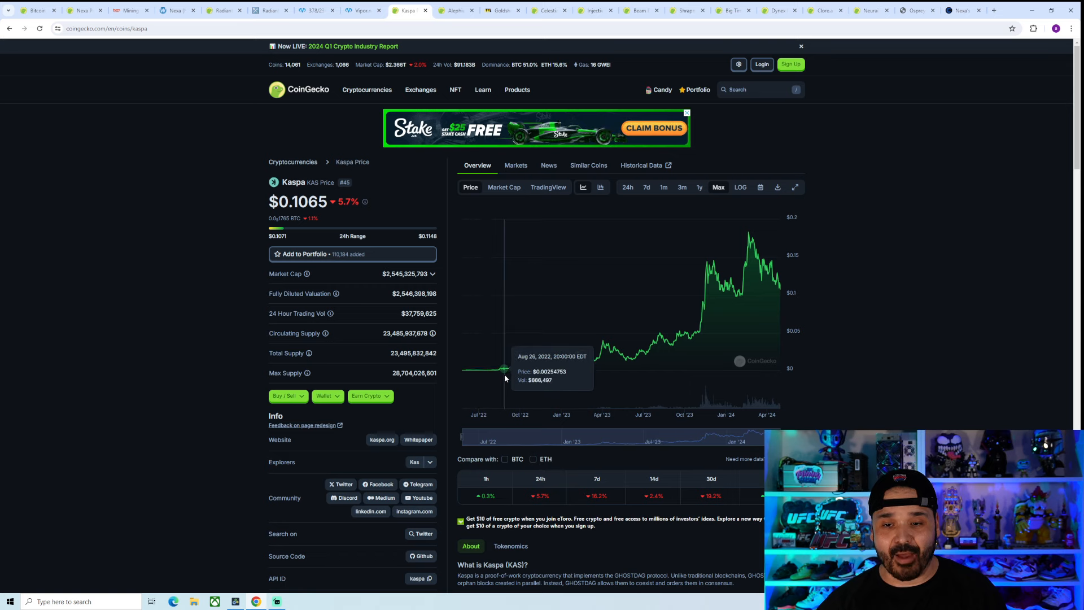
{"action": "mouse_move", "coordinate": [518, 382]}
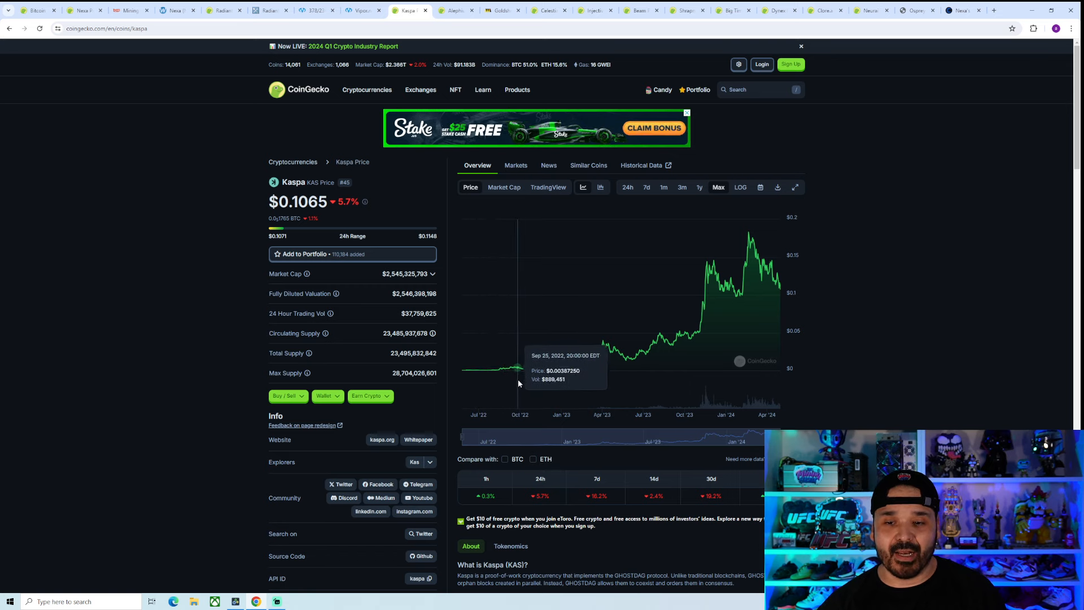
{"action": "mouse_move", "coordinate": [528, 386]}
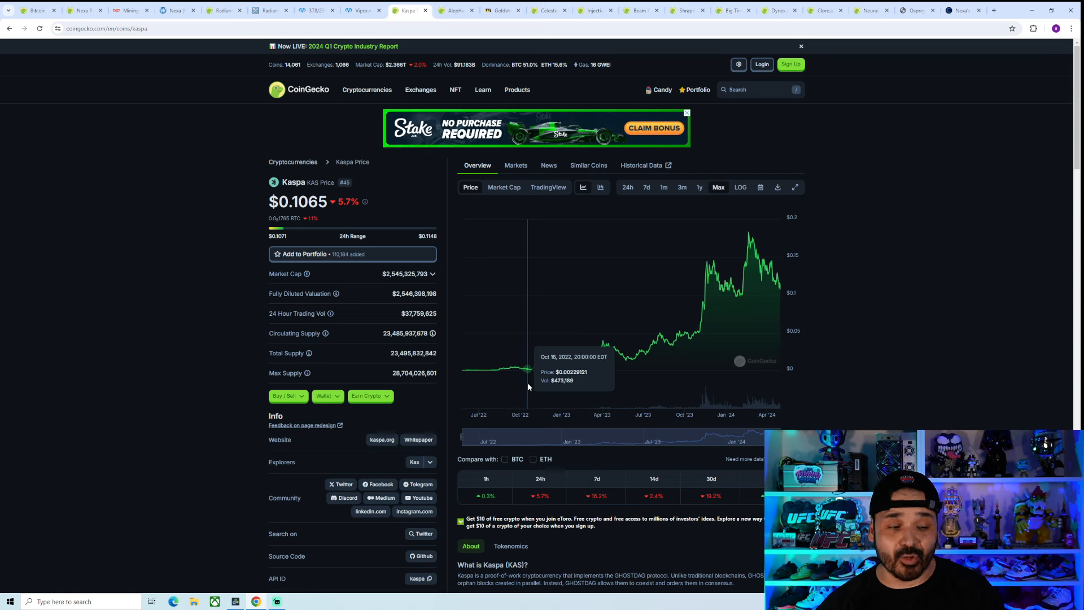
{"action": "mouse_move", "coordinate": [529, 386]}
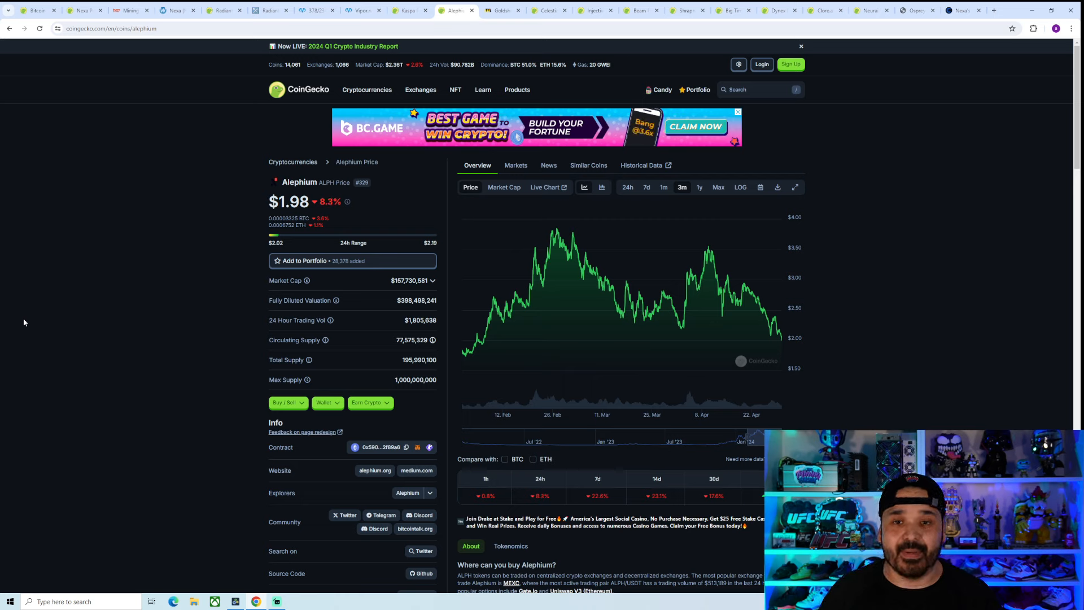
{"action": "mouse_move", "coordinate": [138, 355]}
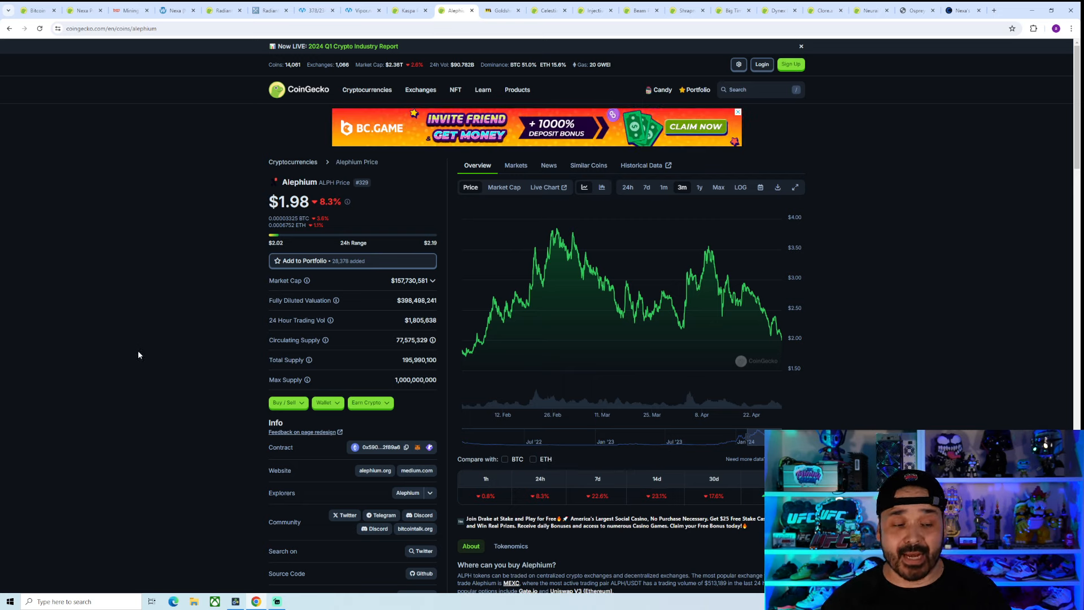
{"action": "mouse_move", "coordinate": [774, 238]}
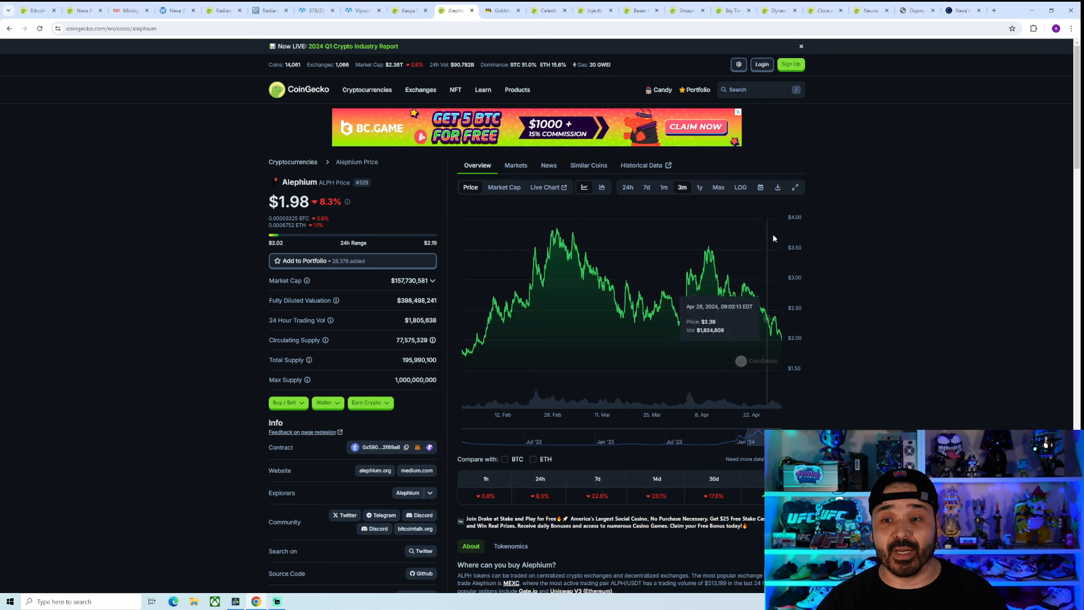
Set Alephium's price chart to the 1y range.
{"action": "left_click", "coordinate": [699, 187]}
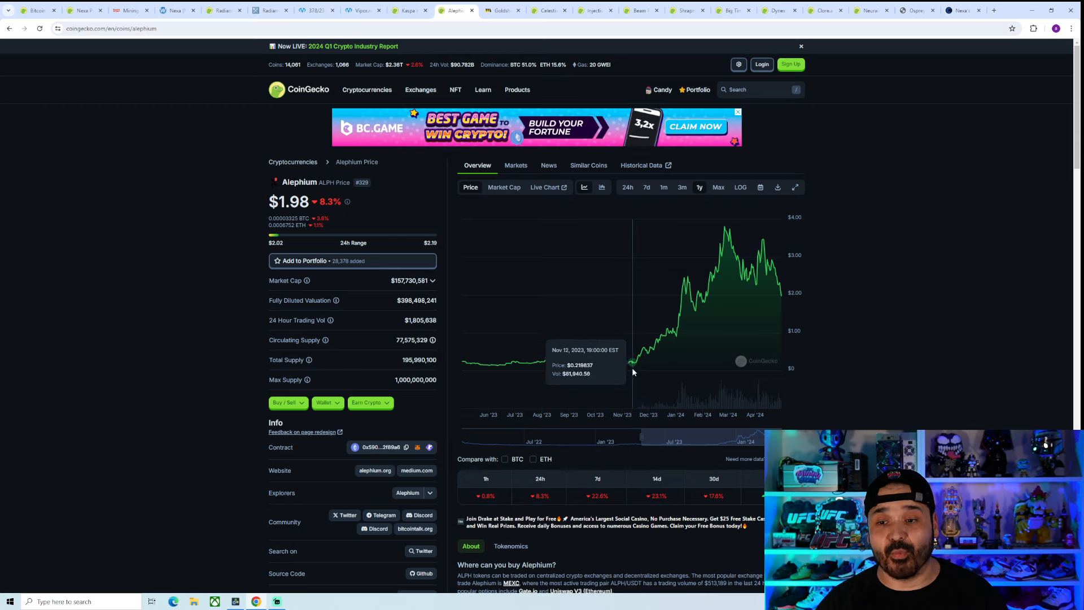
{"action": "mouse_move", "coordinate": [631, 369]}
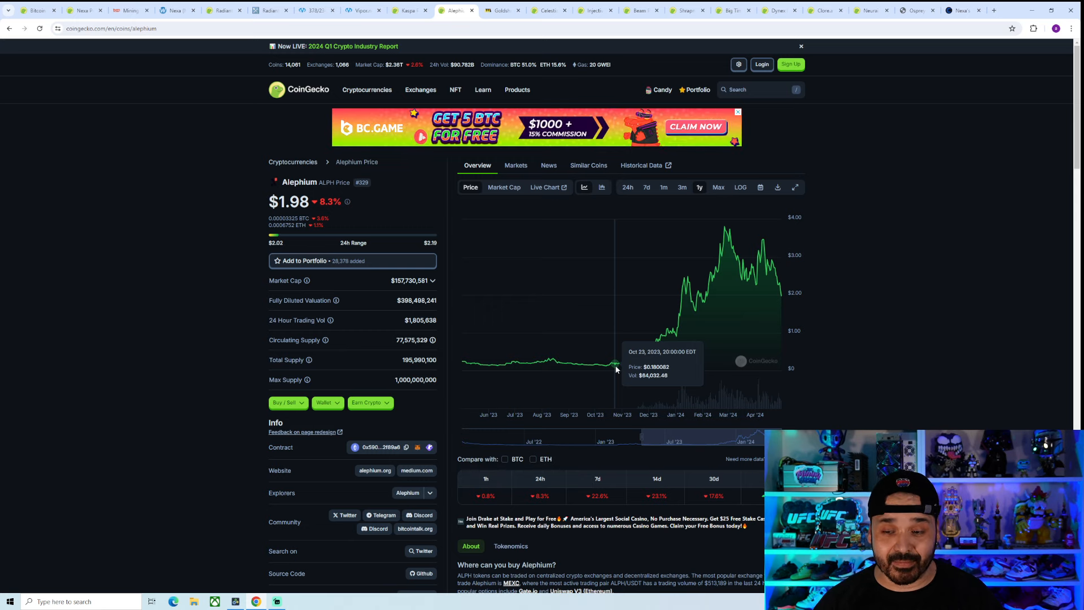
{"action": "mouse_move", "coordinate": [611, 364]}
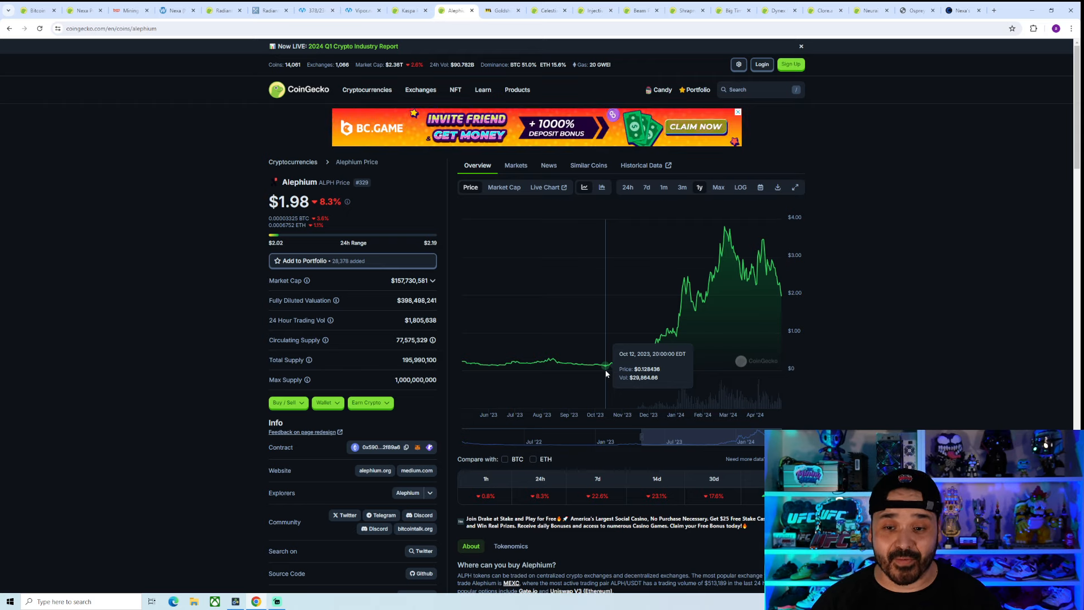
{"action": "mouse_move", "coordinate": [778, 304]}
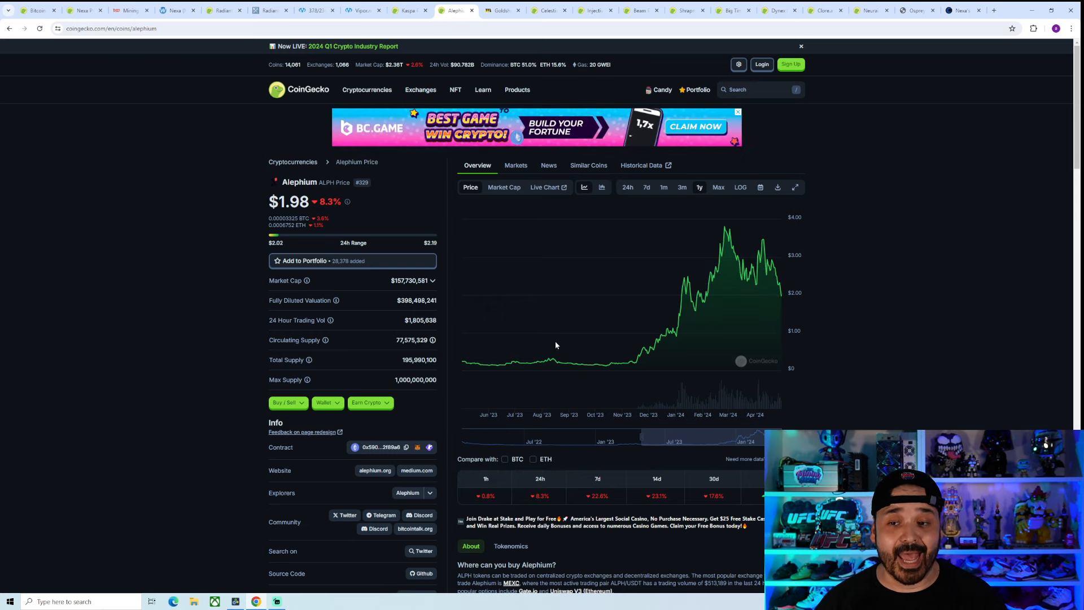
{"action": "mouse_move", "coordinate": [778, 302]}
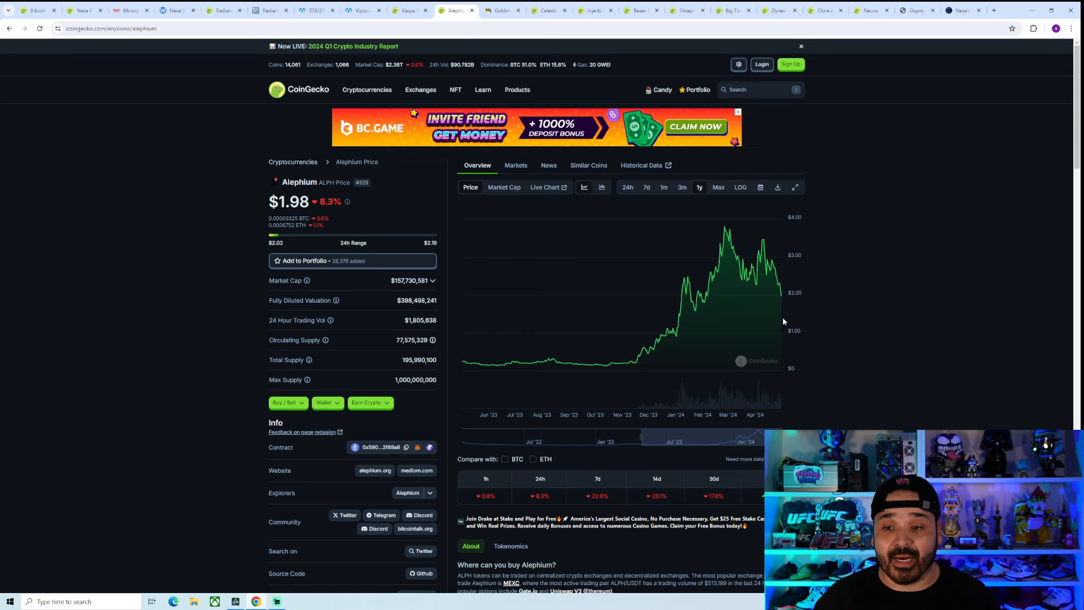
{"action": "mouse_move", "coordinate": [761, 303]}
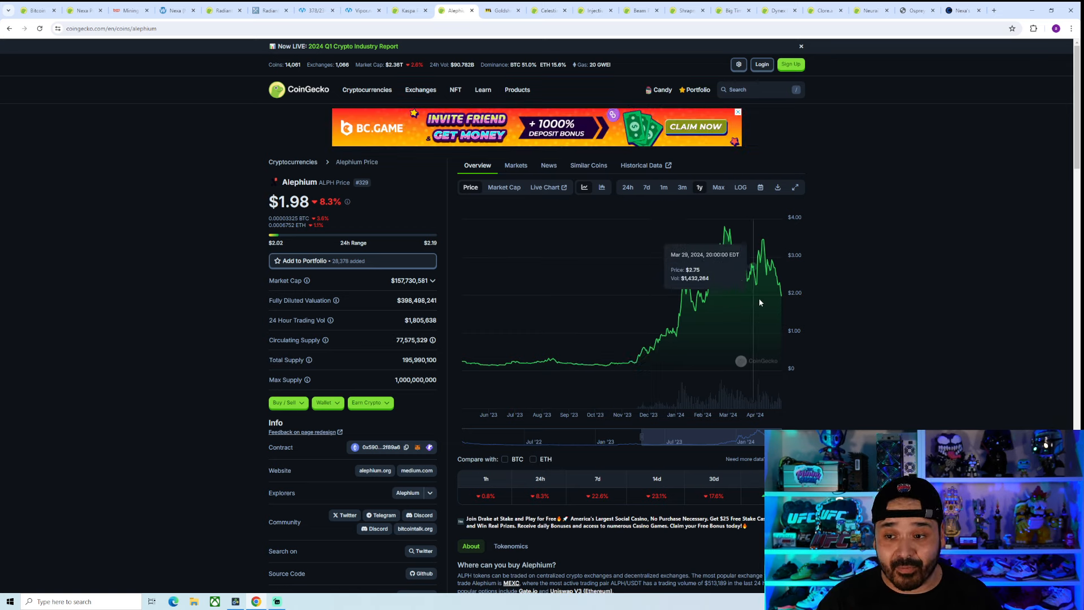
{"action": "mouse_move", "coordinate": [764, 295]}
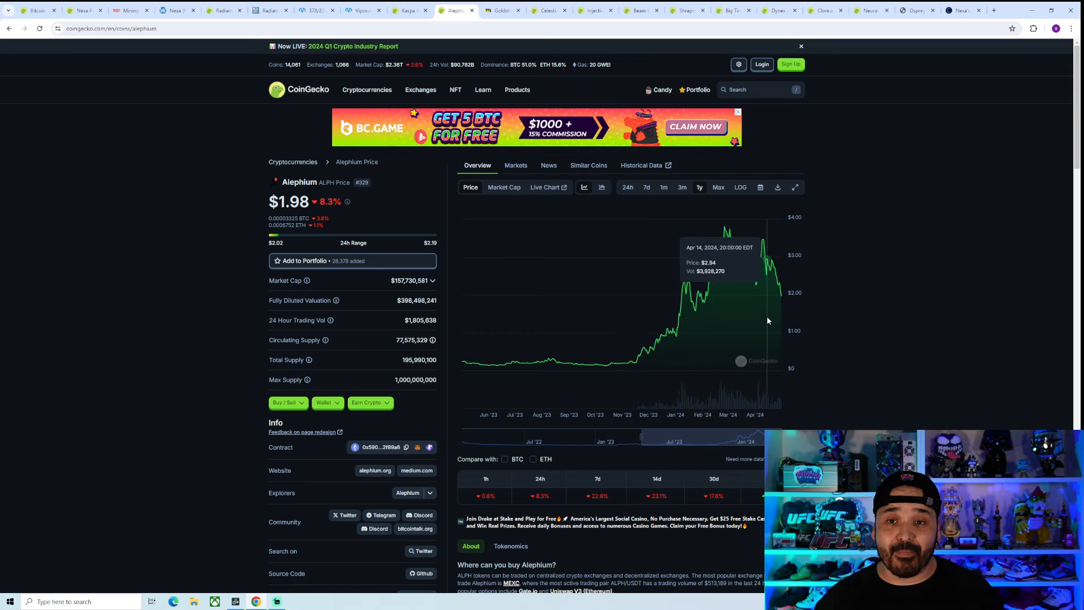
{"action": "mouse_move", "coordinate": [501, 9]}
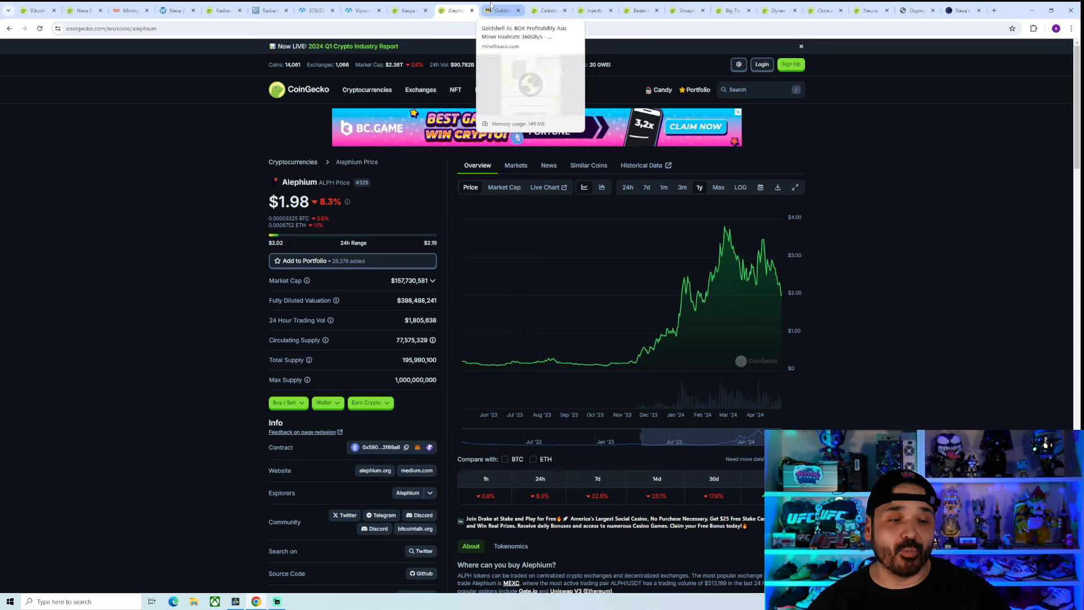
Switch to the Goldshell AL BOX calculator, estimating about $40.97 daily profit mining ALPH.
{"action": "left_click", "coordinate": [501, 10]}
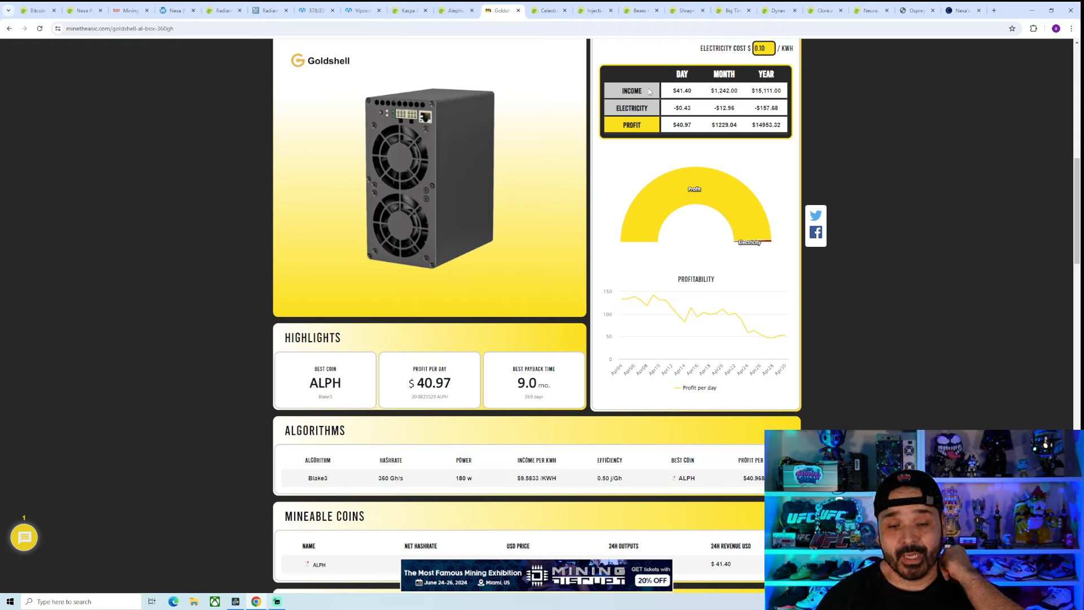
{"action": "mouse_move", "coordinate": [679, 44]}
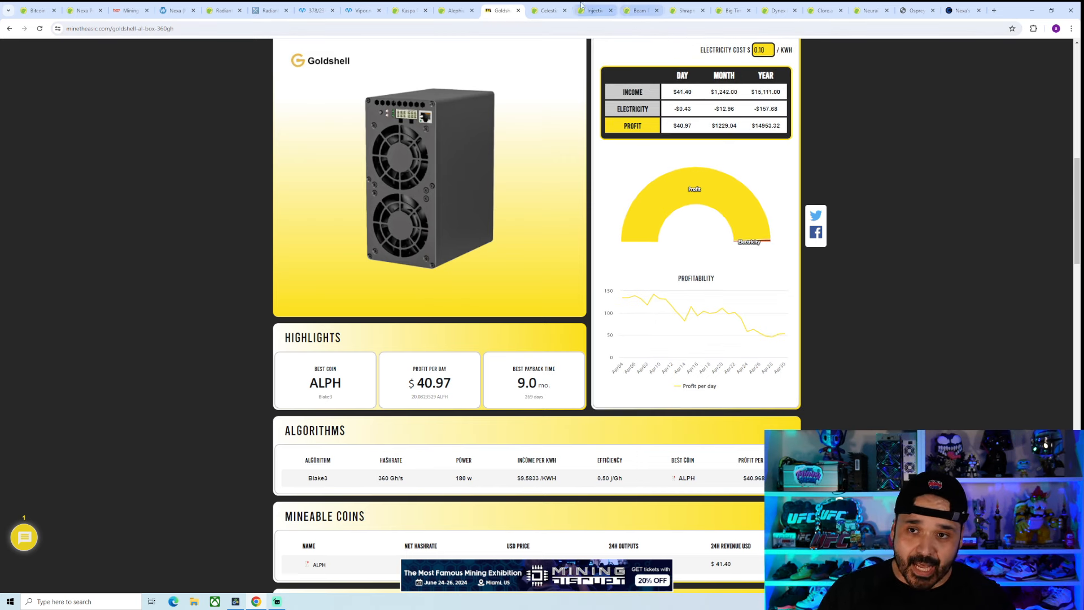
Review Celestia's one-month price chart near $9.06, then go to Injective's page.
{"action": "left_click", "coordinate": [549, 10]}
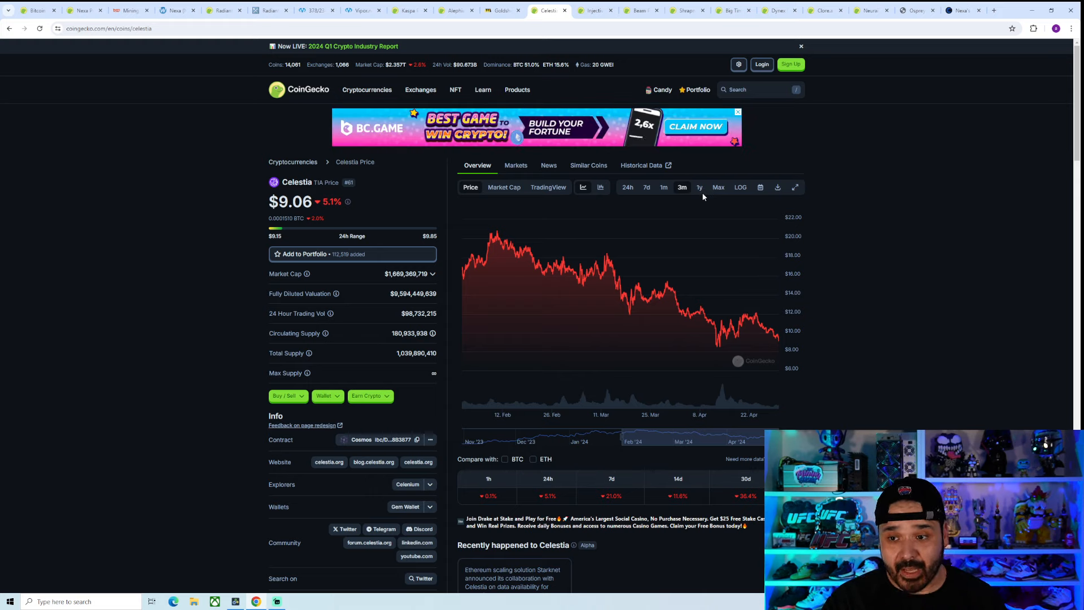
{"action": "left_click", "coordinate": [699, 187]}
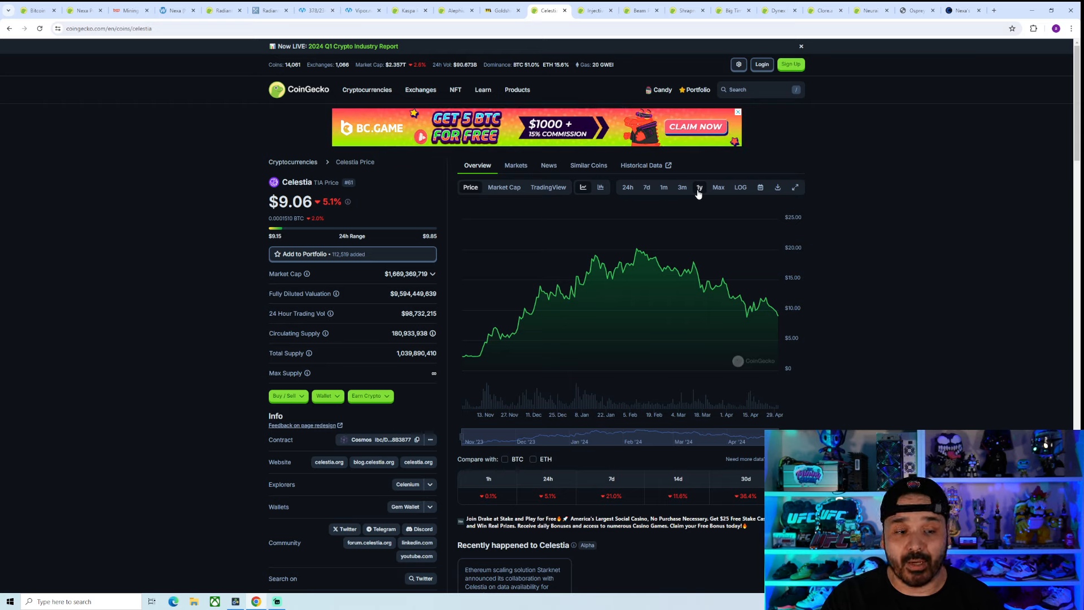
{"action": "mouse_move", "coordinate": [539, 298]}
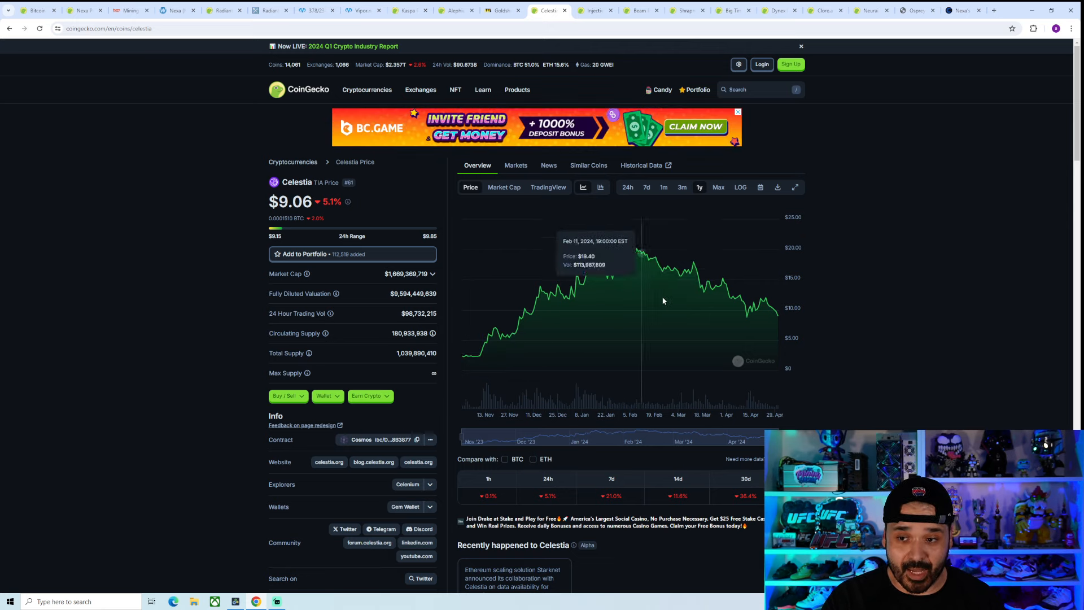
{"action": "left_click", "coordinate": [681, 187]}
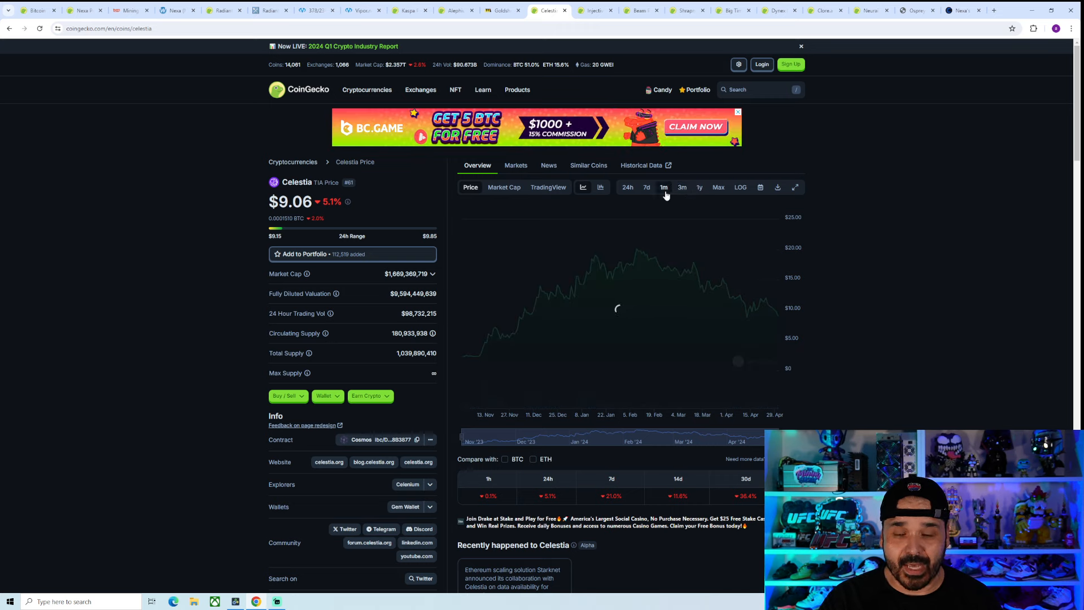
{"action": "left_click", "coordinate": [663, 187]}
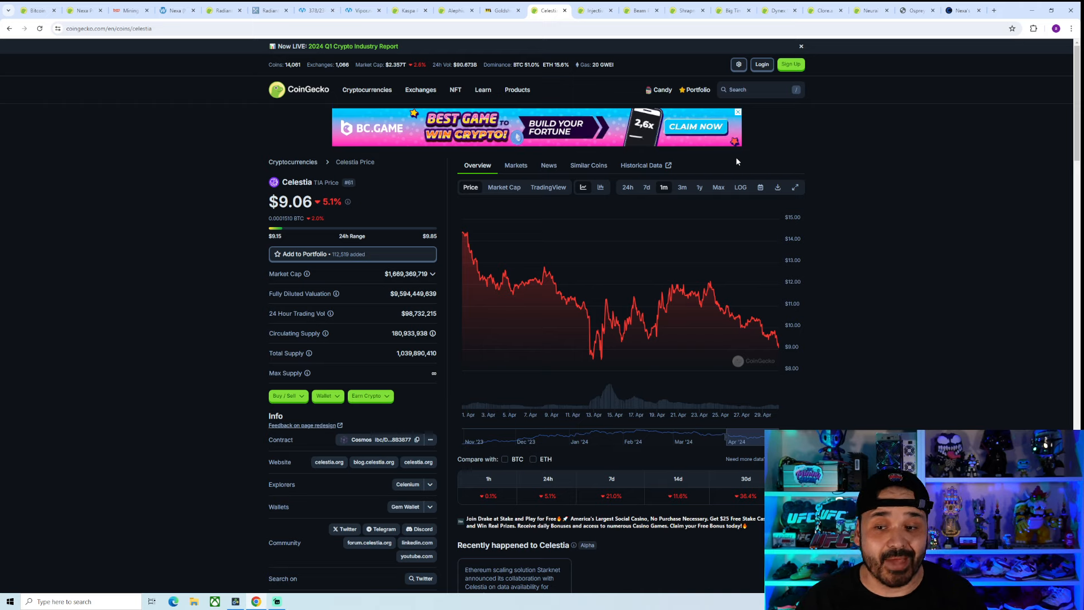
{"action": "mouse_move", "coordinate": [590, 358]}
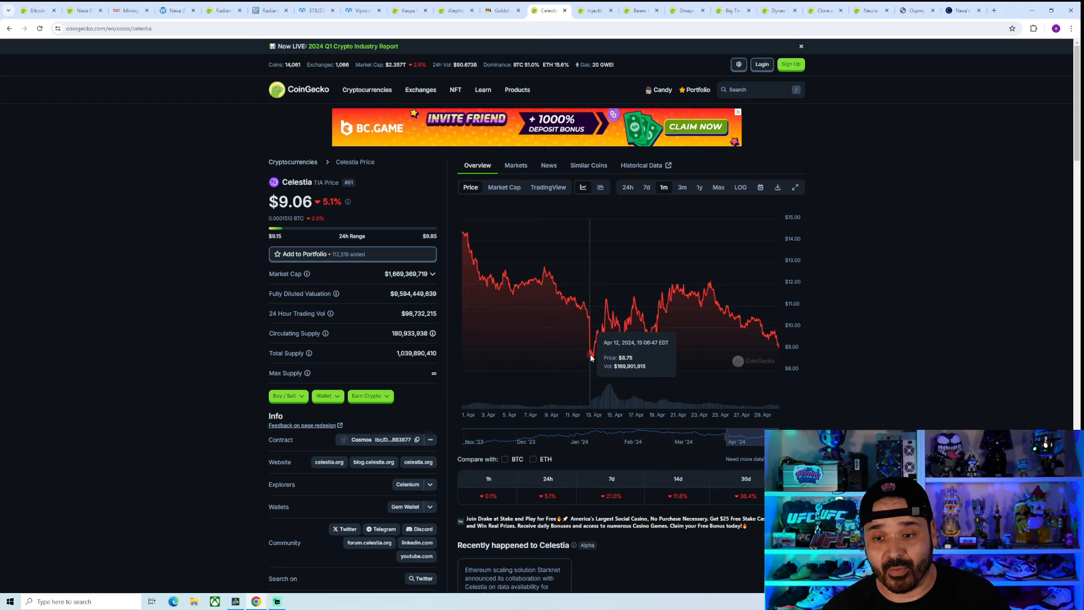
{"action": "mouse_move", "coordinate": [609, 329]}
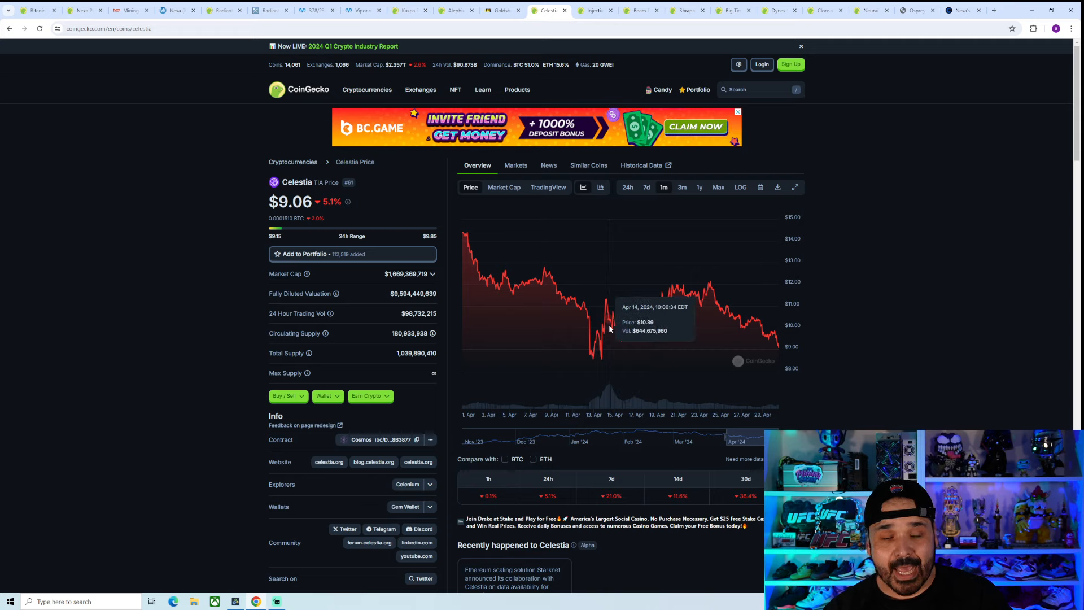
{"action": "mouse_move", "coordinate": [607, 318]}
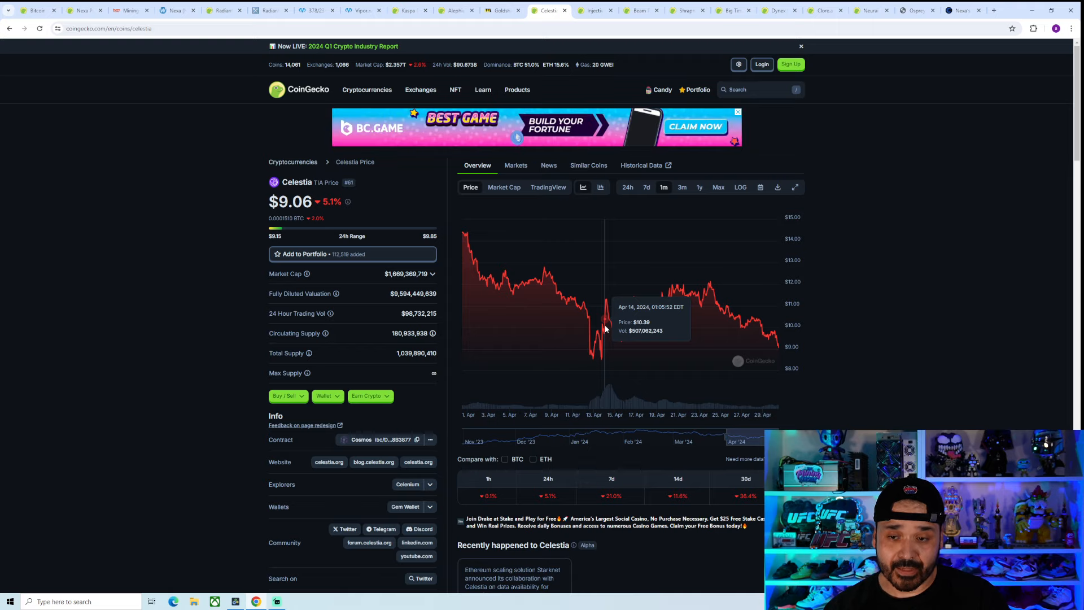
{"action": "left_click", "coordinate": [593, 9]}
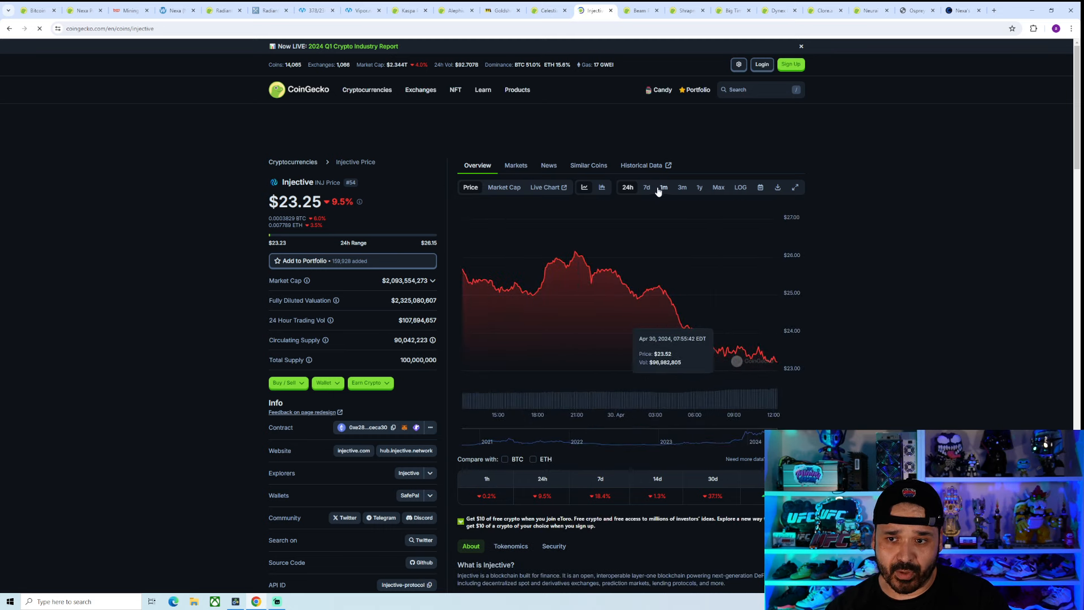
Set Injective's chart to one month, showing April 30 near $25.19.
{"action": "left_click", "coordinate": [662, 187]}
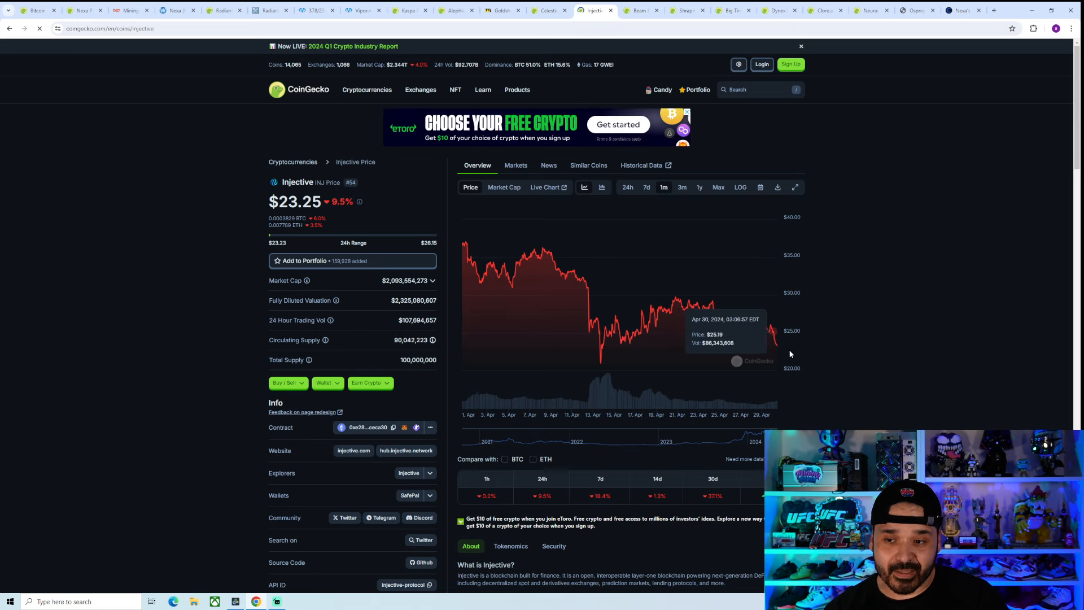
{"action": "mouse_move", "coordinate": [777, 345]}
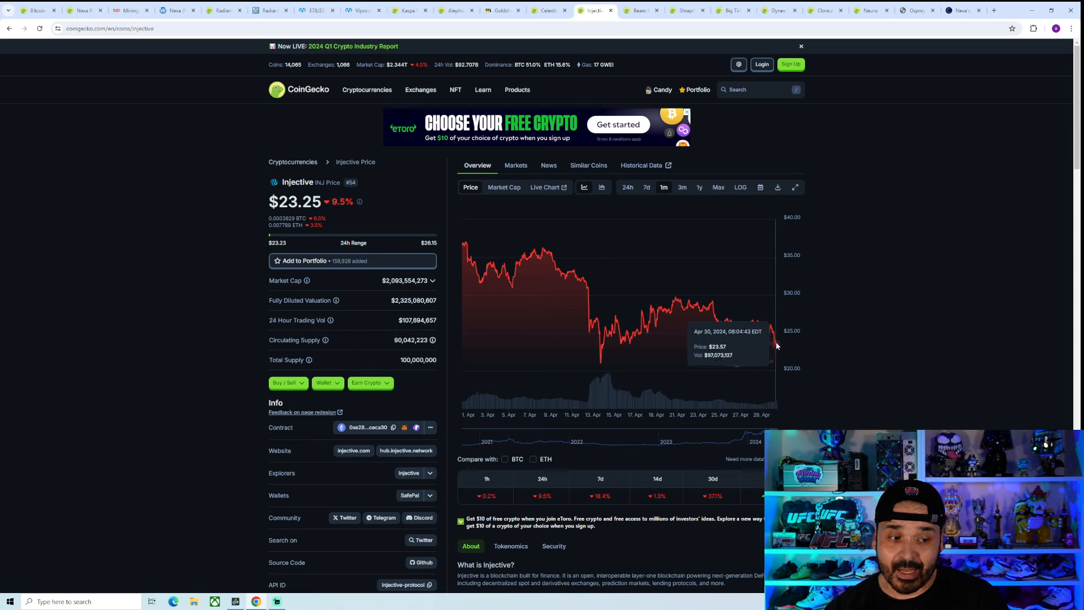
{"action": "mouse_move", "coordinate": [769, 338]}
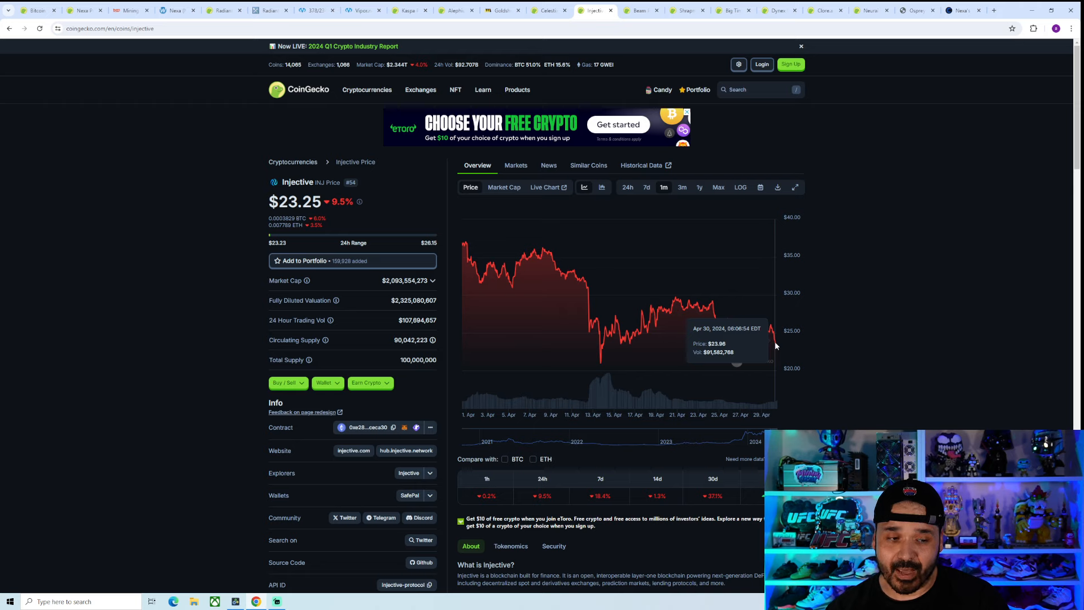
{"action": "mouse_move", "coordinate": [773, 343]}
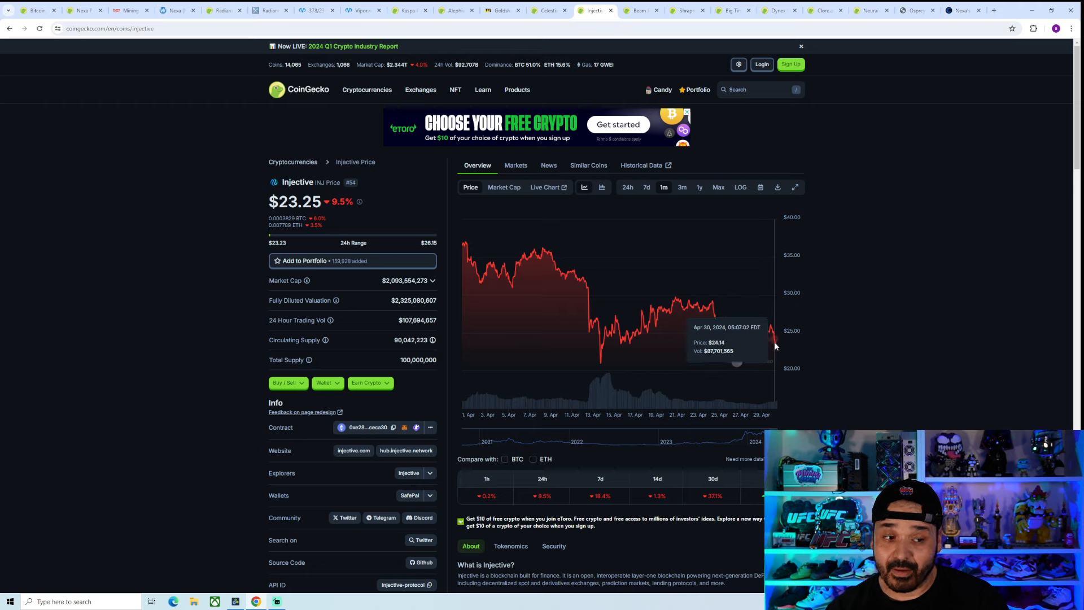
{"action": "mouse_move", "coordinate": [603, 357]}
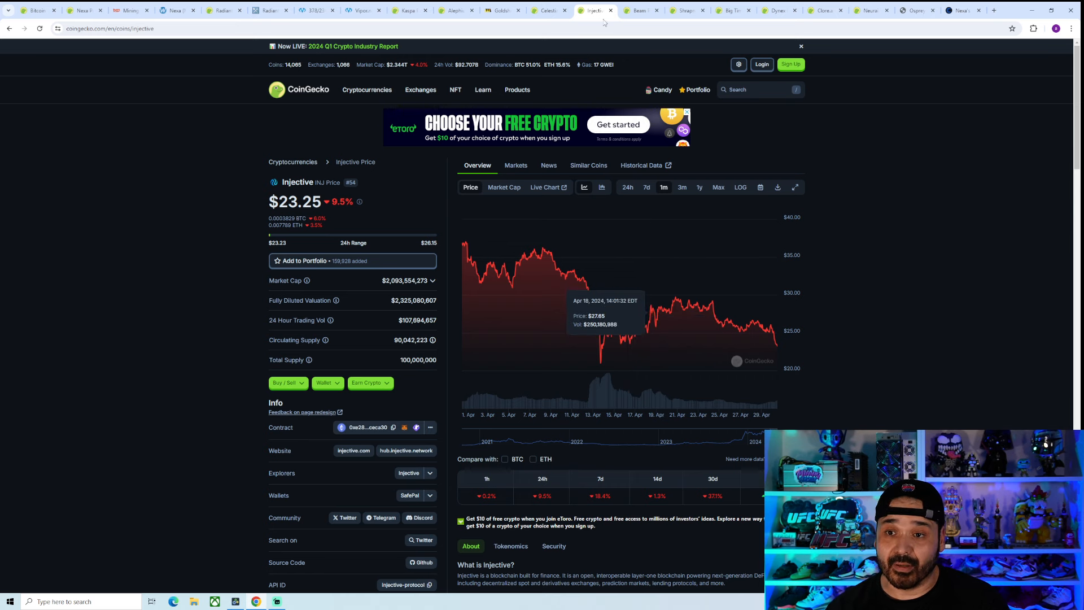
Open Beam's page at $0.02264 and switch its chart to the past month.
{"action": "left_click", "coordinate": [640, 10]}
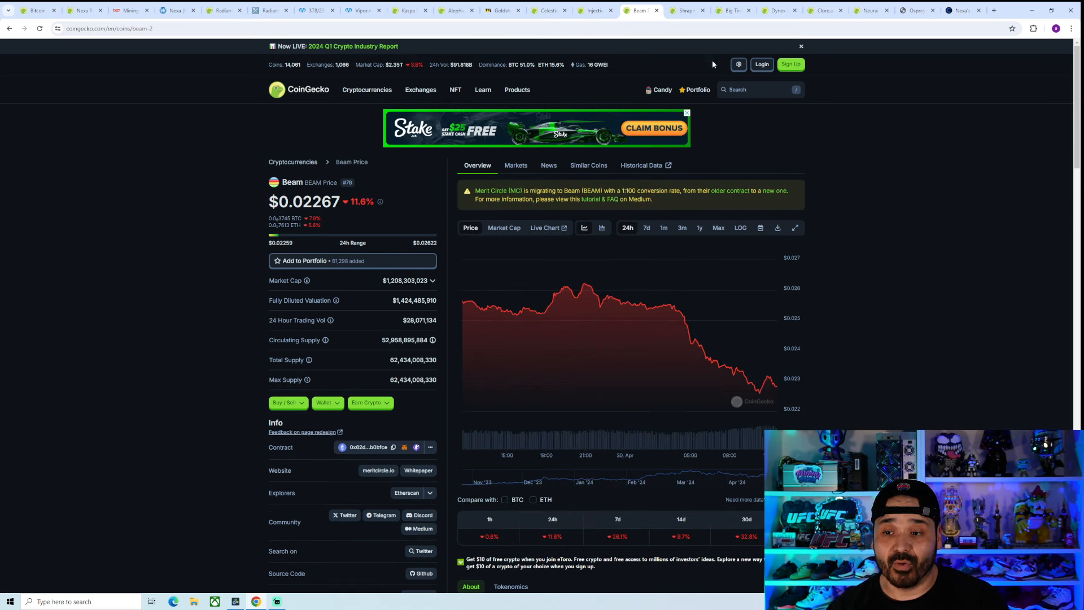
{"action": "mouse_move", "coordinate": [760, 398]}
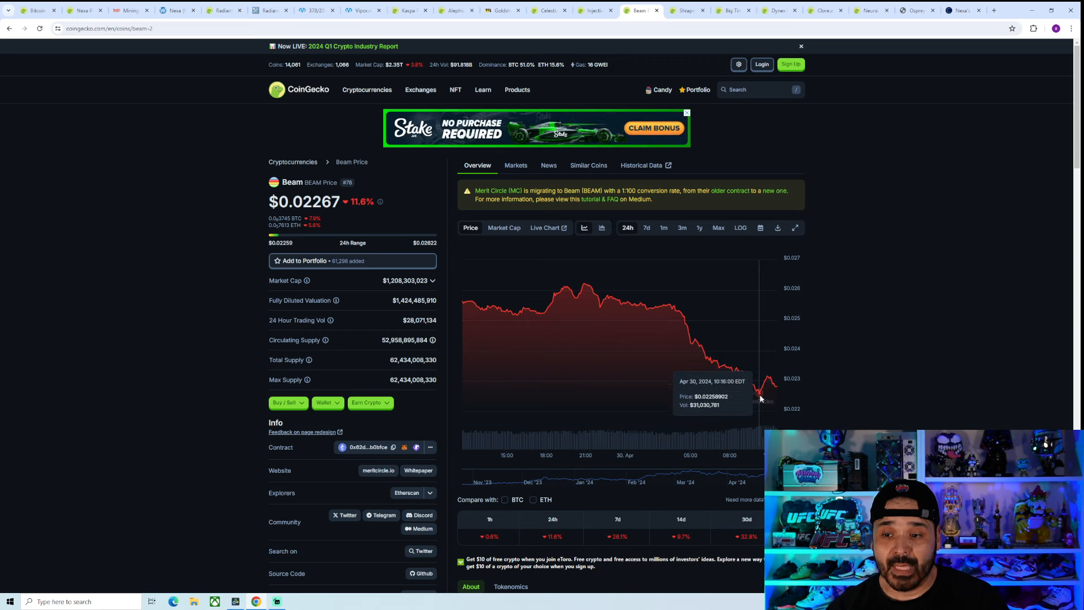
{"action": "mouse_move", "coordinate": [768, 382]}
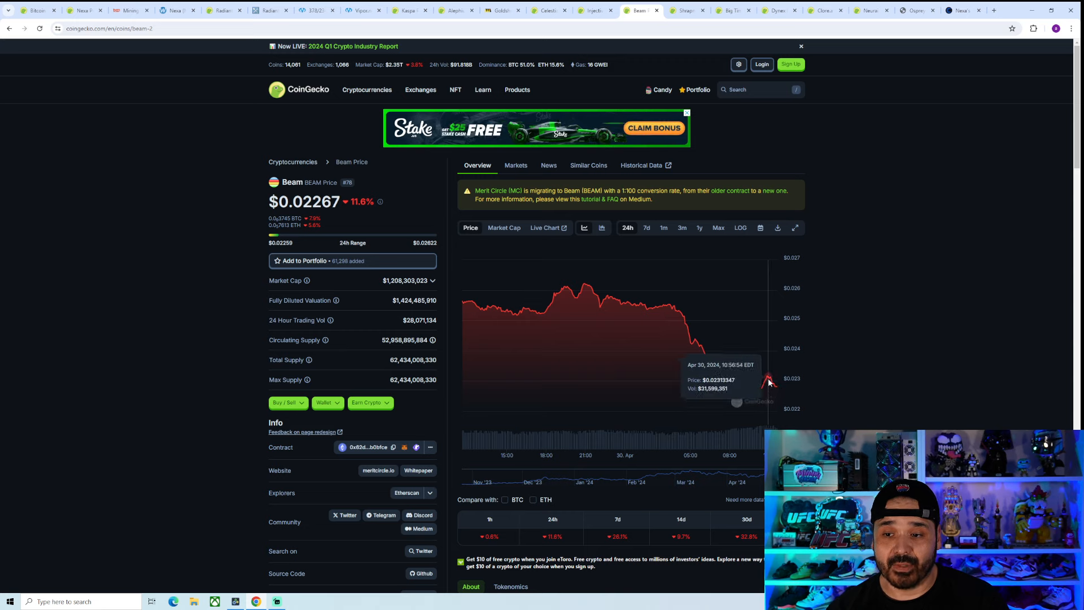
{"action": "left_click", "coordinate": [646, 228]}
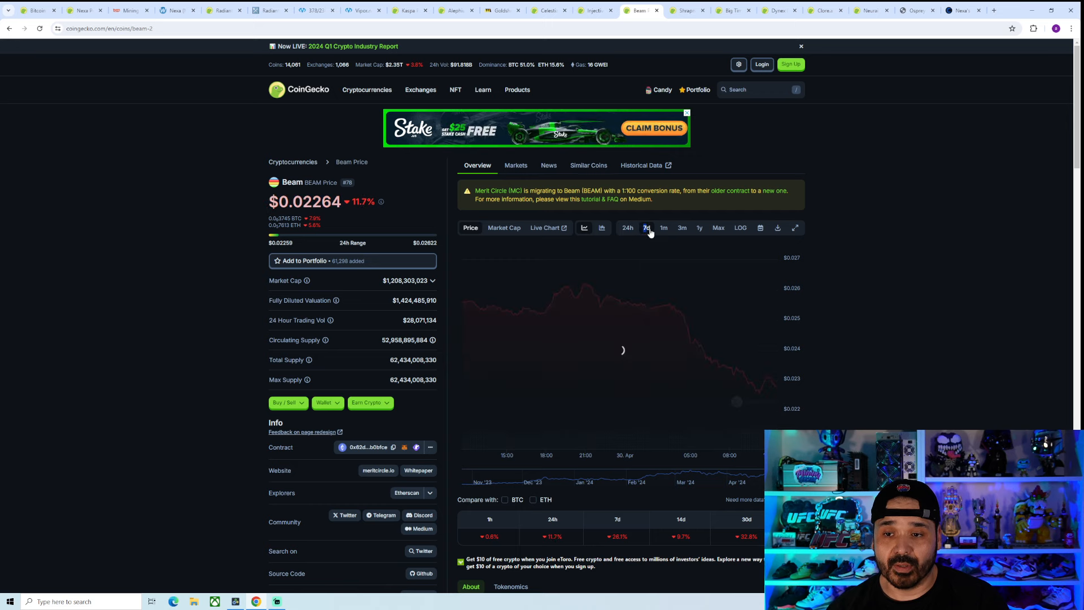
{"action": "left_click", "coordinate": [663, 228]}
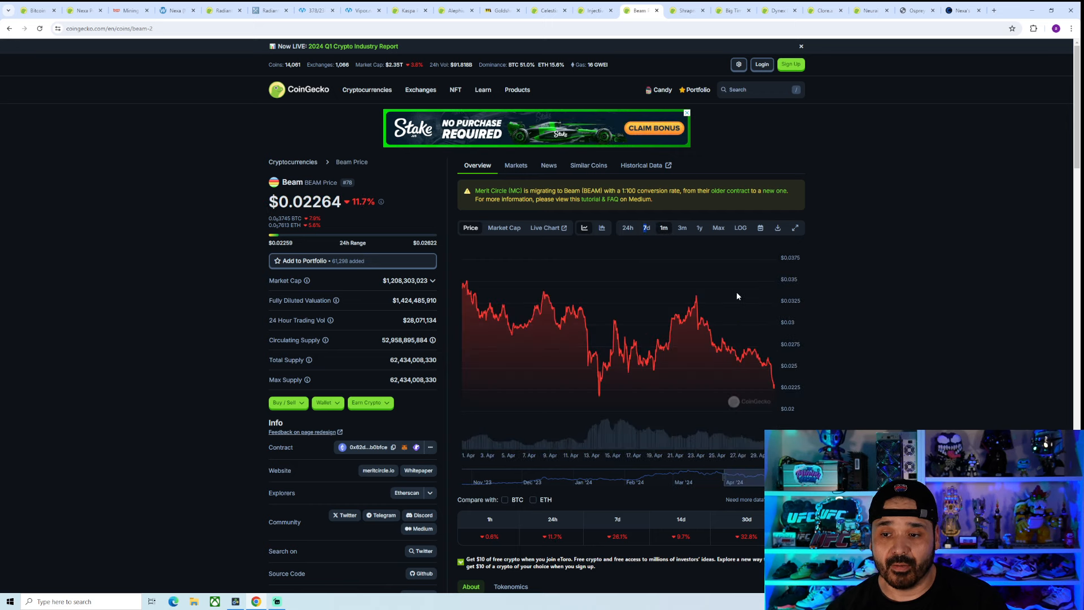
{"action": "mouse_move", "coordinate": [599, 395]}
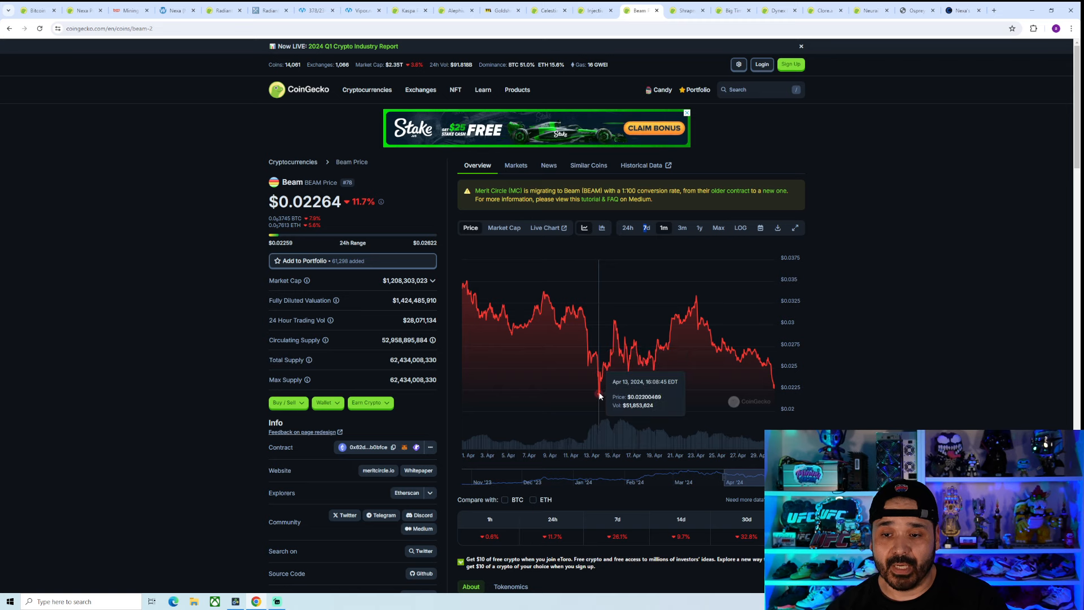
{"action": "mouse_move", "coordinate": [607, 340]}
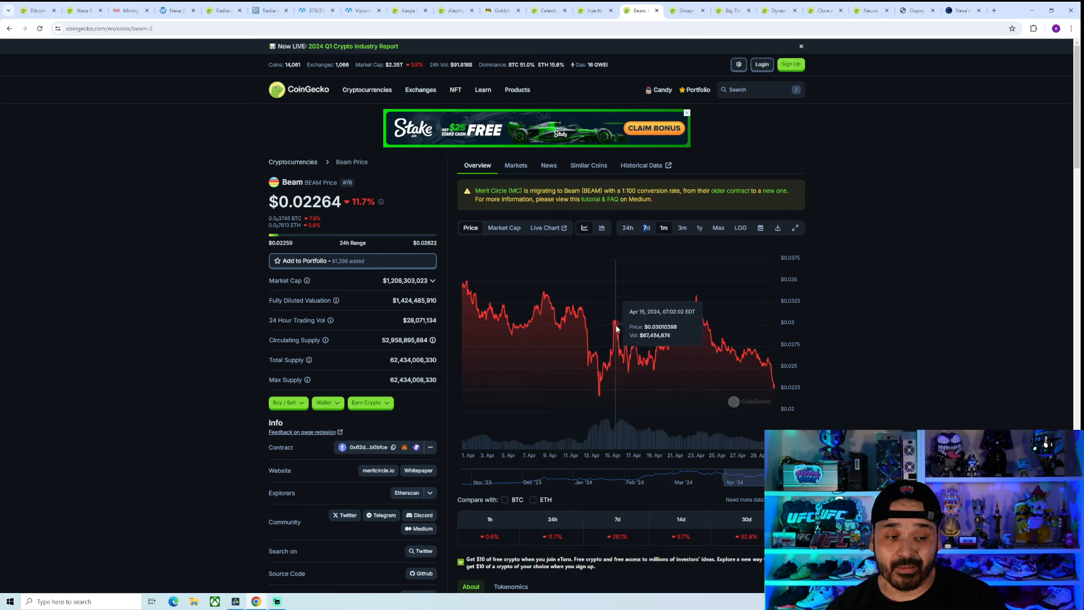
{"action": "mouse_move", "coordinate": [606, 320]}
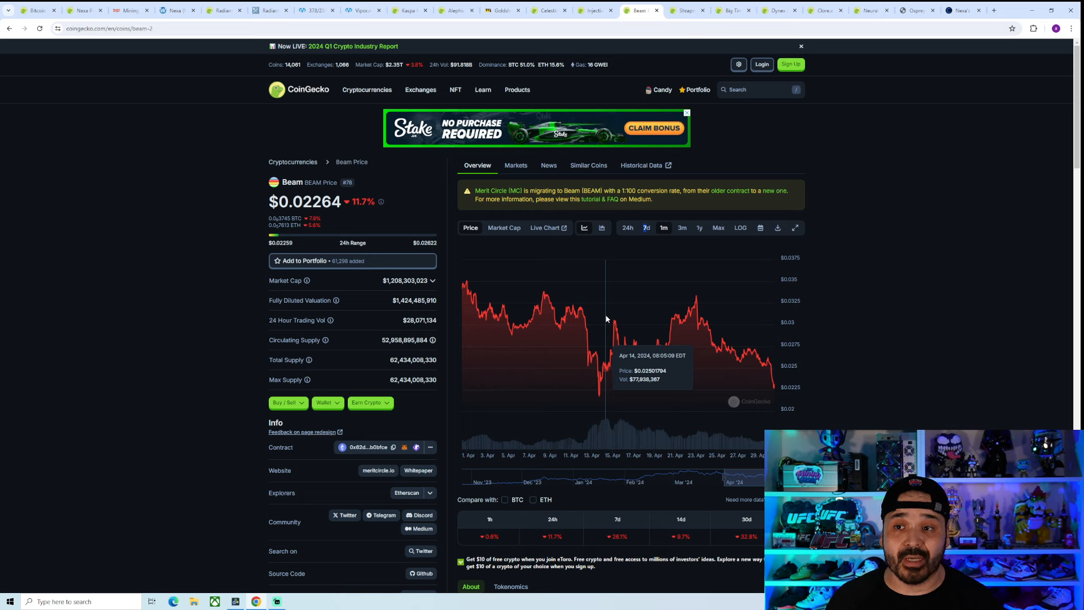
{"action": "mouse_move", "coordinate": [611, 278]}
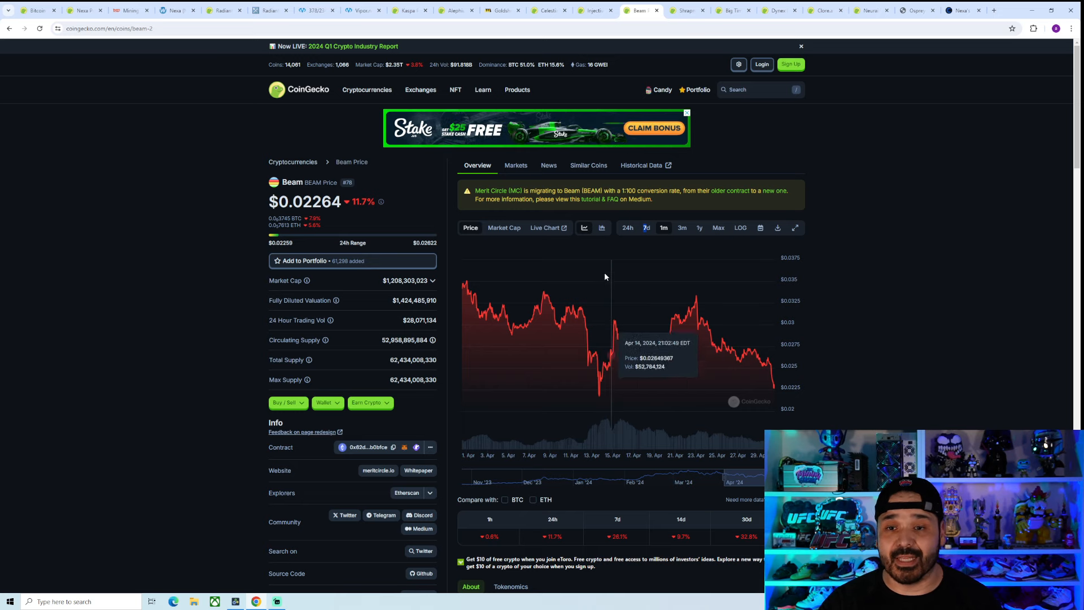
{"action": "mouse_move", "coordinate": [601, 249]}
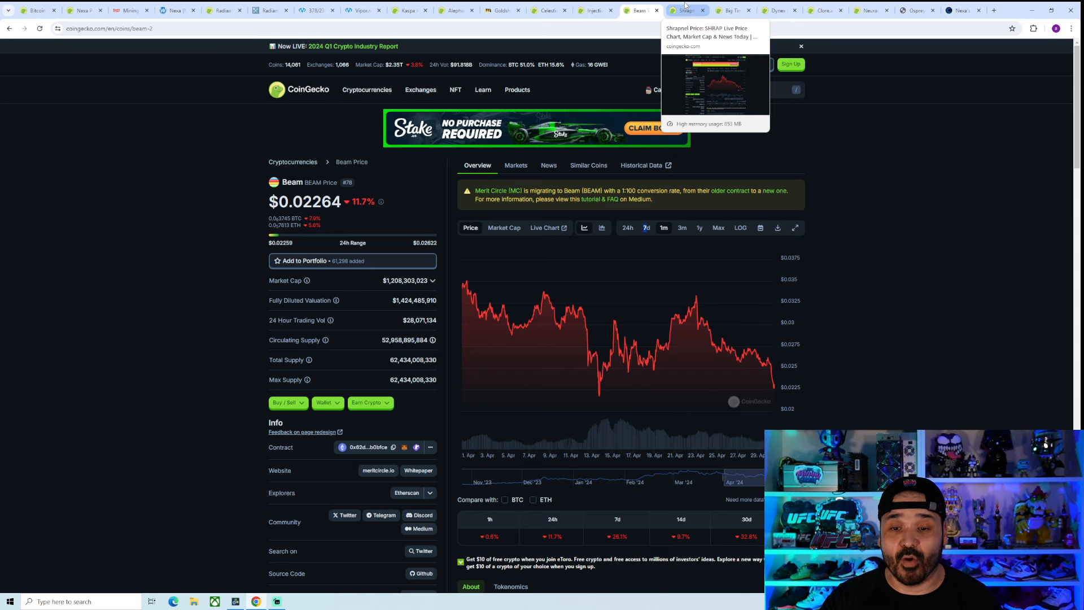
Glance at Shrapnel's page, then switch to Big Time at $0.1588.
{"action": "left_click", "coordinate": [684, 9]}
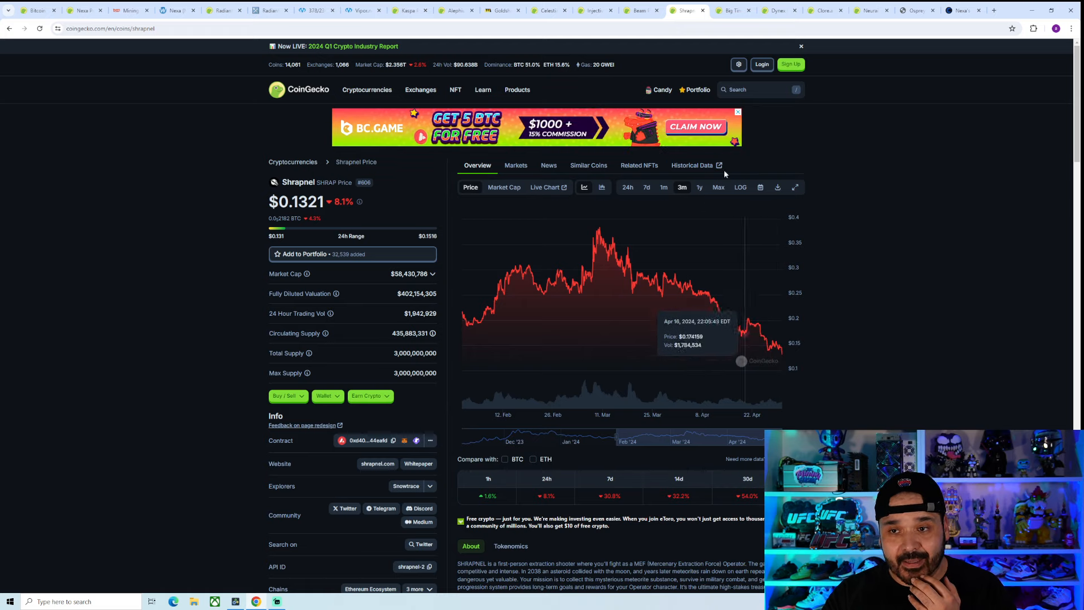
{"action": "left_click", "coordinate": [734, 9]}
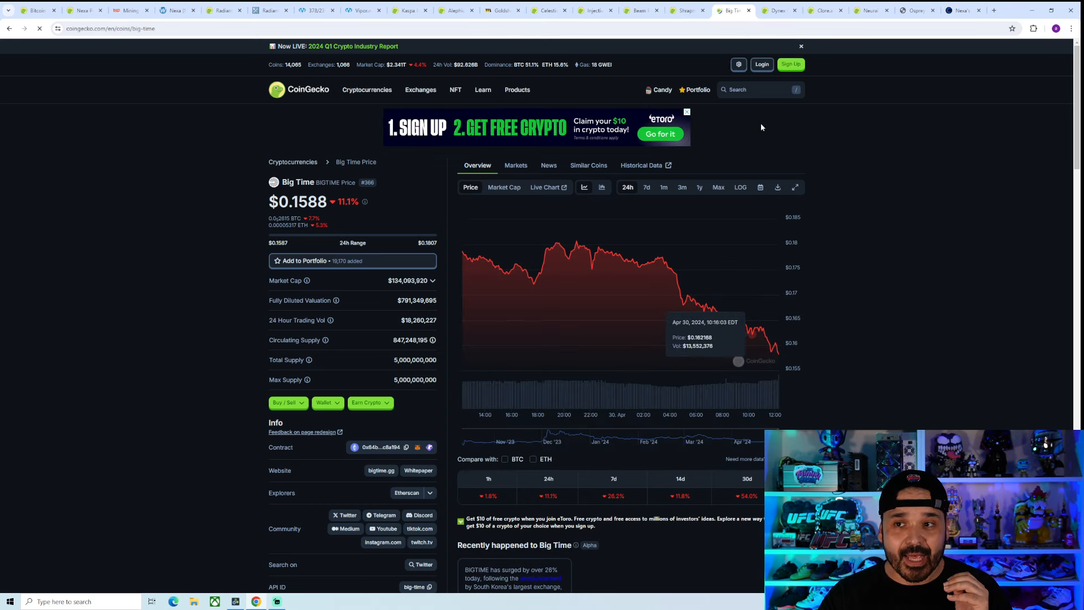
{"action": "mouse_move", "coordinate": [579, 320]}
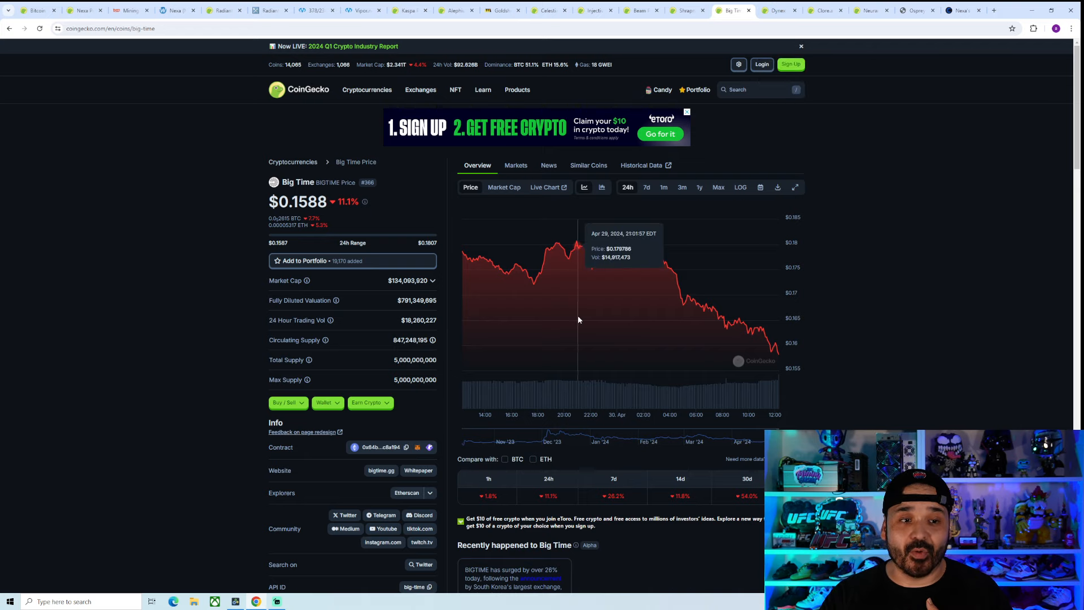
{"action": "mouse_move", "coordinate": [800, 375]}
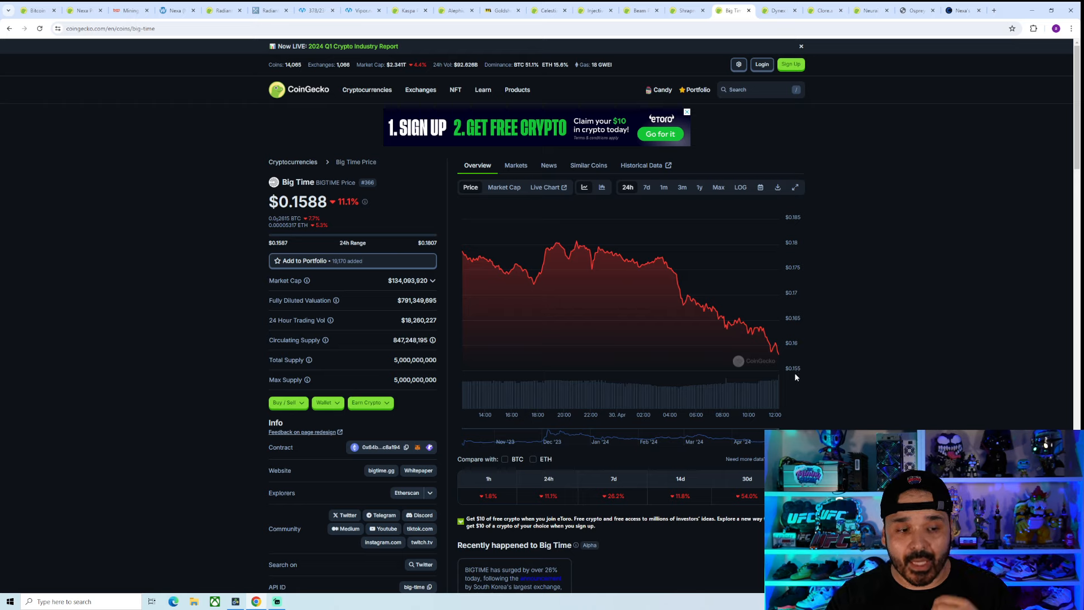
{"action": "mouse_move", "coordinate": [809, 370]}
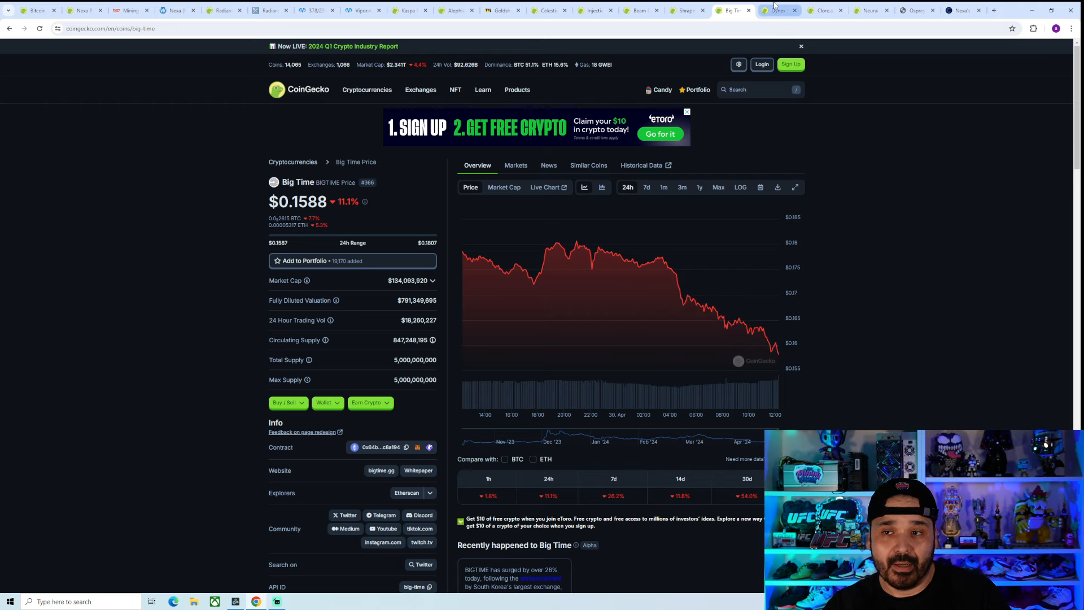
Open Dynex's page at $0.4631 and show its three-month chart.
{"action": "left_click", "coordinate": [778, 9]}
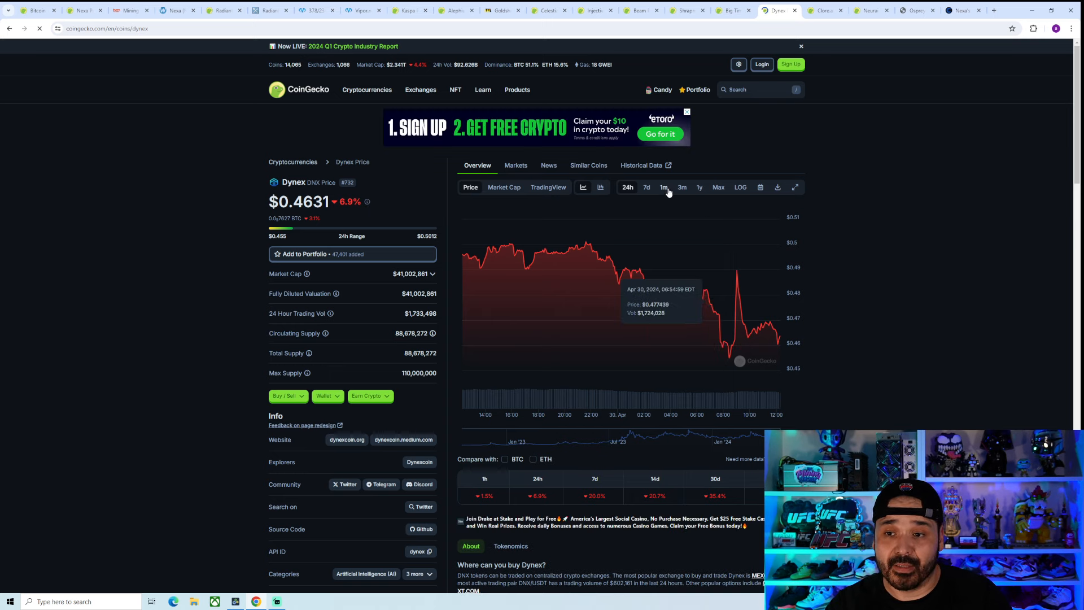
{"action": "left_click", "coordinate": [682, 187]}
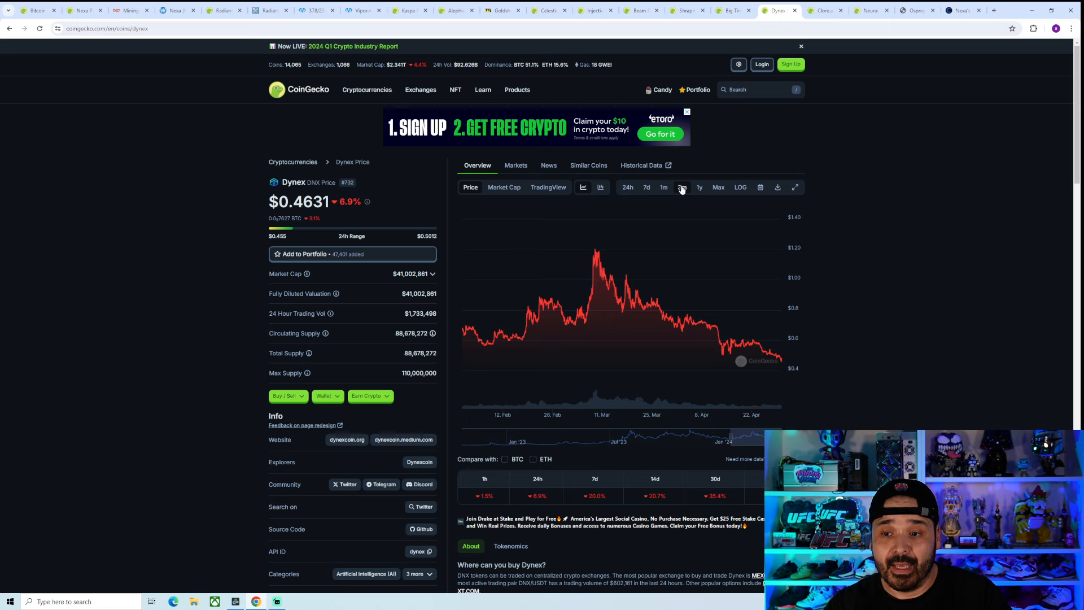
{"action": "mouse_move", "coordinate": [600, 268]}
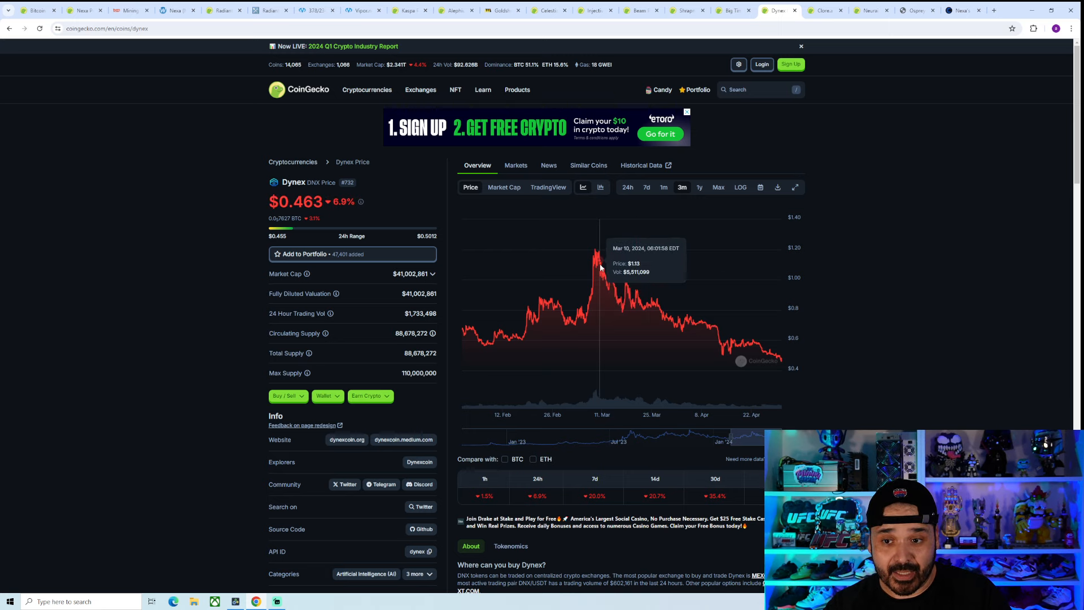
{"action": "mouse_move", "coordinate": [596, 263]}
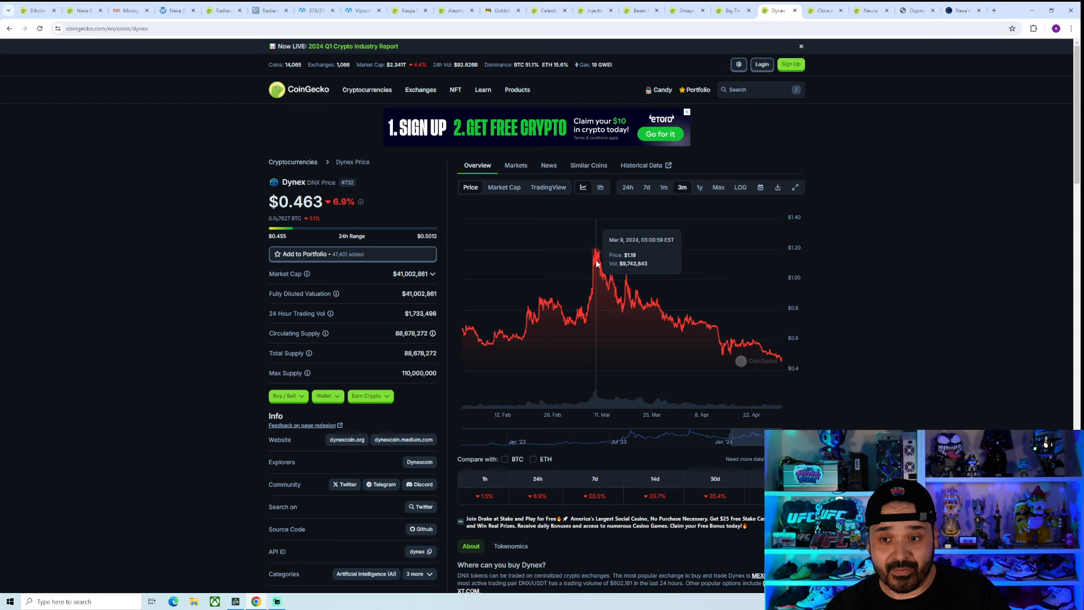
{"action": "mouse_move", "coordinate": [596, 260]}
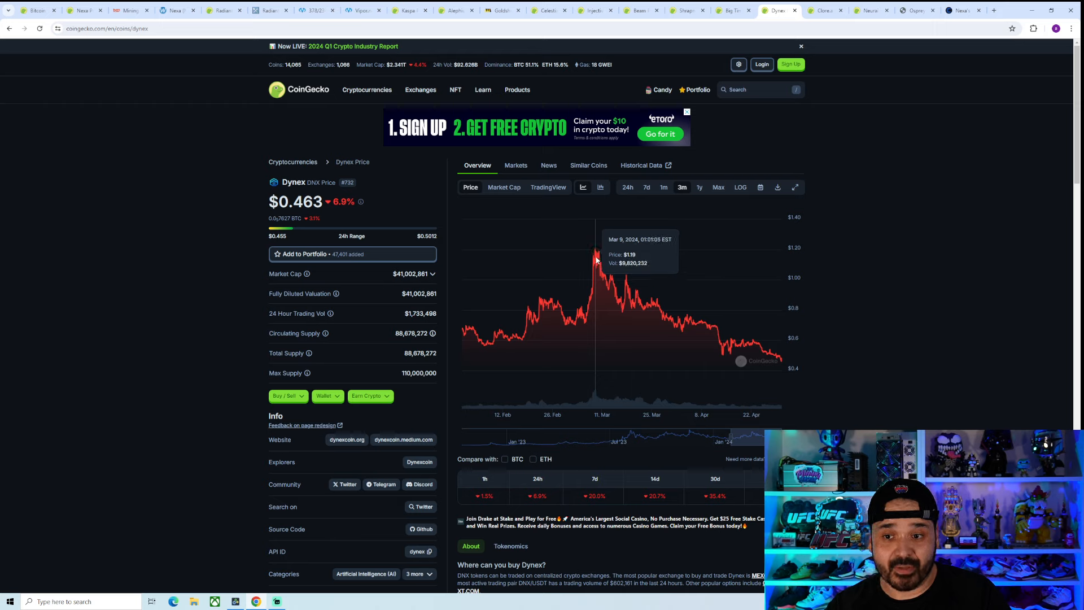
{"action": "mouse_move", "coordinate": [821, 235]}
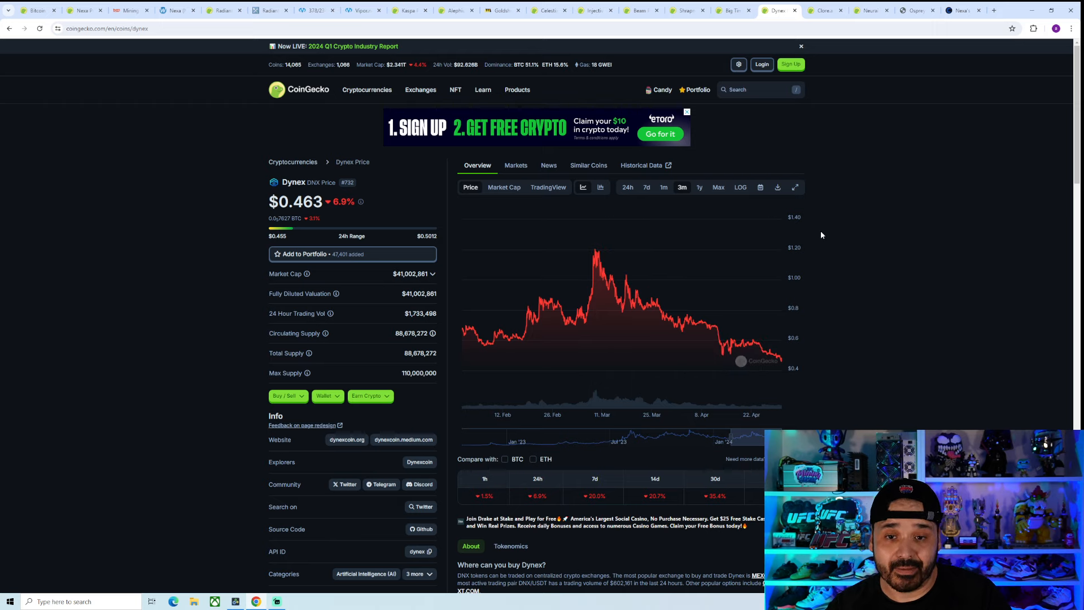
{"action": "mouse_move", "coordinate": [543, 281]}
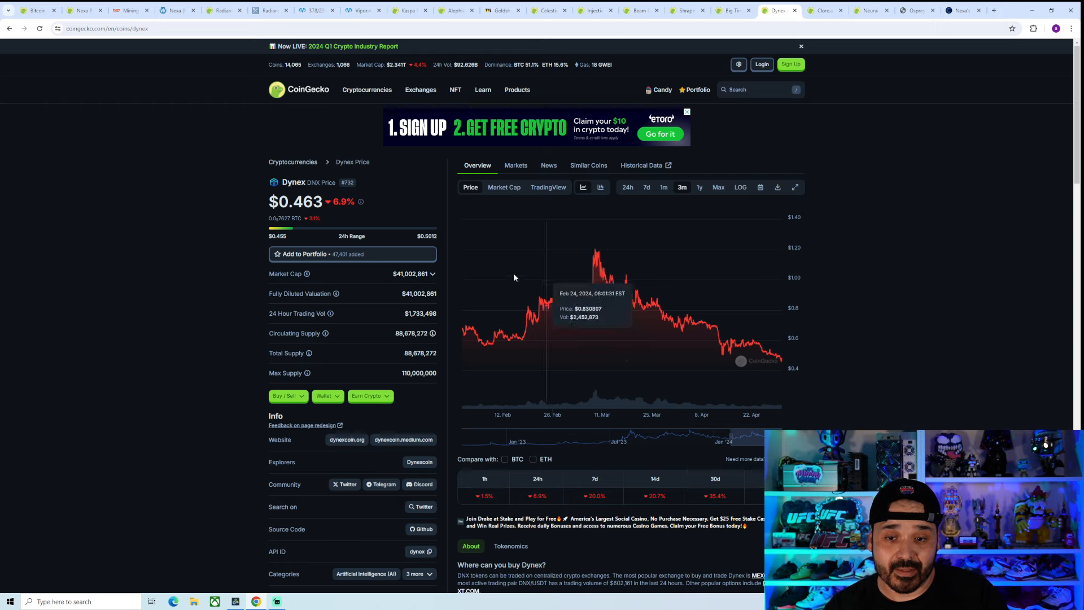
{"action": "mouse_move", "coordinate": [119, 270]}
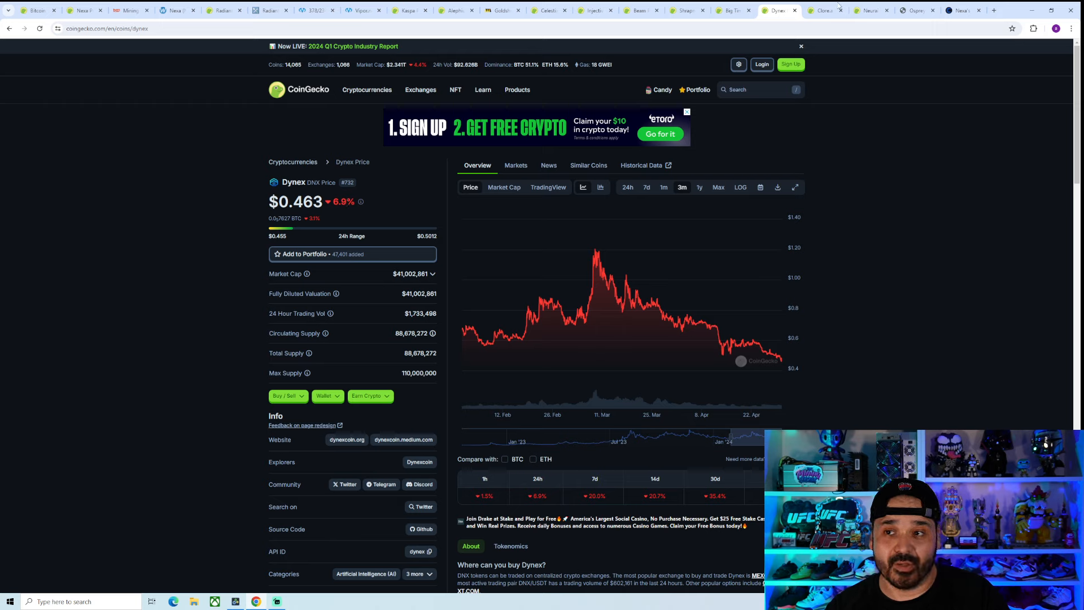
{"action": "mouse_move", "coordinate": [863, 167]}
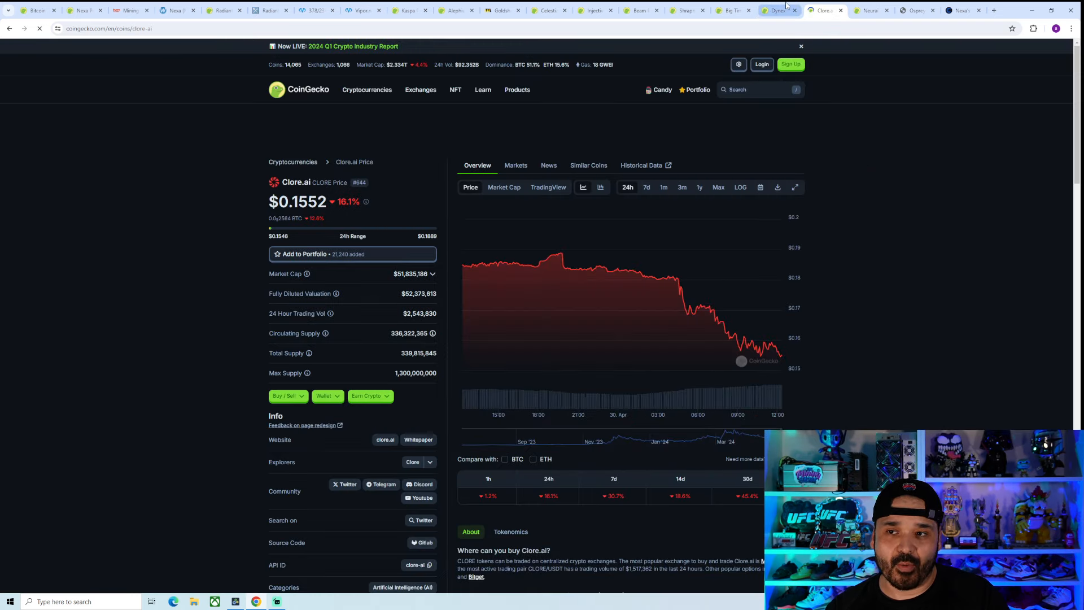
Return to Dynex and show its full price history, peaking near $1.50.
{"action": "left_click", "coordinate": [775, 10]}
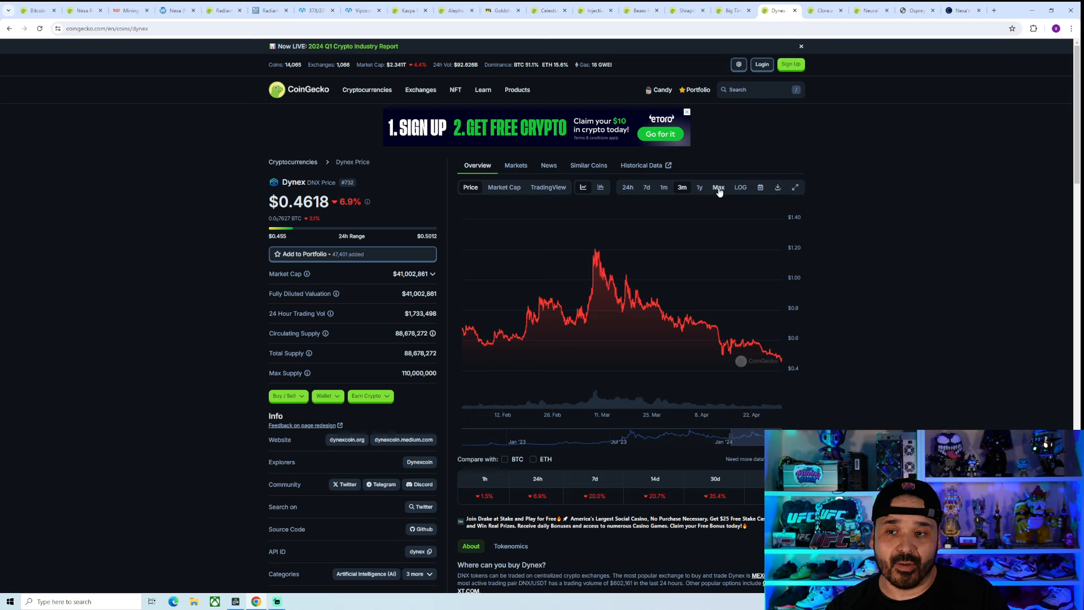
{"action": "left_click", "coordinate": [717, 187]}
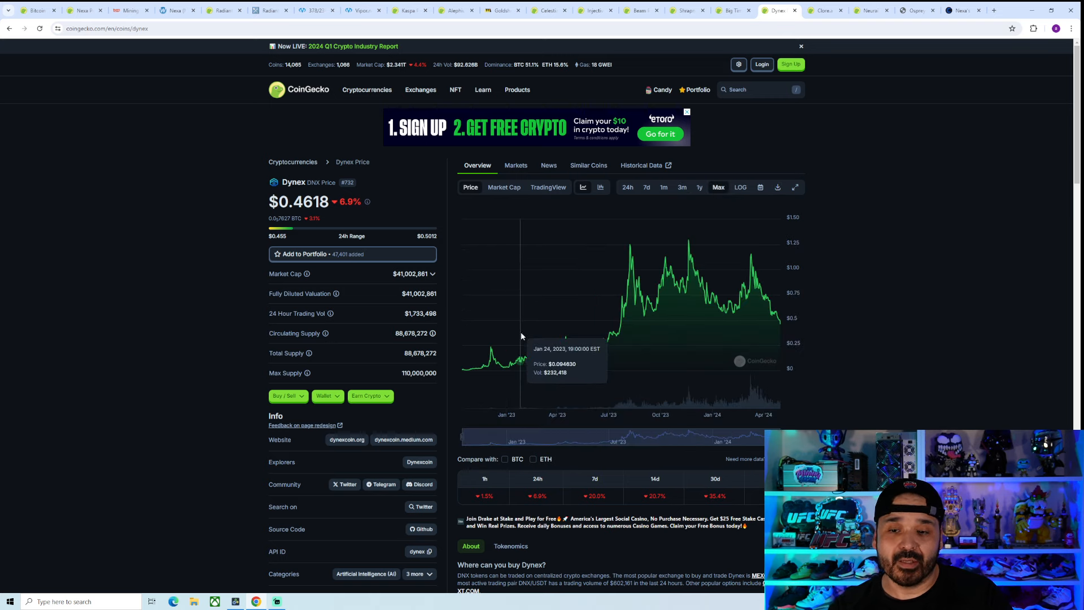
{"action": "mouse_move", "coordinate": [544, 365]}
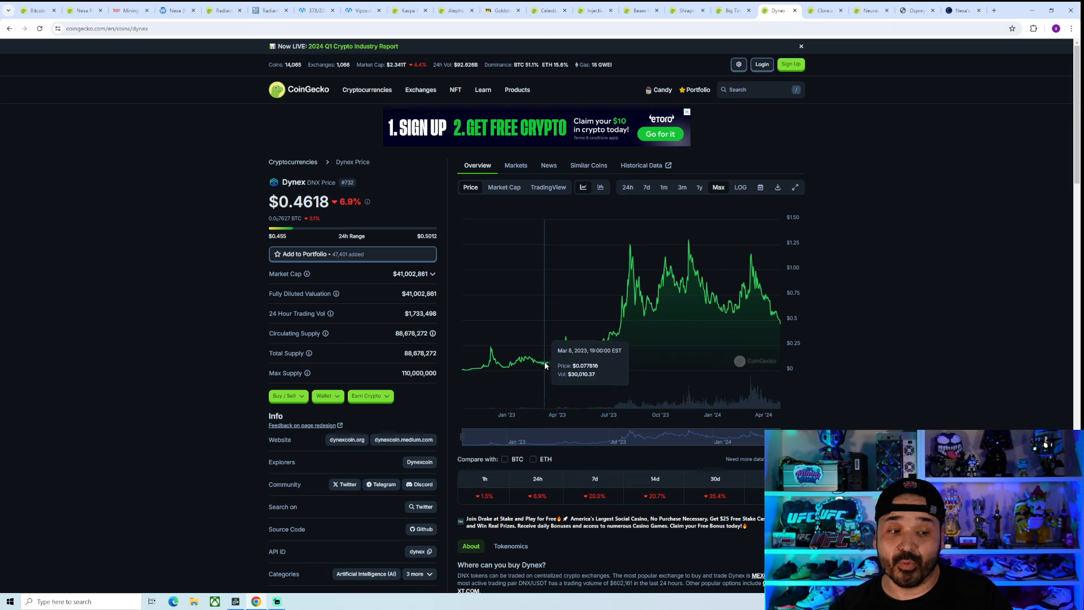
{"action": "mouse_move", "coordinate": [525, 358]}
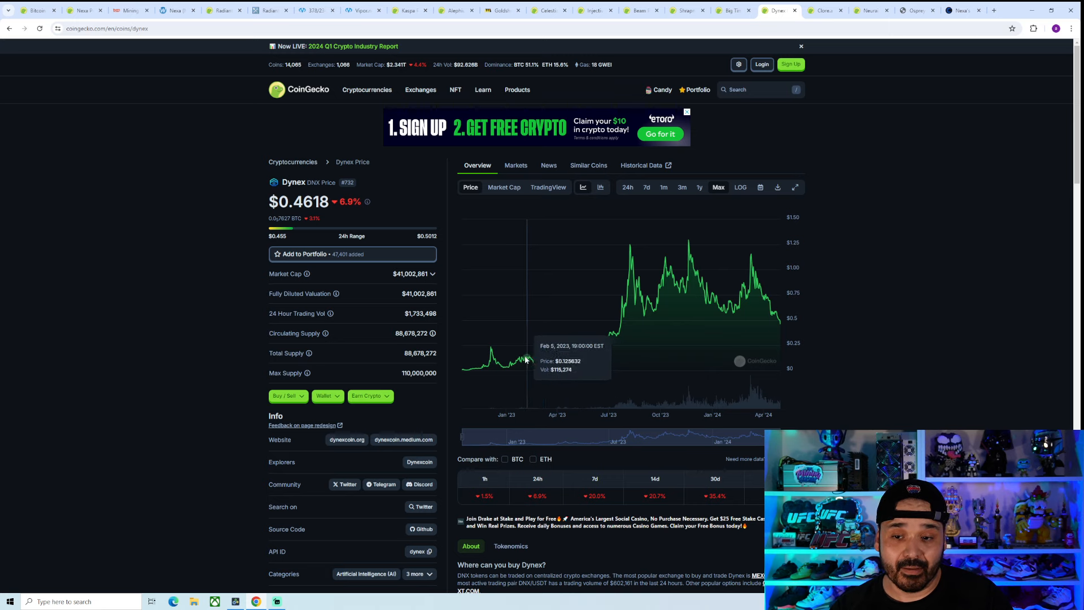
{"action": "mouse_move", "coordinate": [512, 366]}
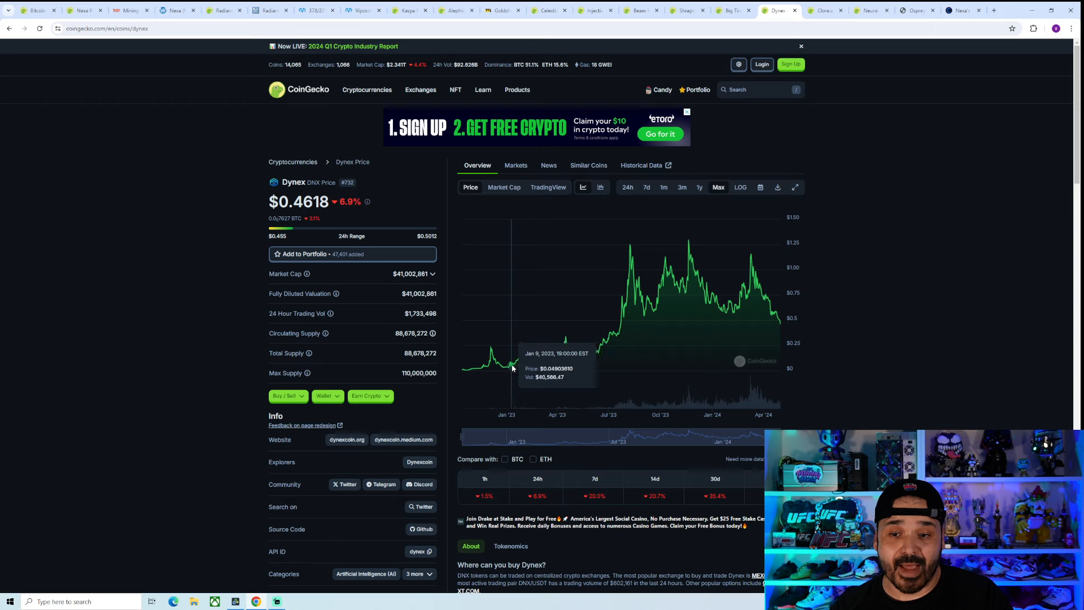
{"action": "mouse_move", "coordinate": [508, 367]}
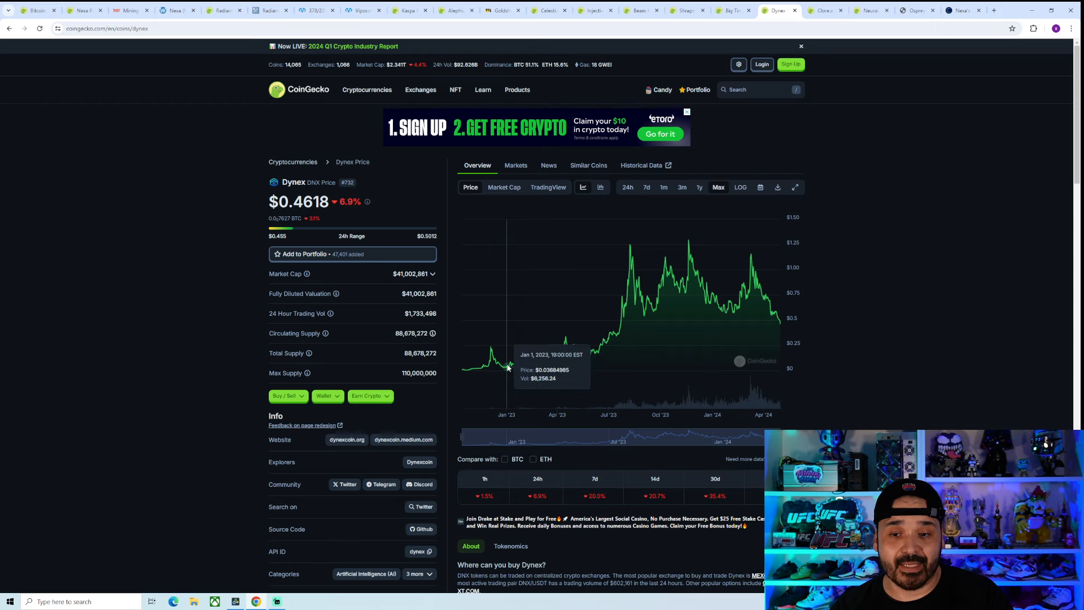
{"action": "mouse_move", "coordinate": [614, 325]}
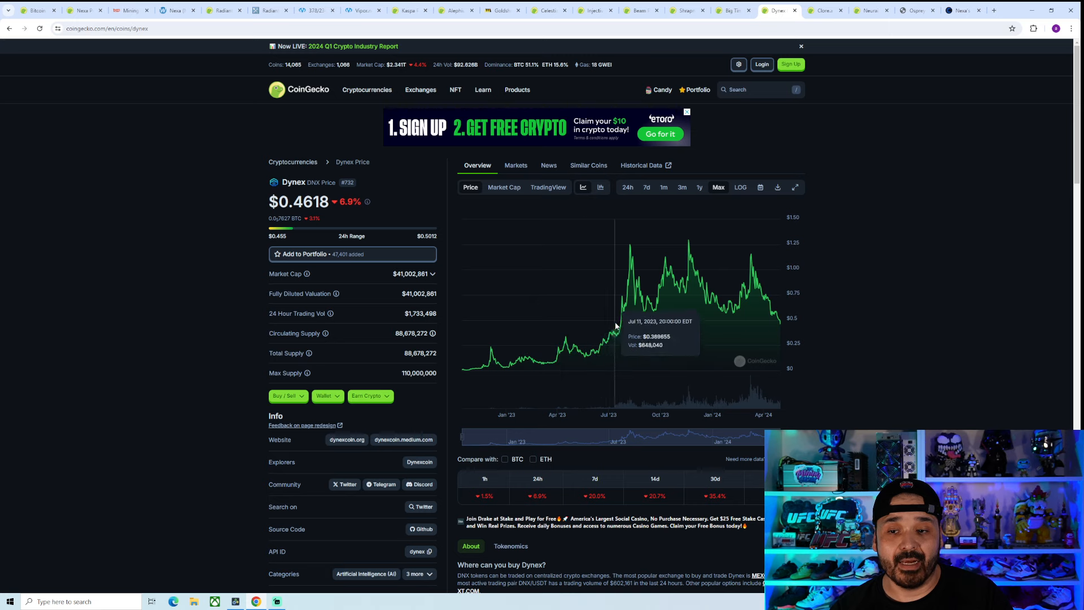
{"action": "mouse_move", "coordinate": [634, 284]}
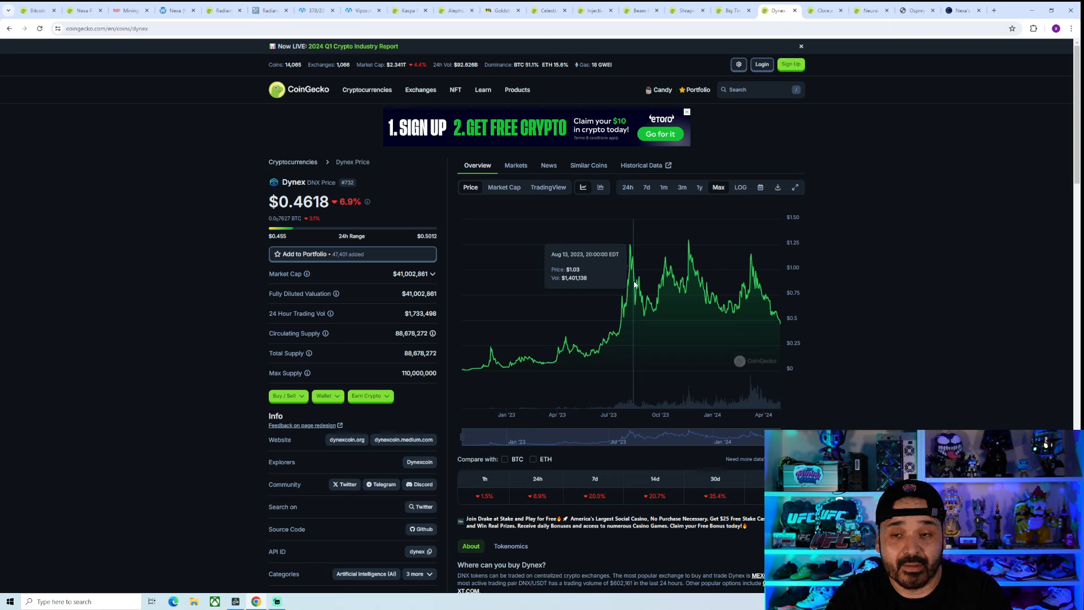
{"action": "mouse_move", "coordinate": [738, 297]}
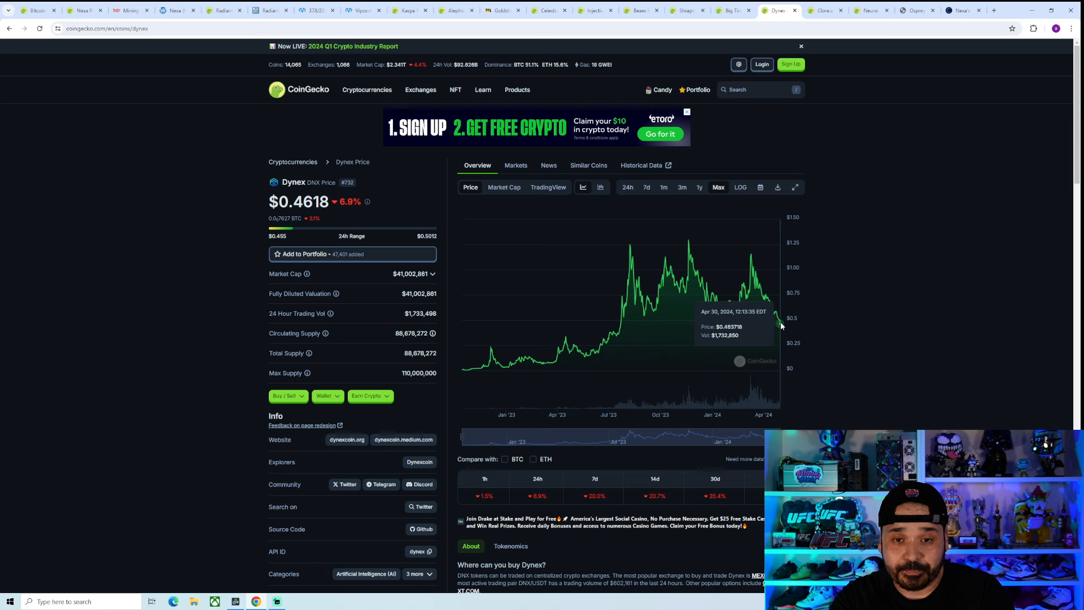
{"action": "mouse_move", "coordinate": [593, 367]}
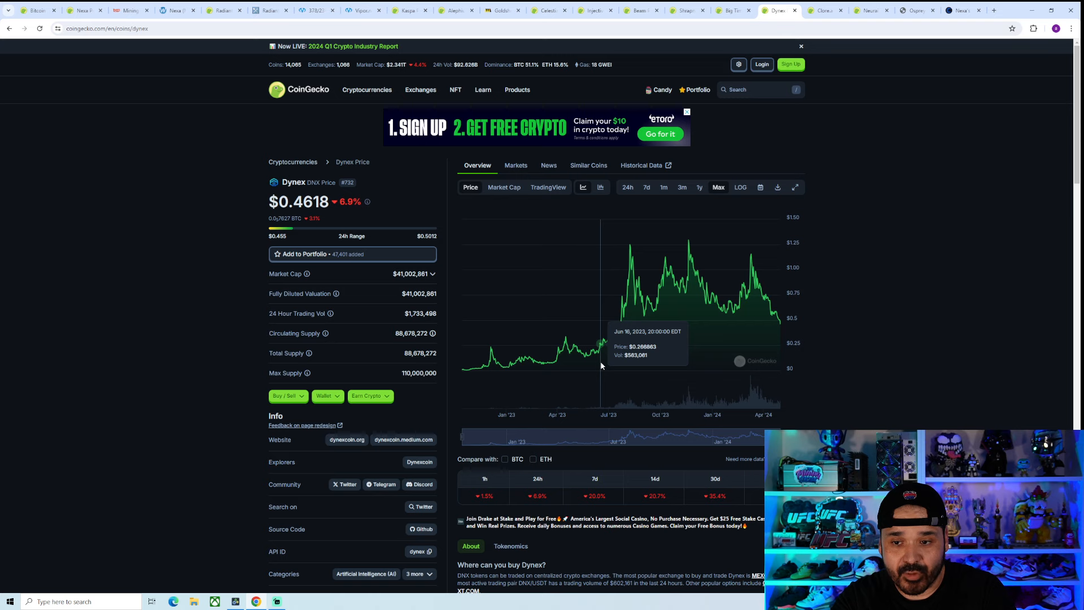
{"action": "mouse_move", "coordinate": [712, 298]}
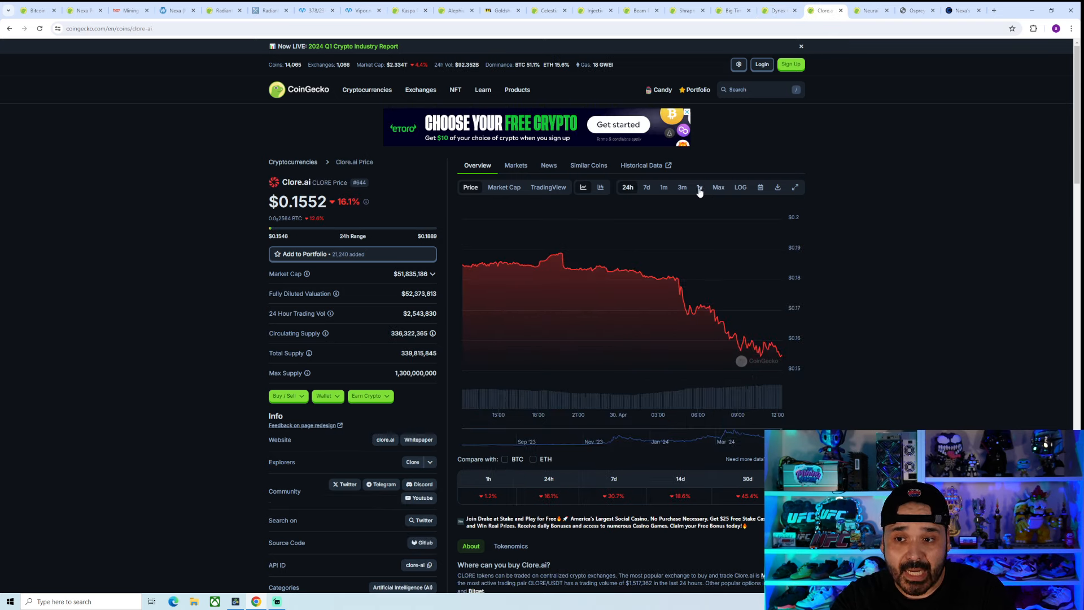
Show Clore.ai's one-year chart peaking near $0.33, then switch to Neurai.
{"action": "left_click", "coordinate": [699, 187]}
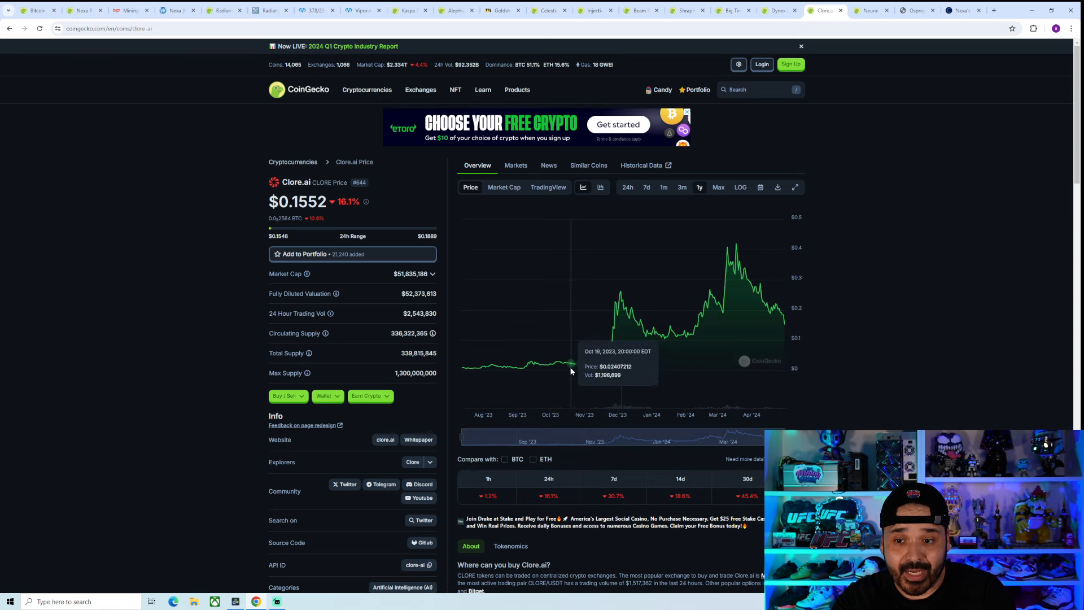
{"action": "mouse_move", "coordinate": [515, 373]}
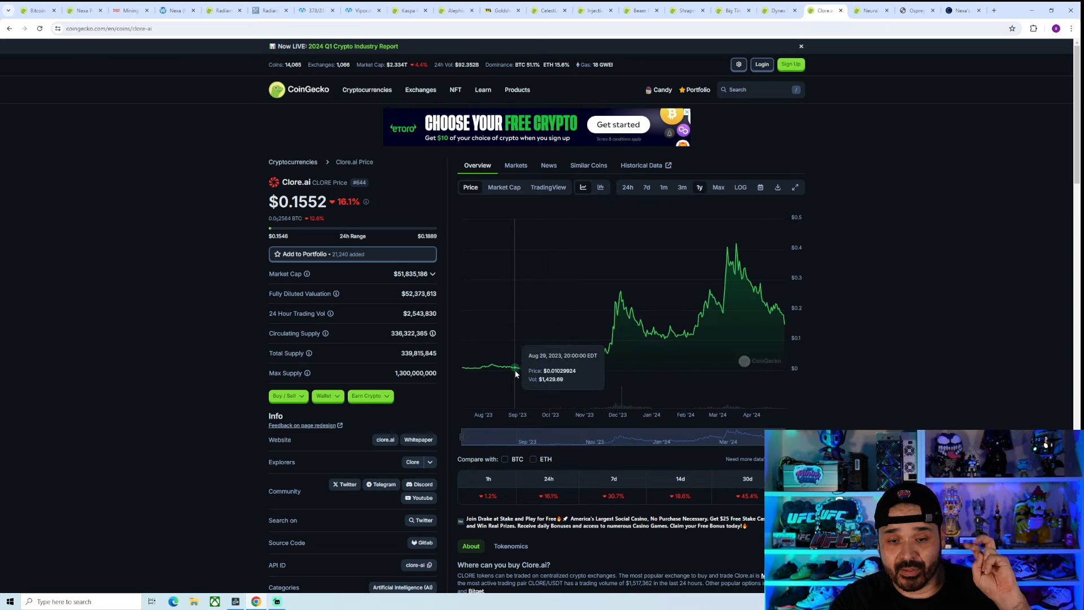
{"action": "mouse_move", "coordinate": [501, 376]}
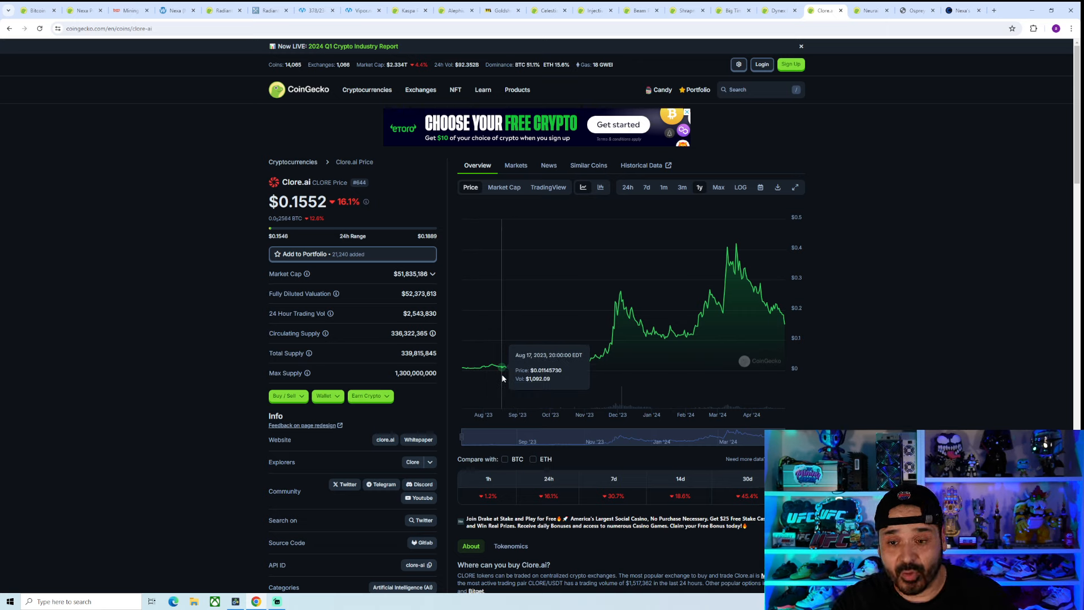
{"action": "mouse_move", "coordinate": [617, 305]}
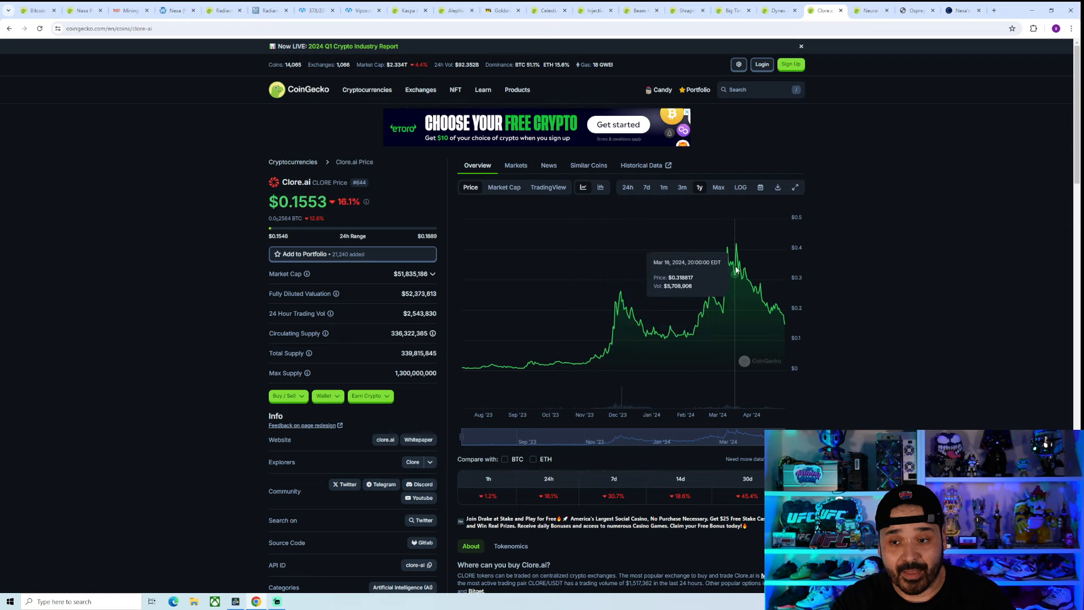
{"action": "mouse_move", "coordinate": [733, 266]}
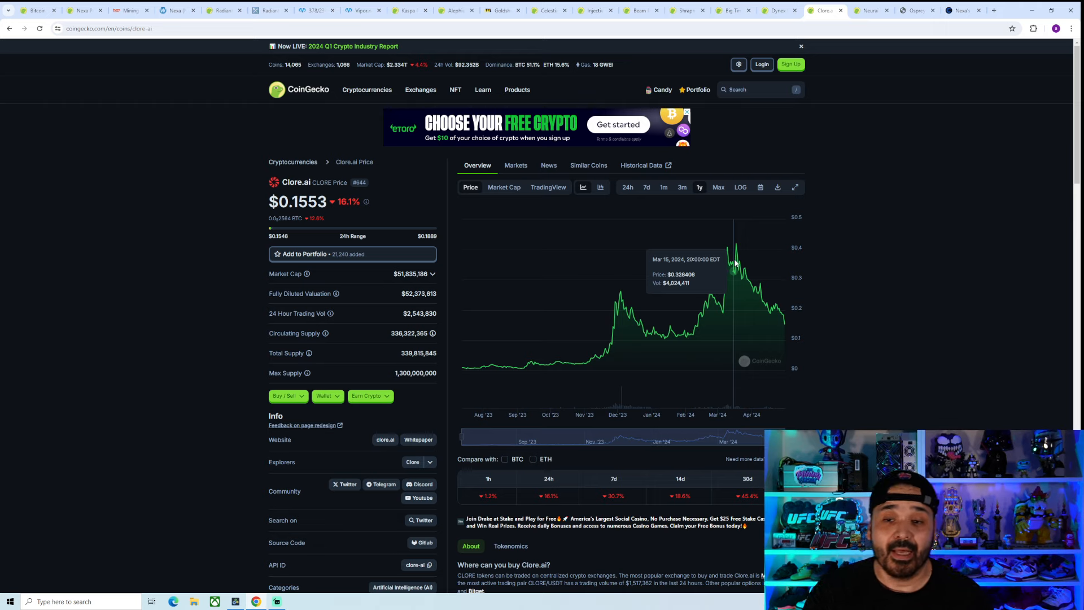
{"action": "mouse_move", "coordinate": [726, 249]}
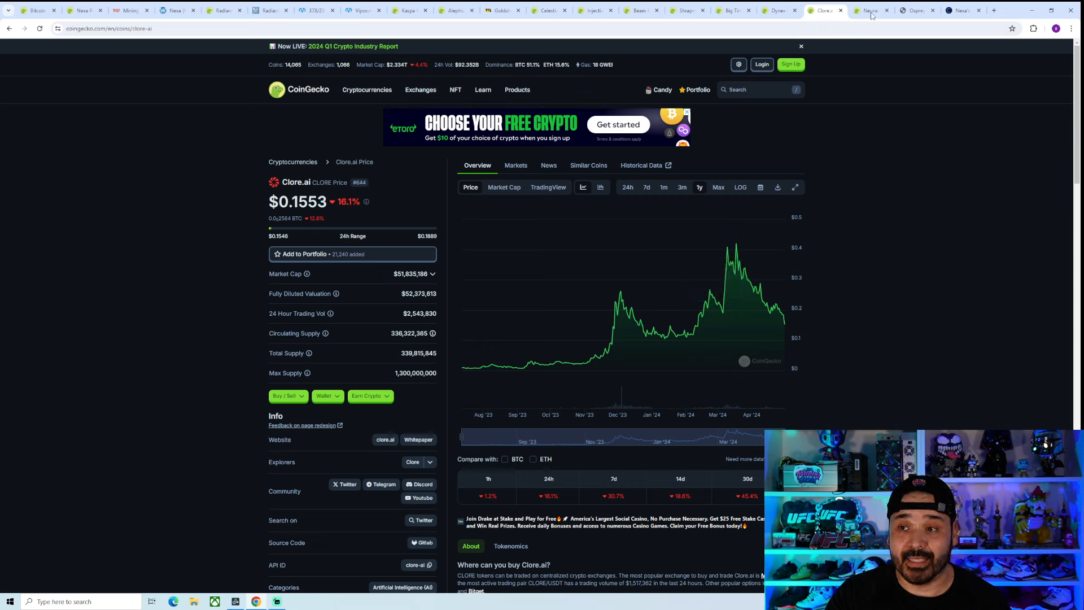
{"action": "left_click", "coordinate": [874, 10]}
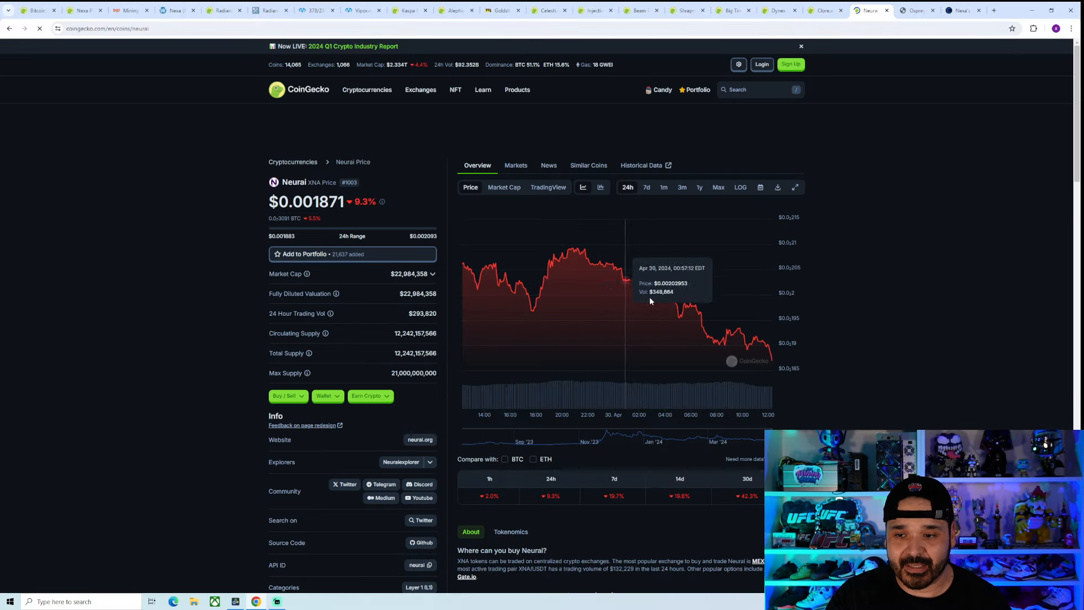
Set Neurai's chart to one year, revealing a December 2023 spike.
{"action": "left_click", "coordinate": [699, 187]}
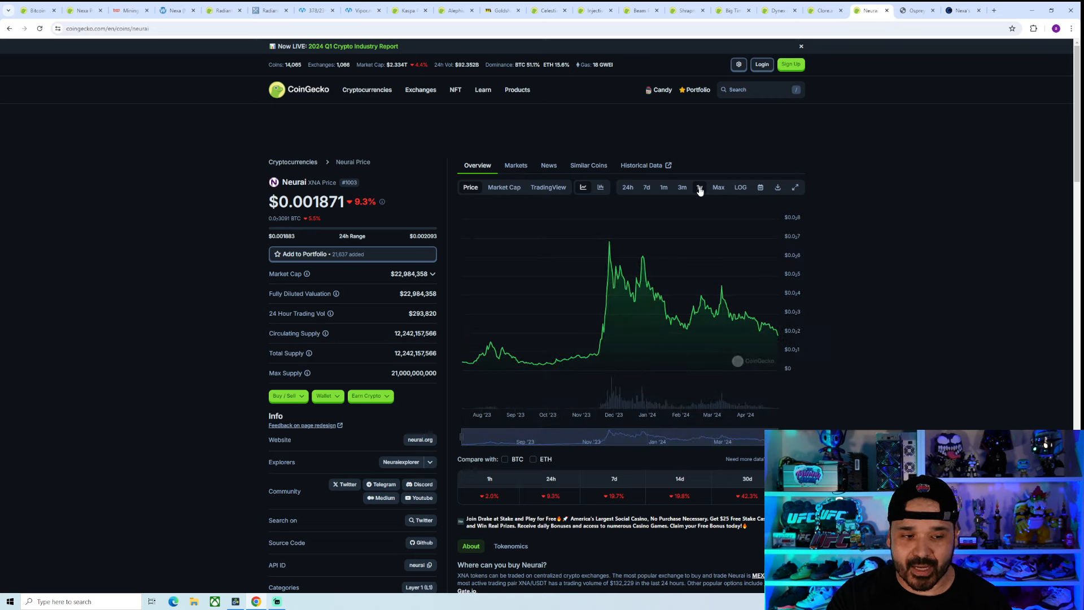
{"action": "mouse_move", "coordinate": [563, 360]}
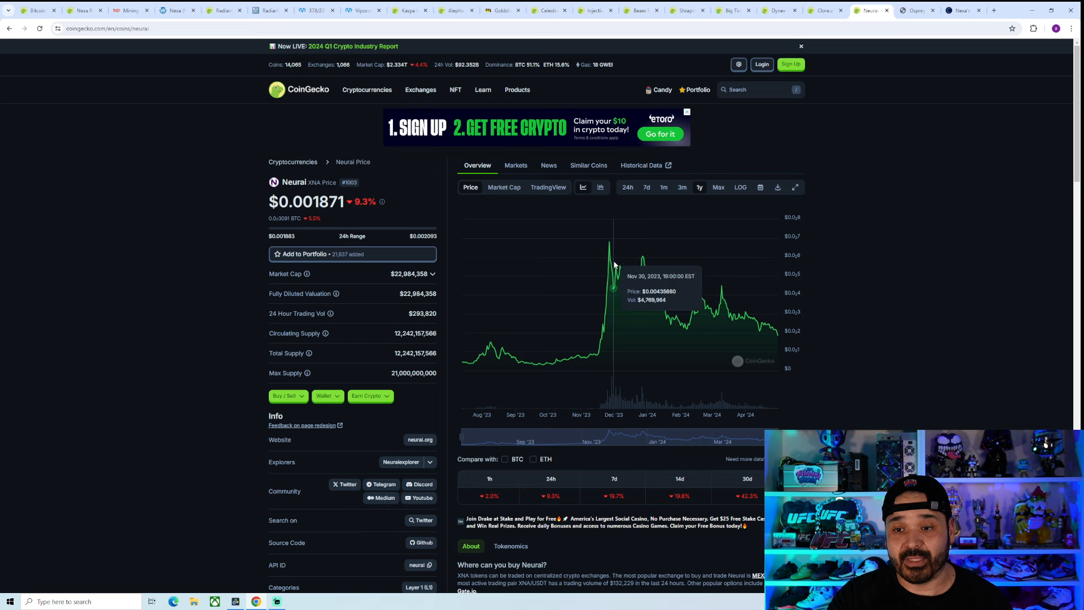
{"action": "mouse_move", "coordinate": [610, 263]}
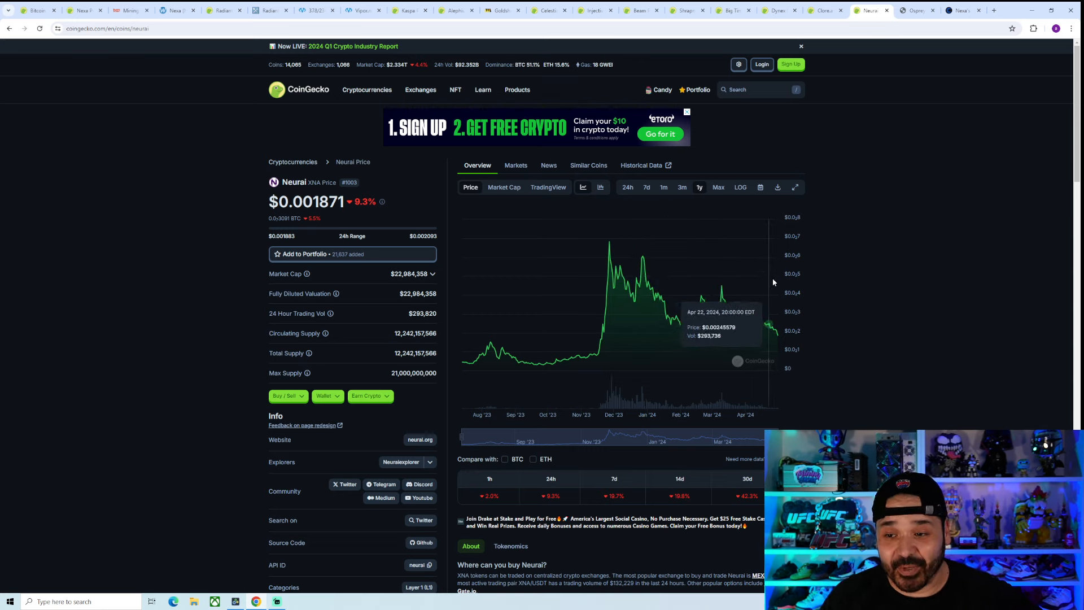
{"action": "mouse_move", "coordinate": [776, 329]}
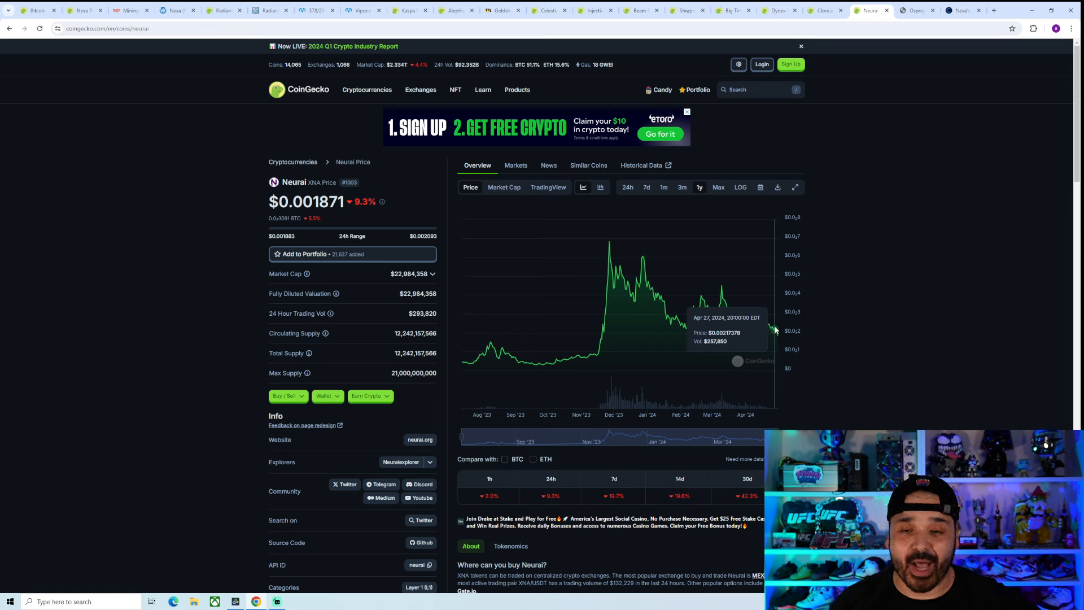
{"action": "mouse_move", "coordinate": [614, 357]}
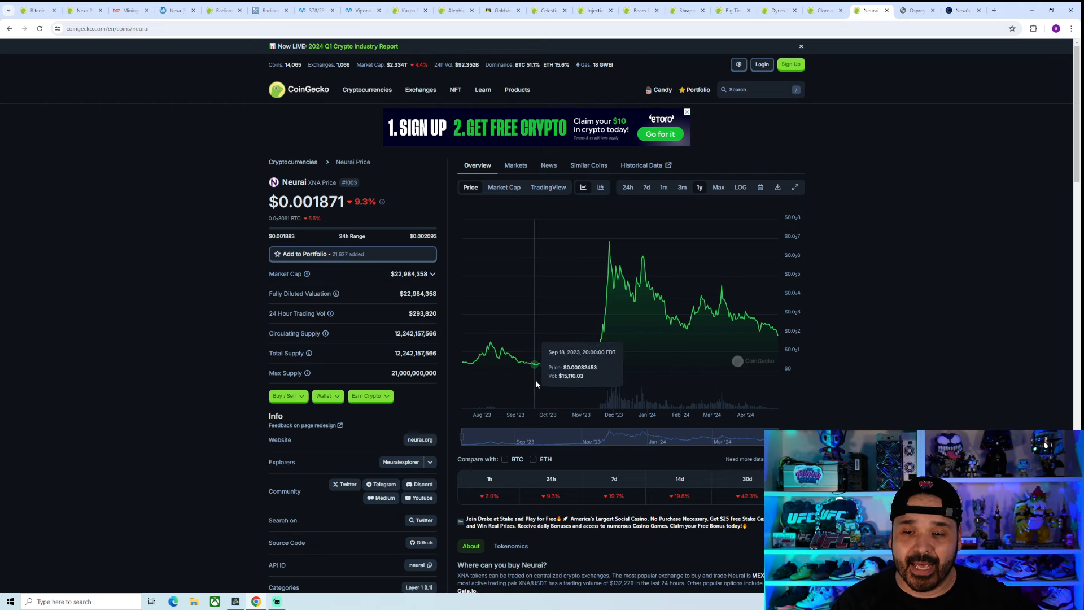
{"action": "mouse_move", "coordinate": [574, 367]}
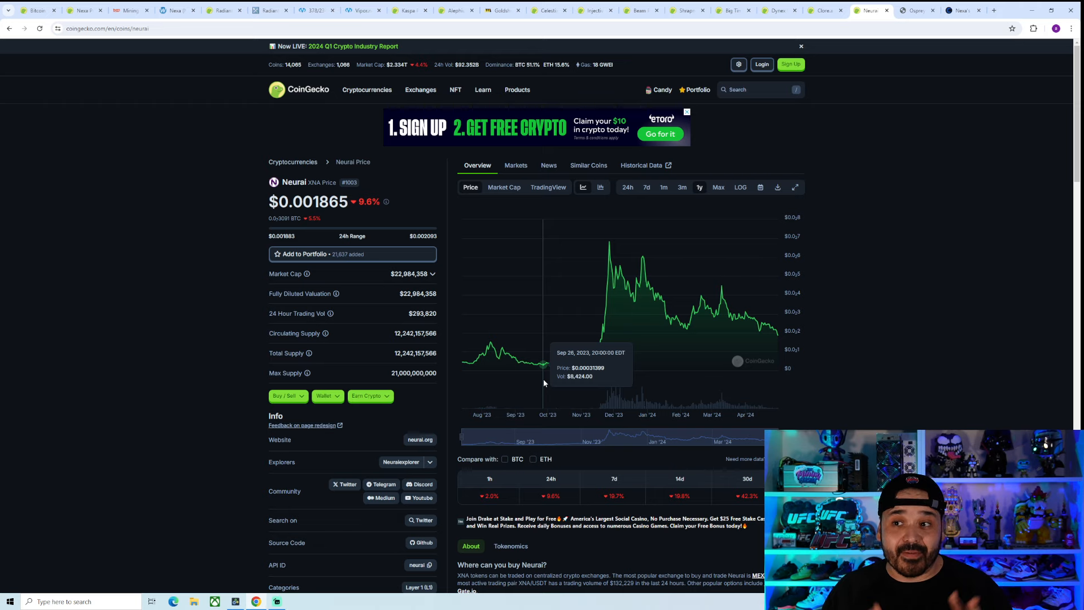
{"action": "mouse_move", "coordinate": [541, 351]}
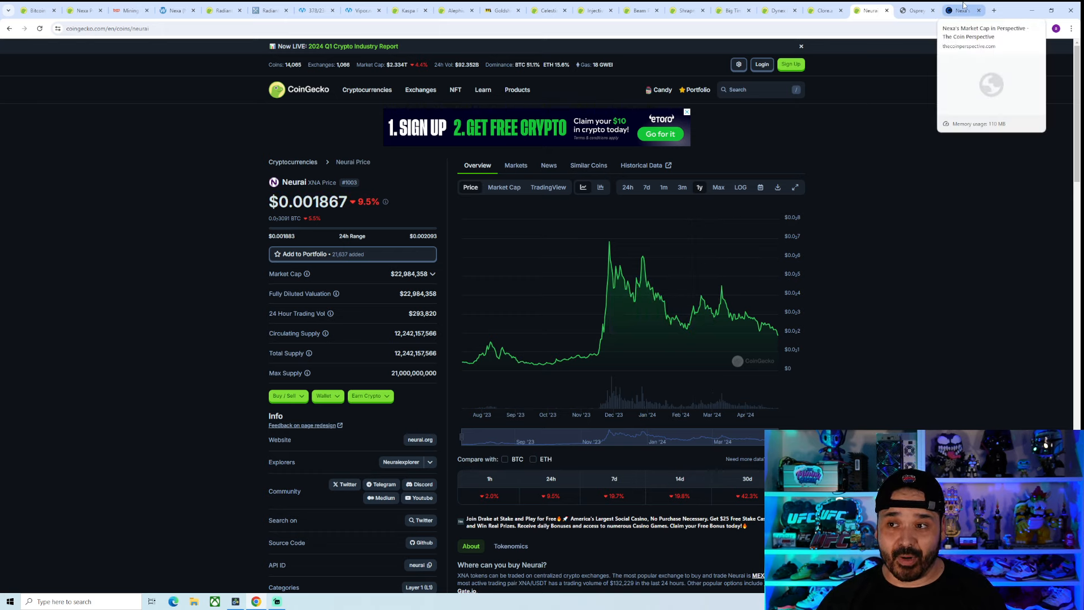
Show Nexa priced at Ravencoin's $389.8M market cap: $0.000074, a 17x upside.
{"action": "left_click", "coordinate": [961, 9]}
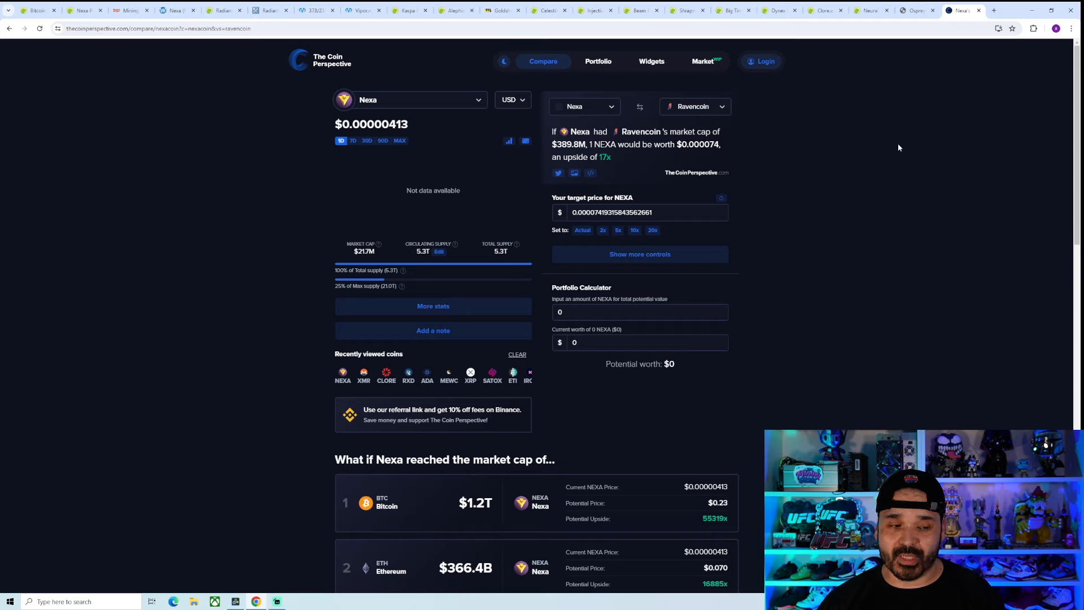
{"action": "mouse_move", "coordinate": [896, 140]}
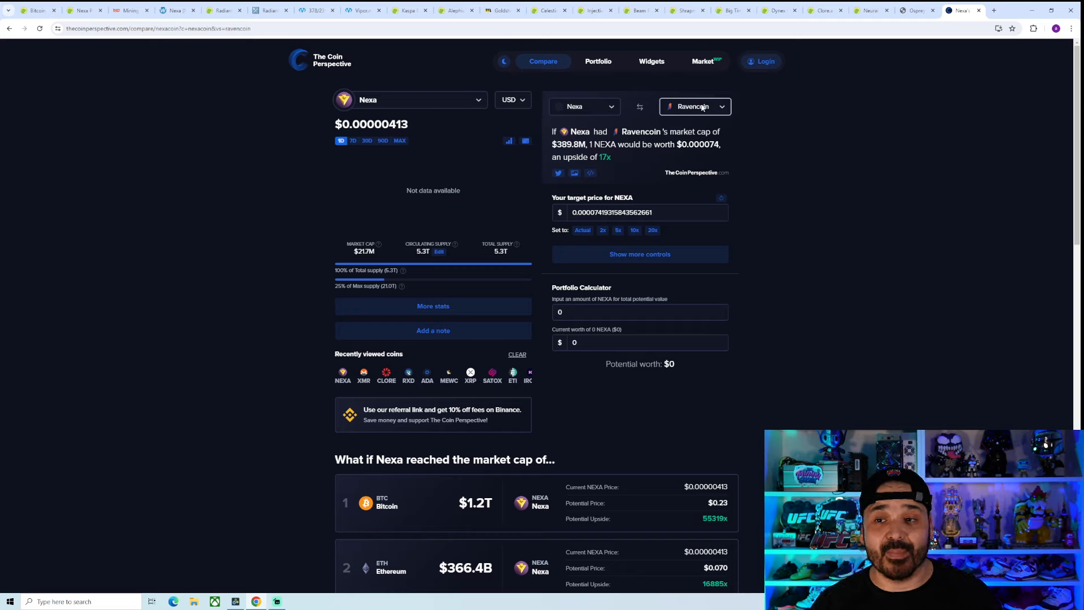
{"action": "mouse_move", "coordinate": [773, 151]}
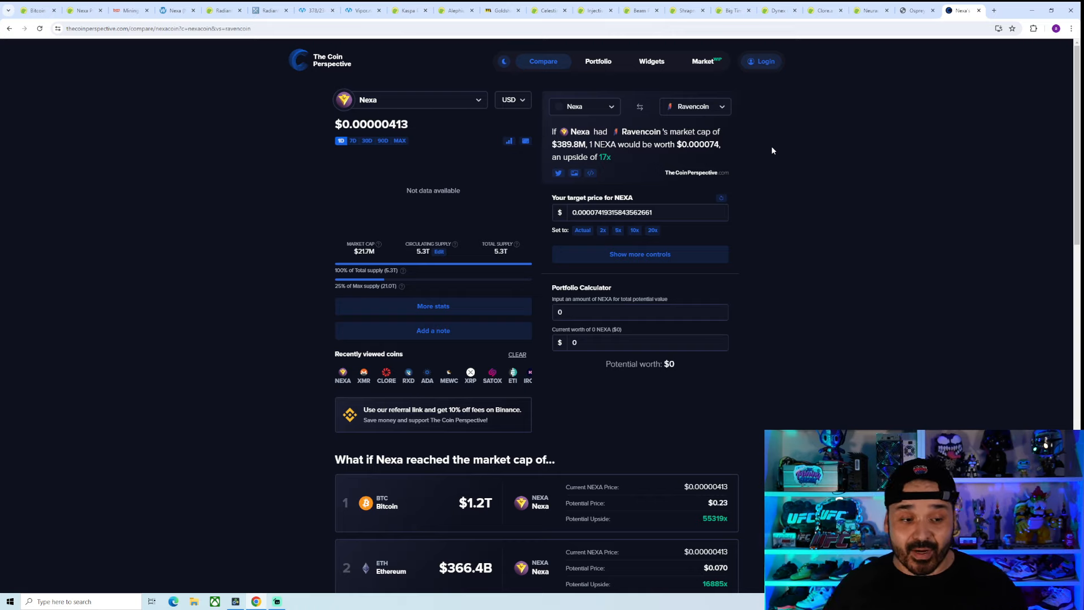
{"action": "mouse_move", "coordinate": [806, 149]}
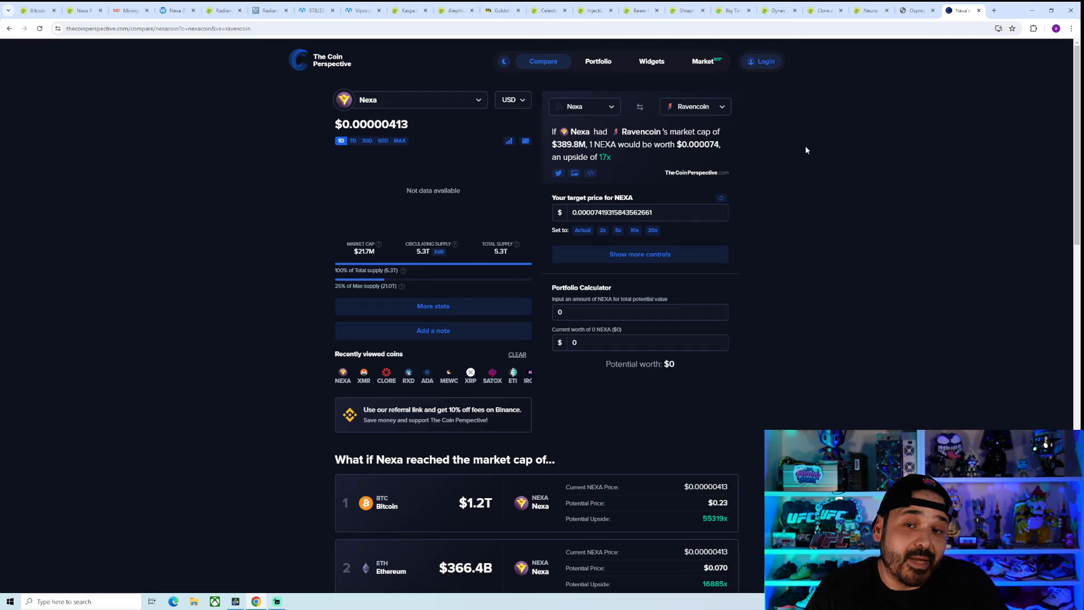
{"action": "mouse_move", "coordinate": [801, 143]}
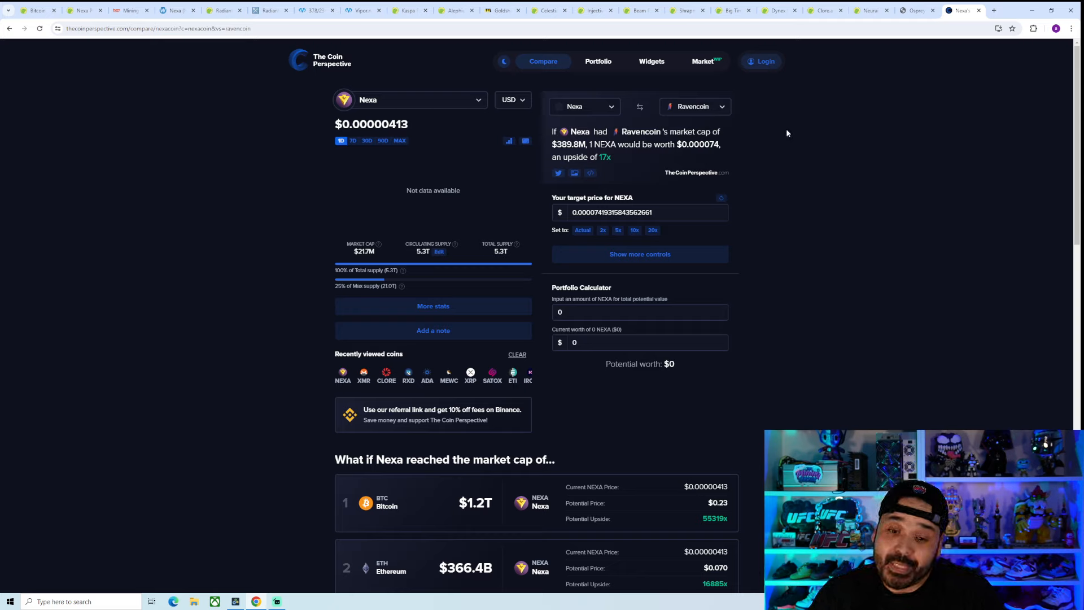
{"action": "mouse_move", "coordinate": [166, 135]}
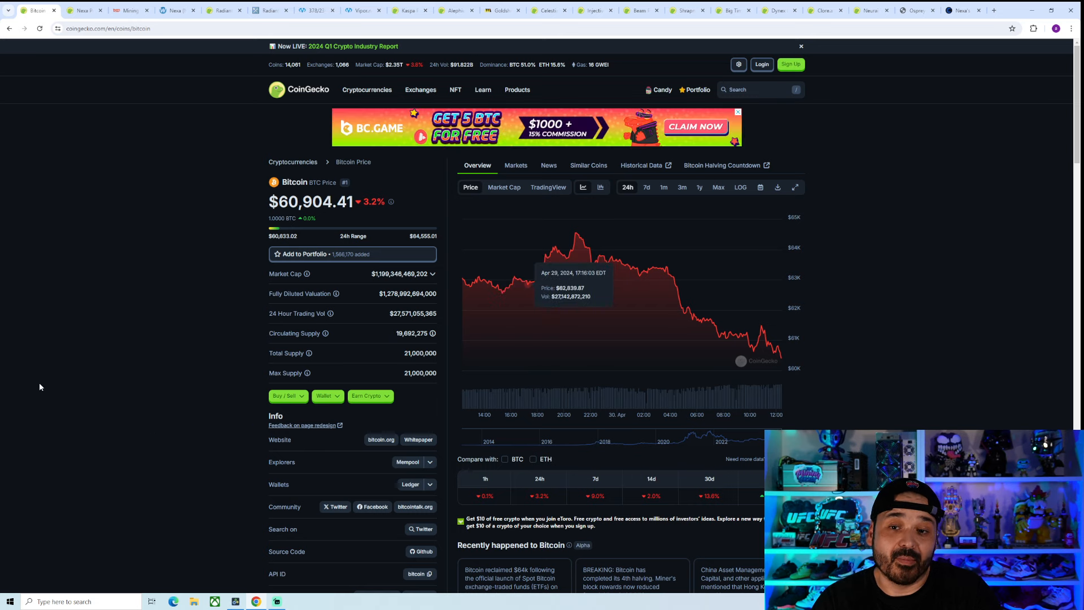
{"action": "mouse_move", "coordinate": [180, 317]}
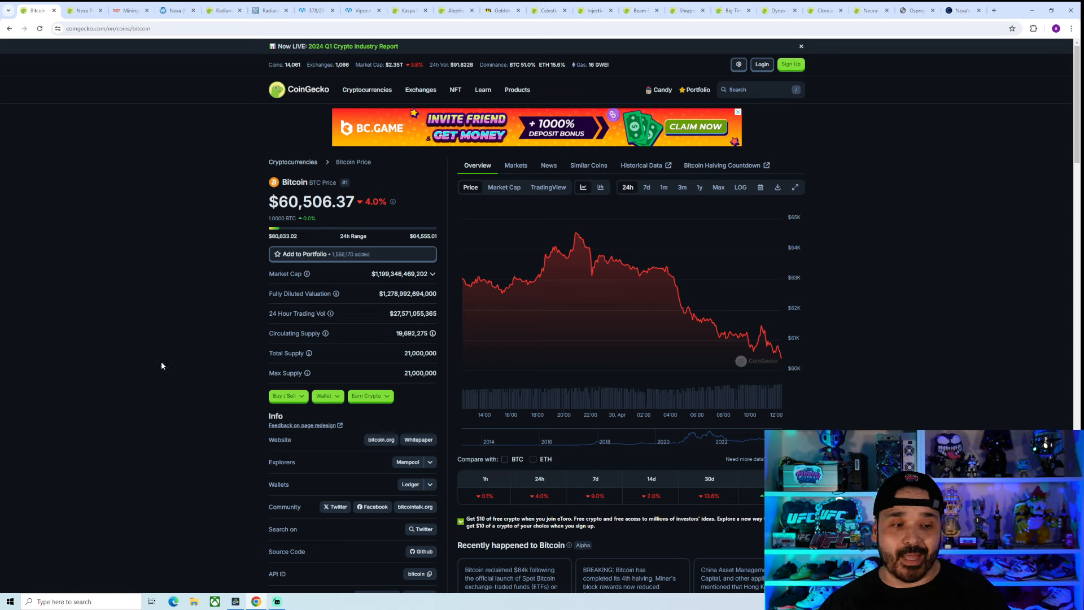
{"action": "mouse_move", "coordinate": [208, 329]}
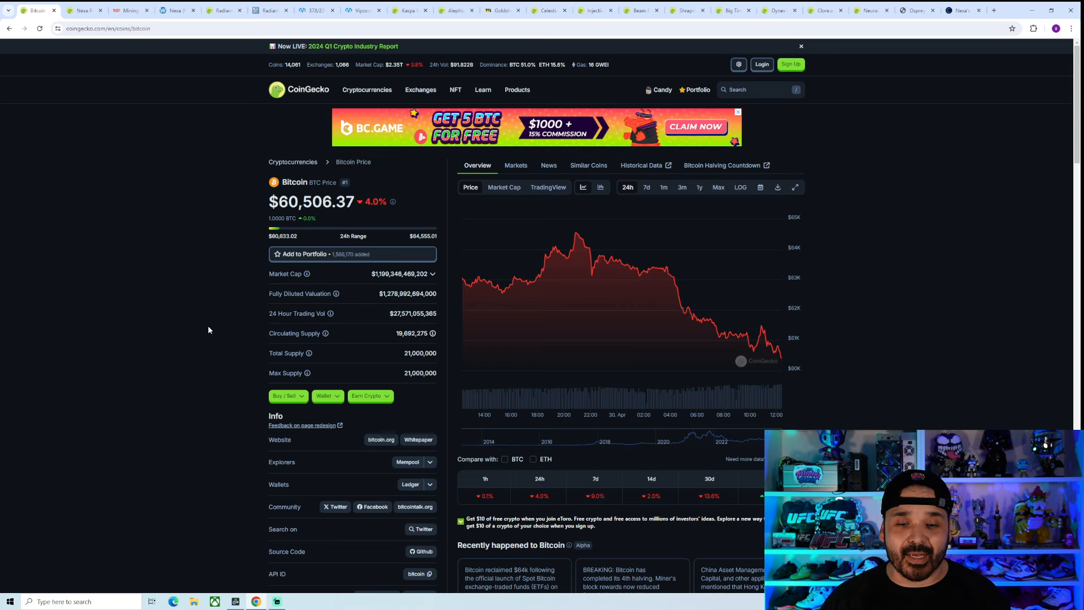